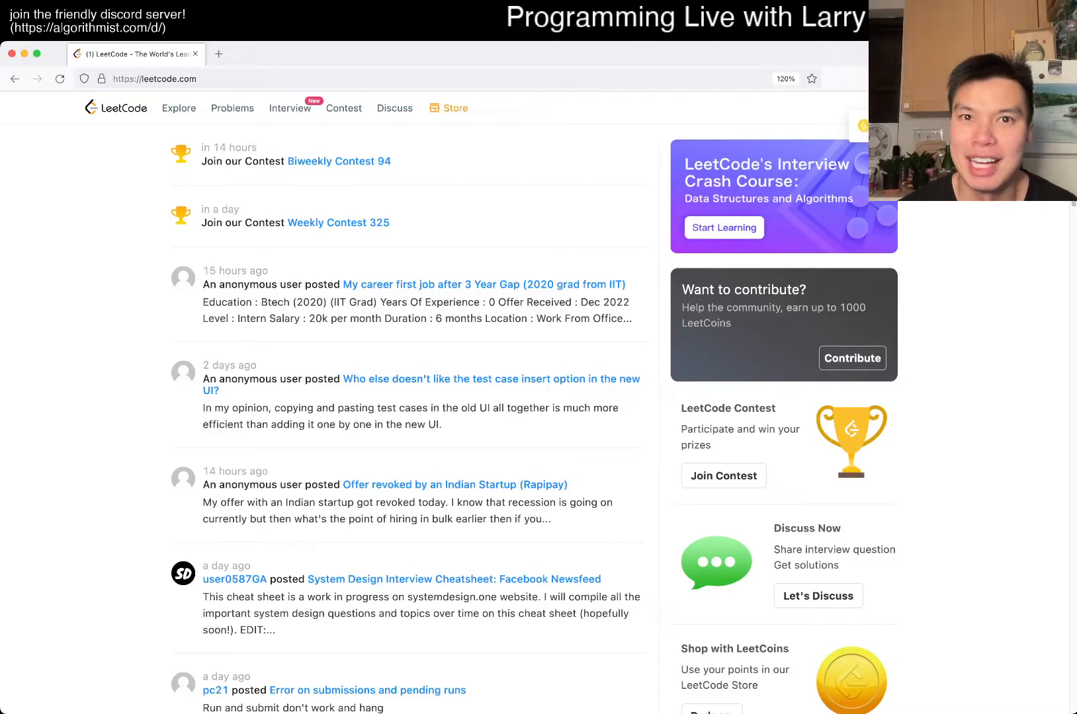
Open problem 790 Domino and Tromino Tiling in Python3 and begin the MOD constant.
click(233, 108)
text(MOD =)
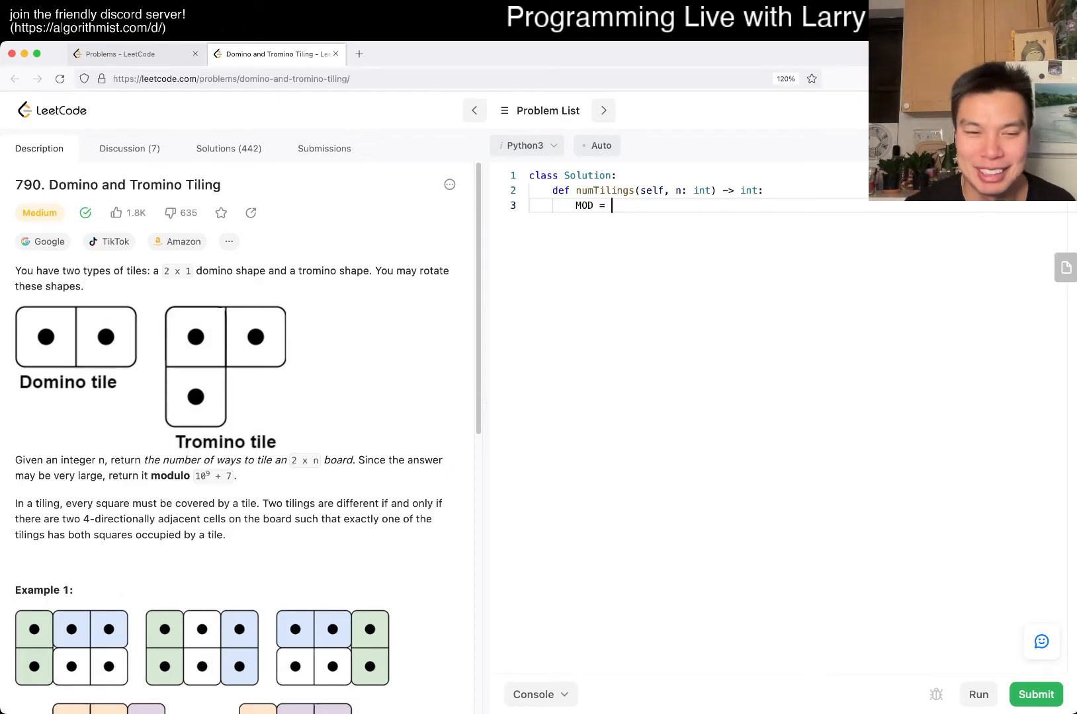
Complete the constant so it reads MOD = 10 ** 9 + 7.
text(10 ** 9)
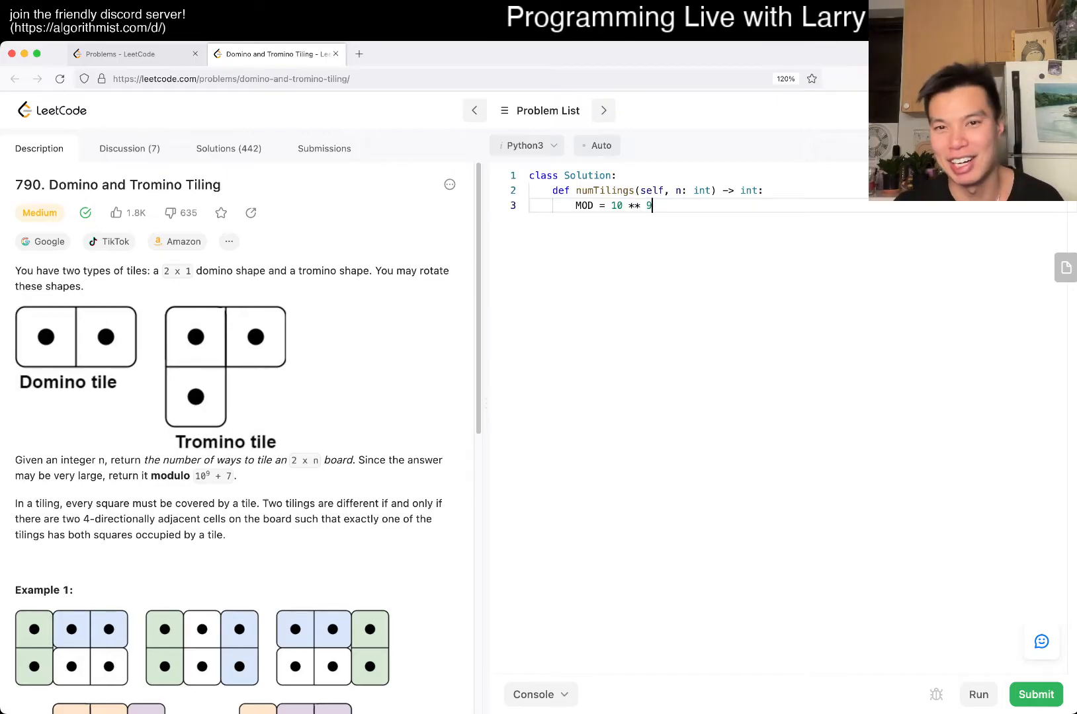
text(+ 7)
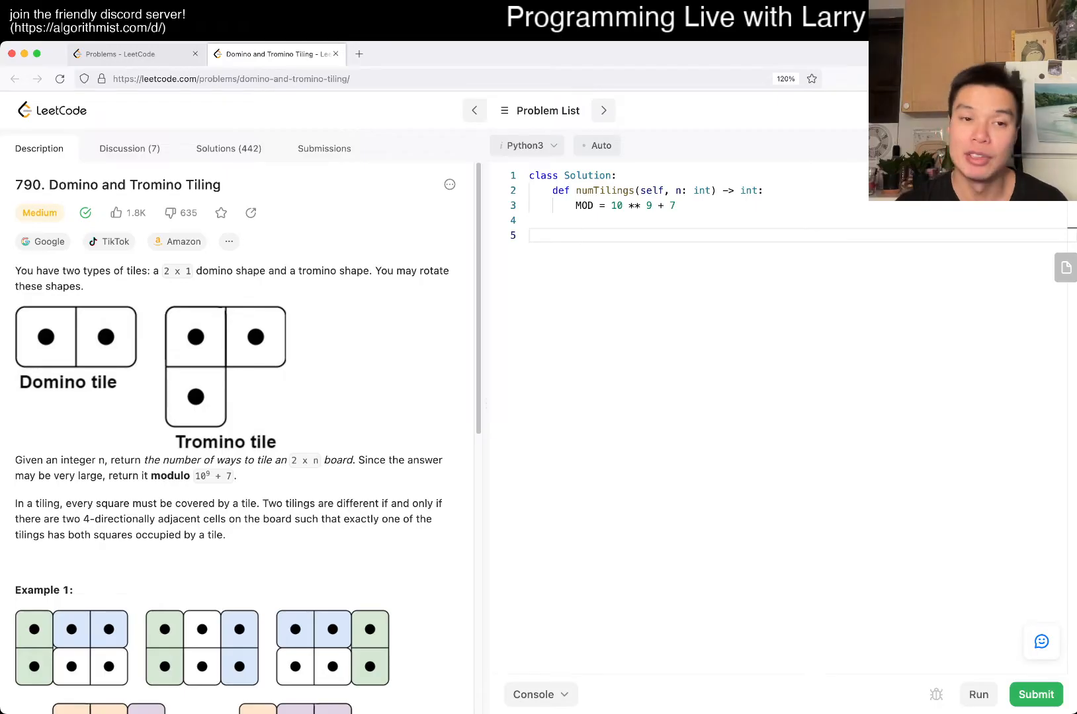
Switch to the Paintbrush canvas to pencil a two-row board outline.
click(577, 235)
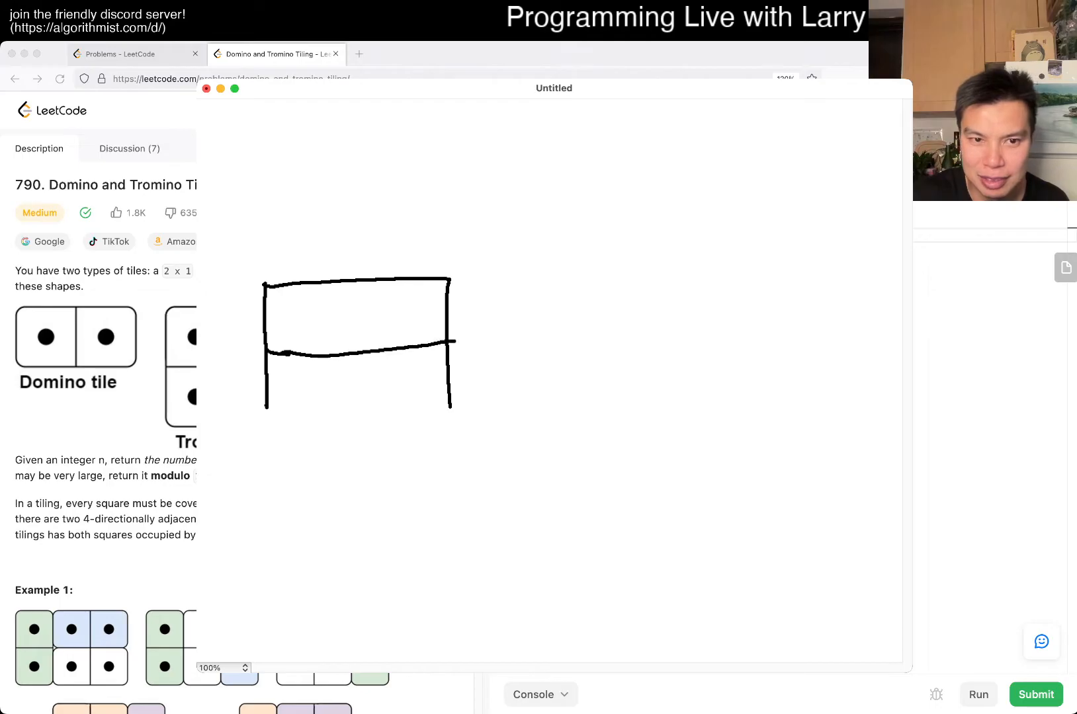
Draw both sections' bottom edges, the joining middle line, and a last-column divider.
drag(265, 406, 446, 403)
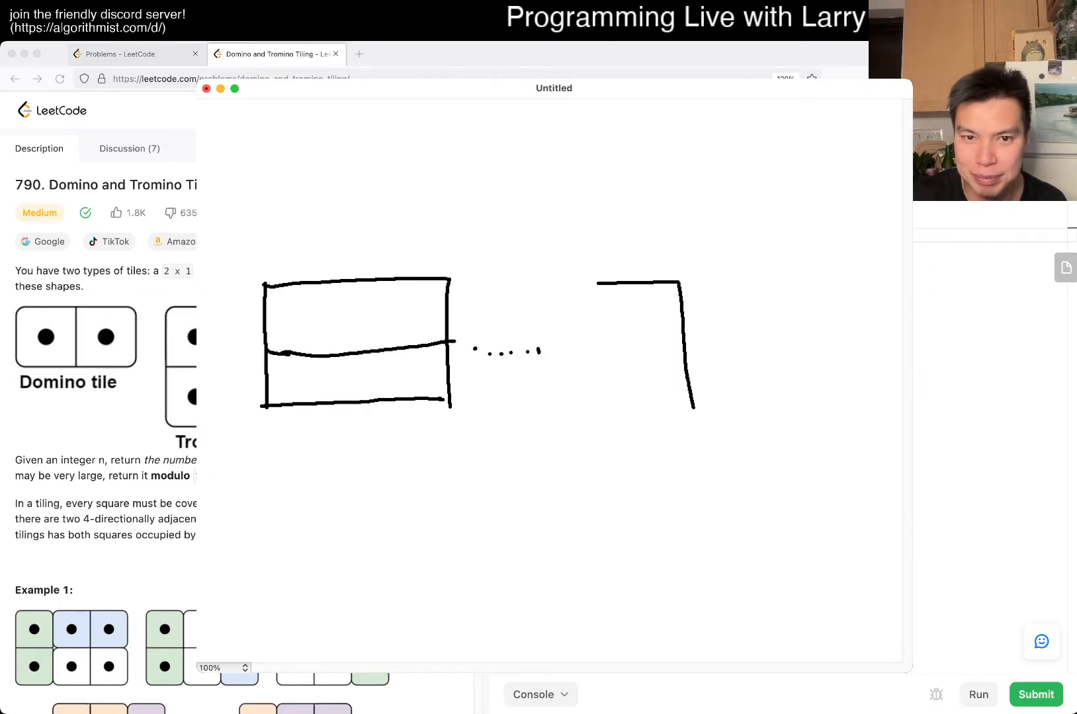
drag(598, 283, 694, 409)
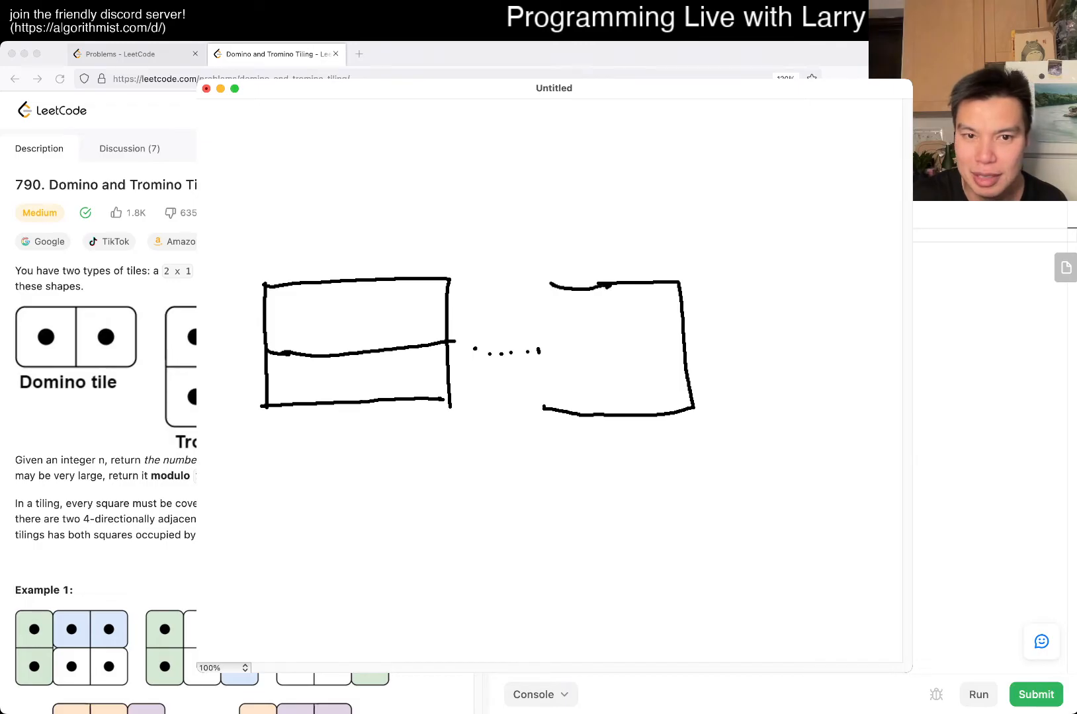
drag(450, 339, 670, 336)
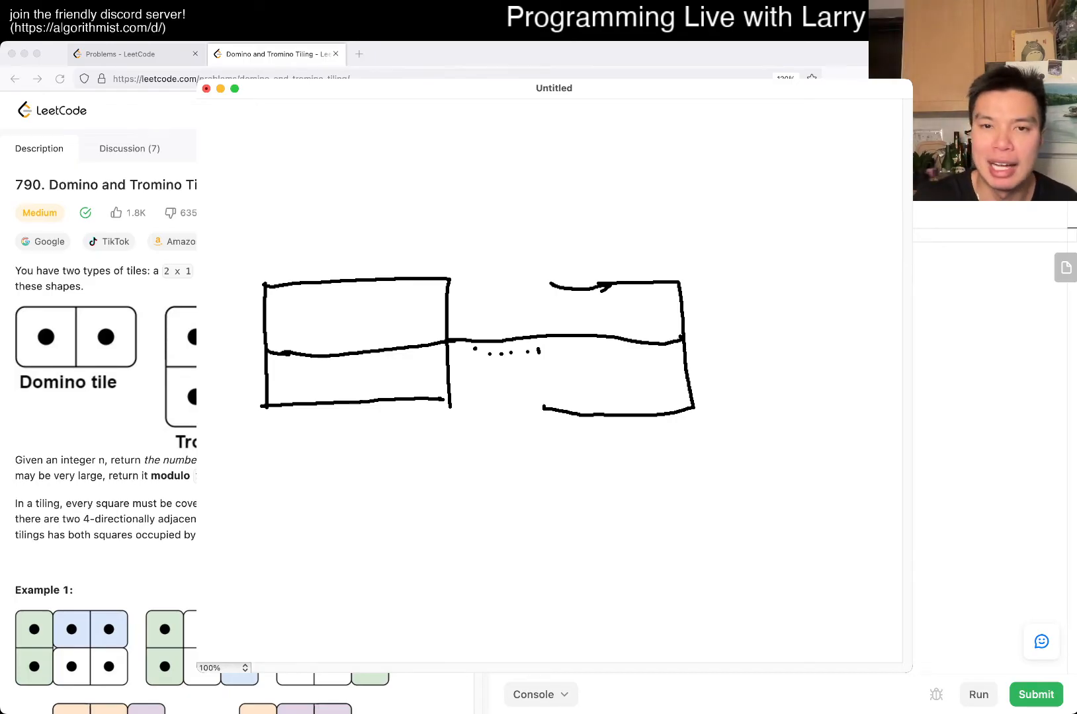
drag(630, 288, 639, 426)
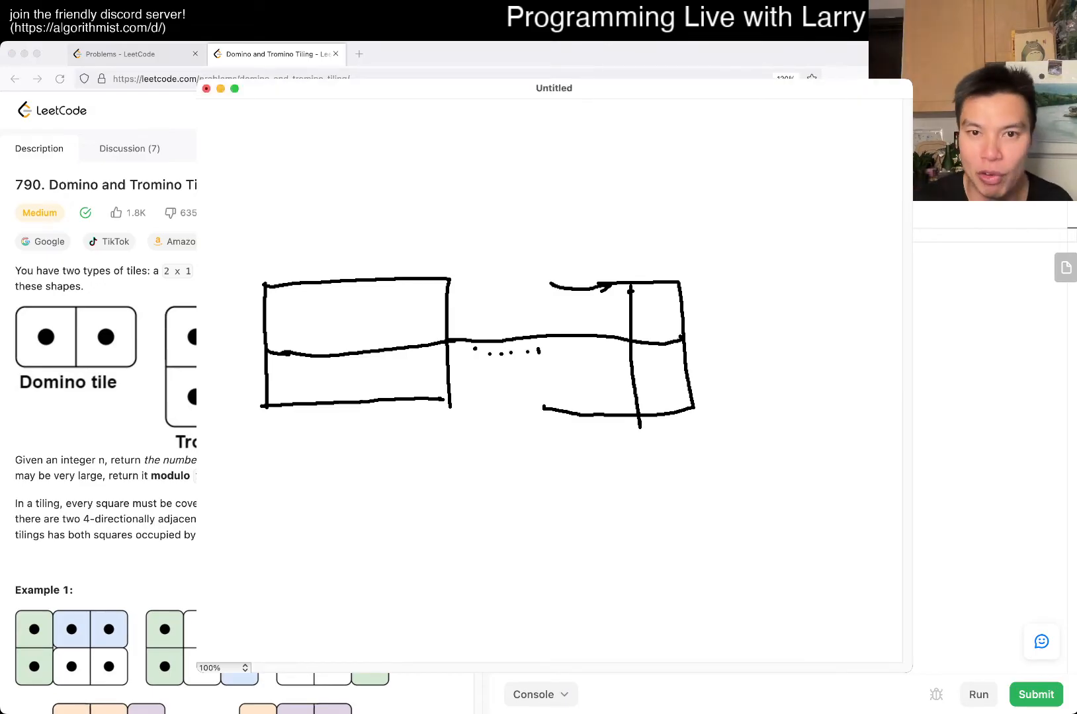
Circle the last column in red, label 2×n with an arrow, and mark the 2x(n-1) remainder.
drag(656, 282, 656, 412)
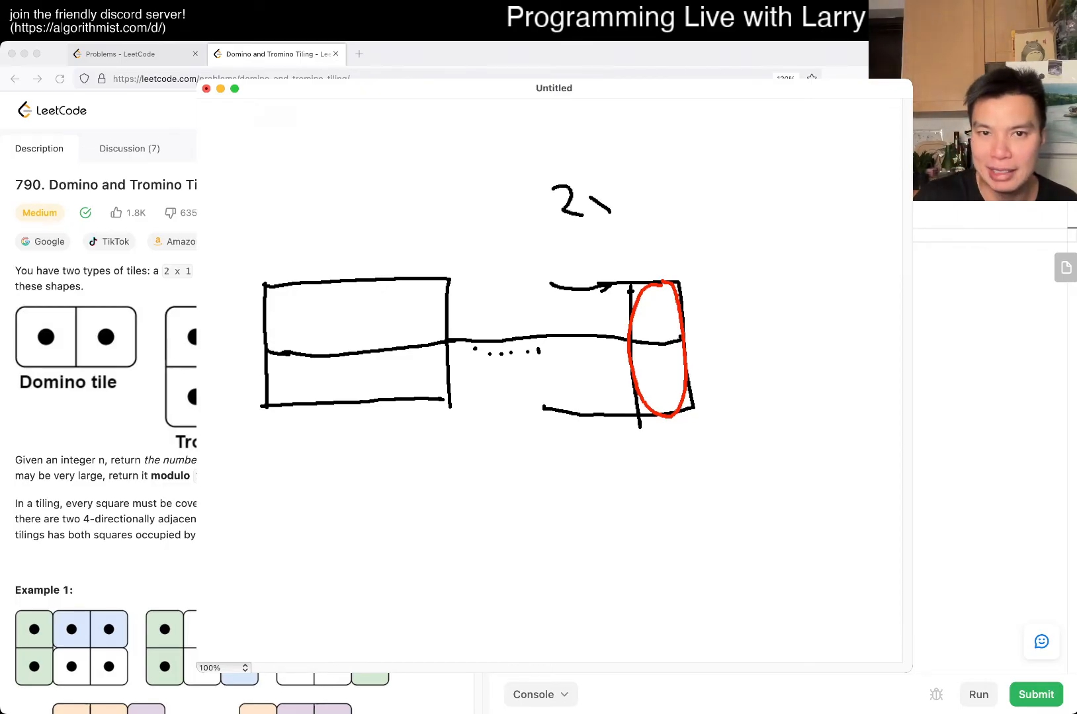
drag(601, 199, 622, 207)
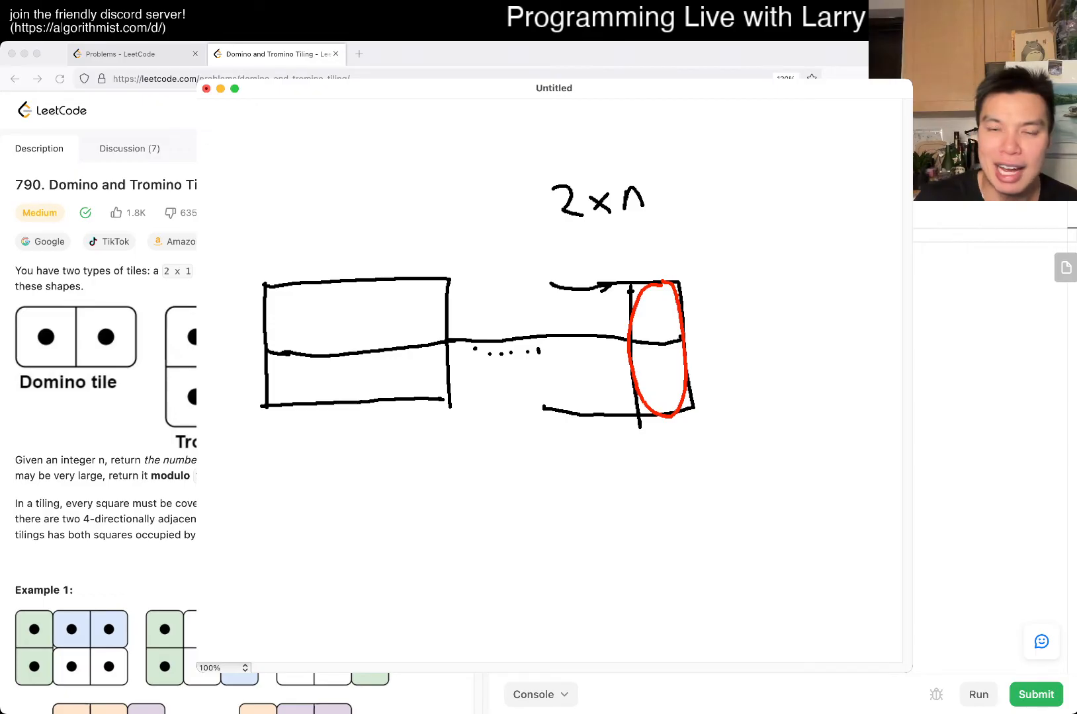
drag(643, 234, 644, 275)
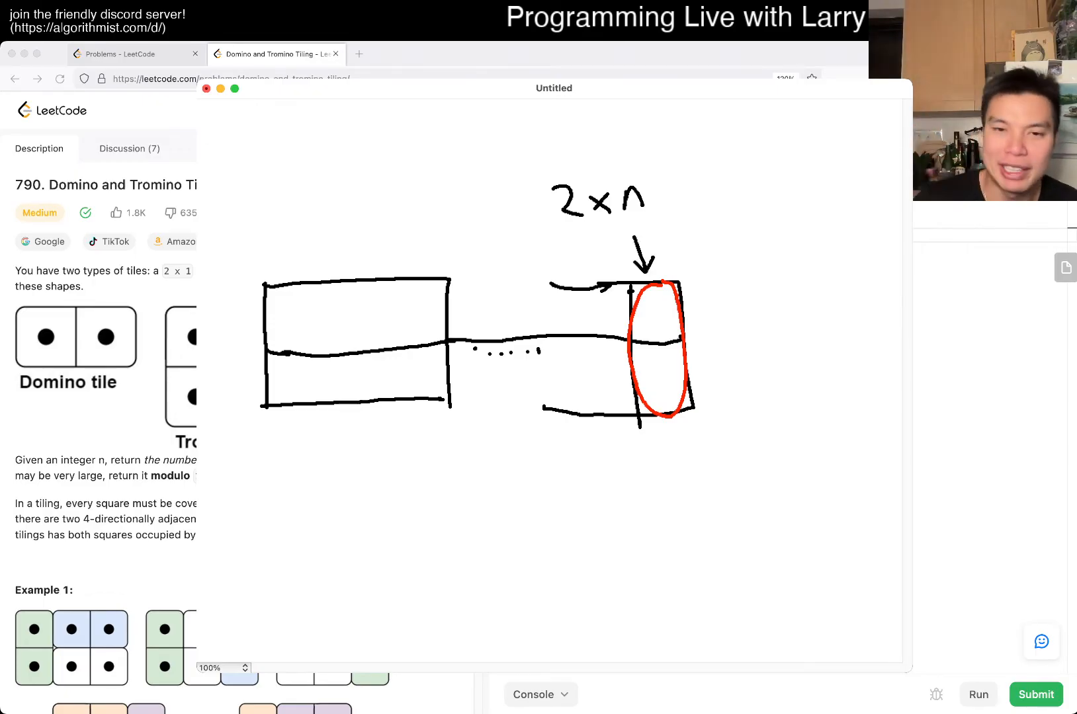
drag(580, 436, 605, 436)
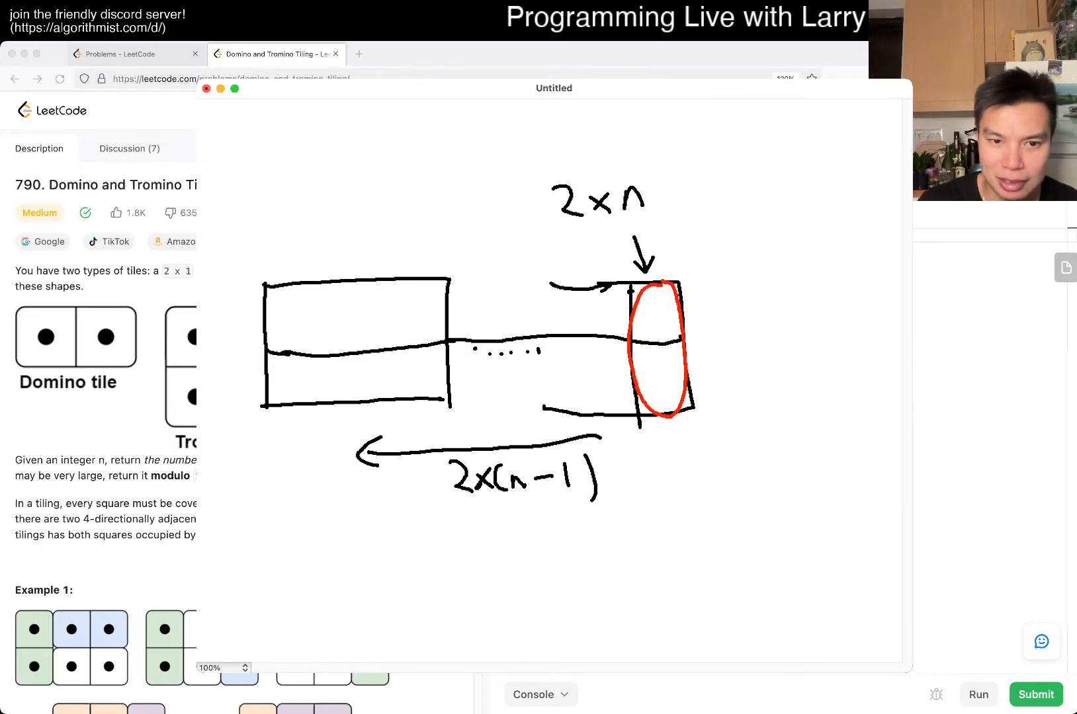
Dot a continuation, sketch a board ending in two columns, and circle the horizontal dominoes red.
drag(323, 574, 391, 574)
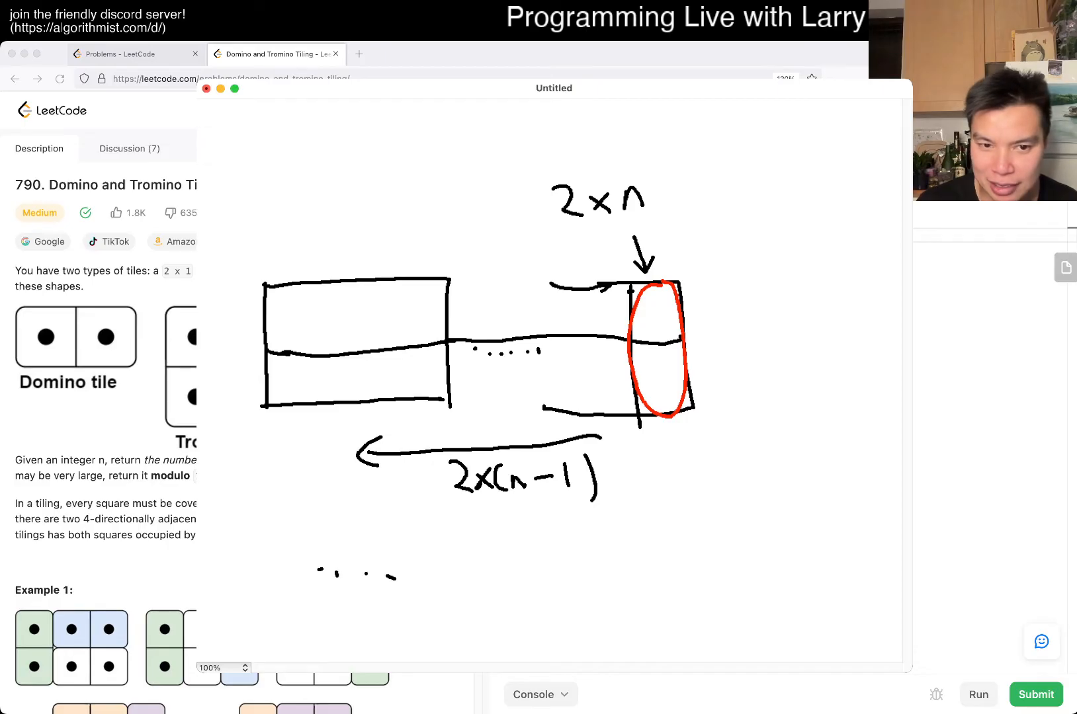
drag(480, 520, 707, 622)
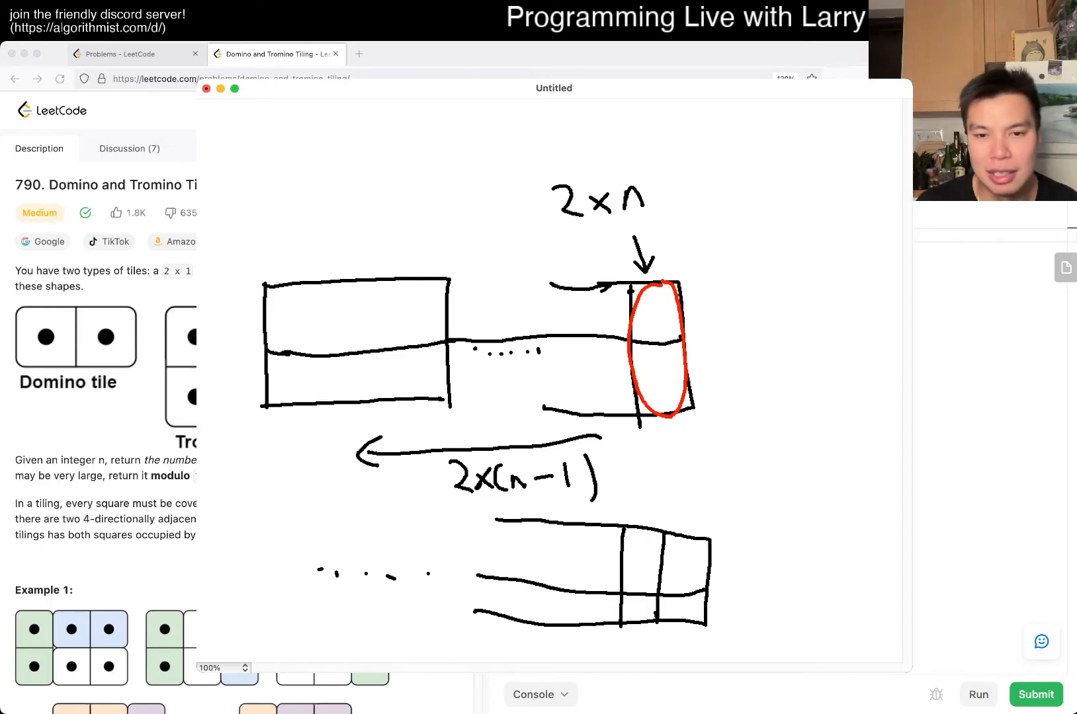
drag(622, 543, 714, 570)
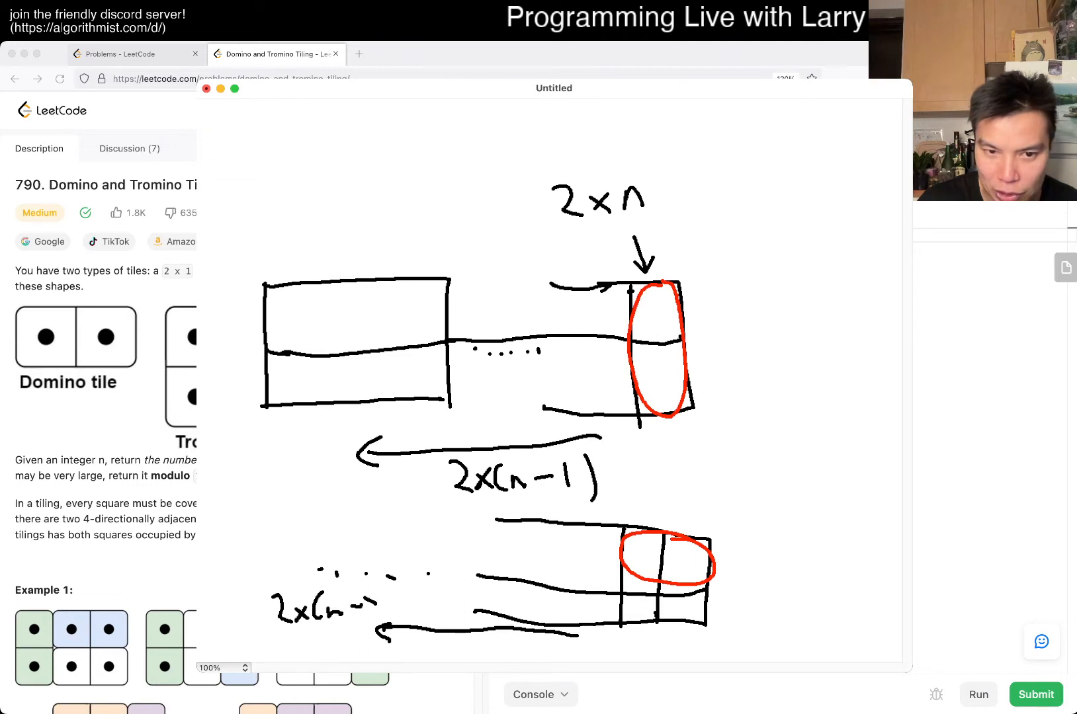
Finish the 2x(n-2) label, add more markings, and draw another 2×n board near the top.
text(-2))
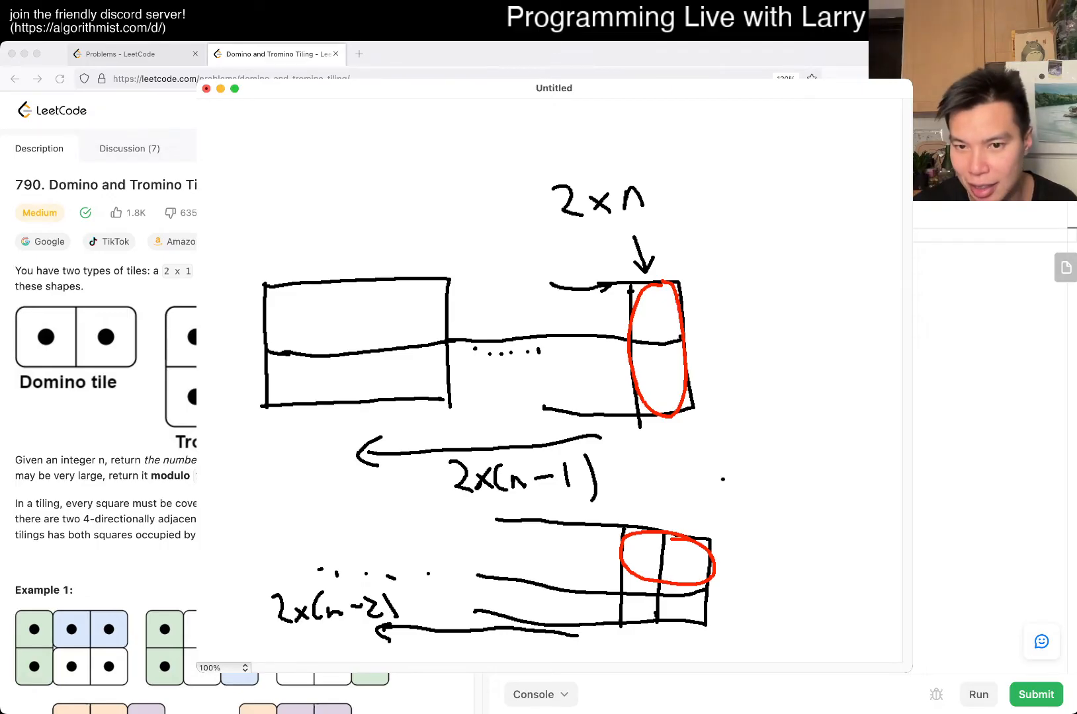
drag(724, 478, 838, 529)
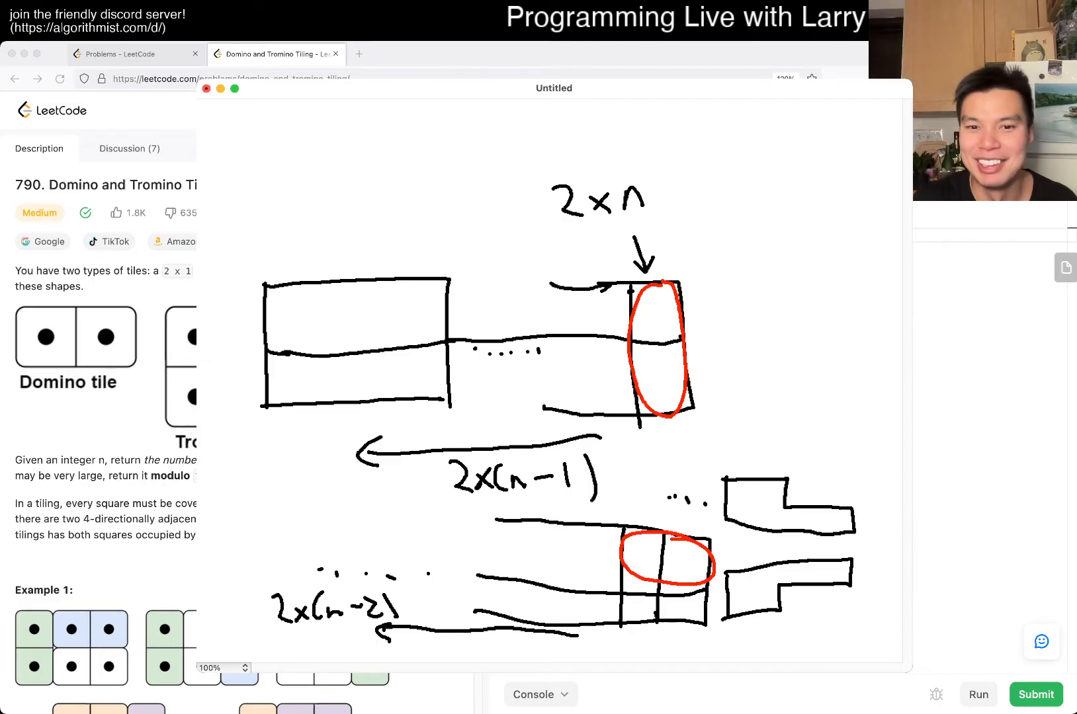
drag(660, 136, 793, 199)
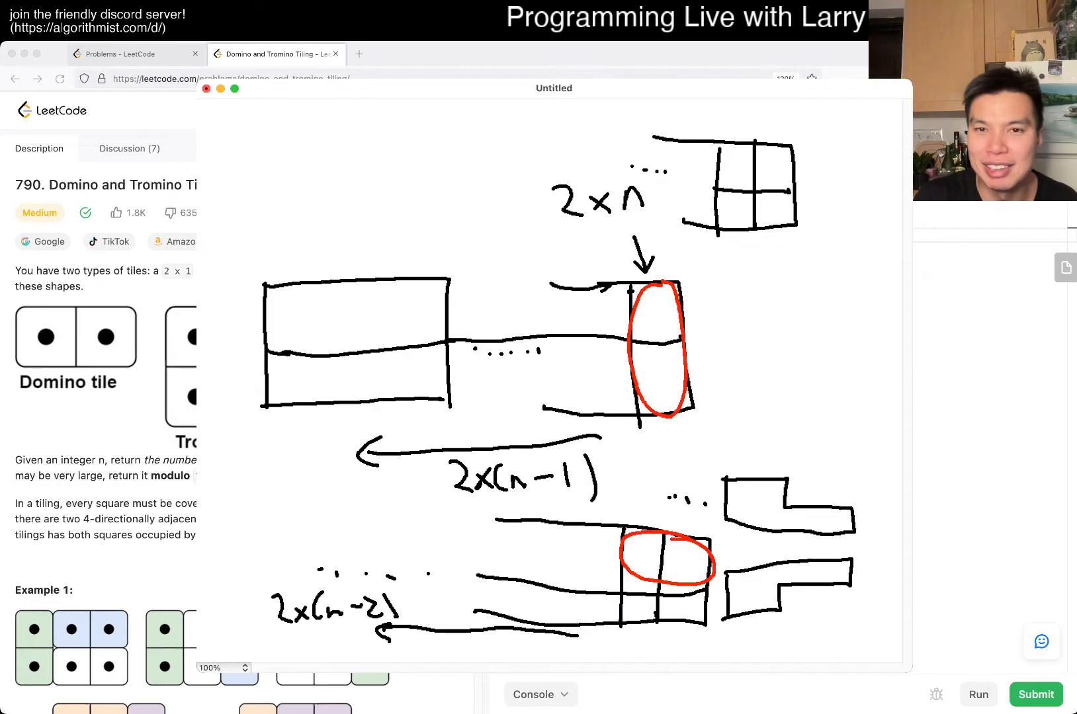
Outline the L-shaped tromino on the top board in red and mark the lower jagged boards.
drag(748, 145, 749, 240)
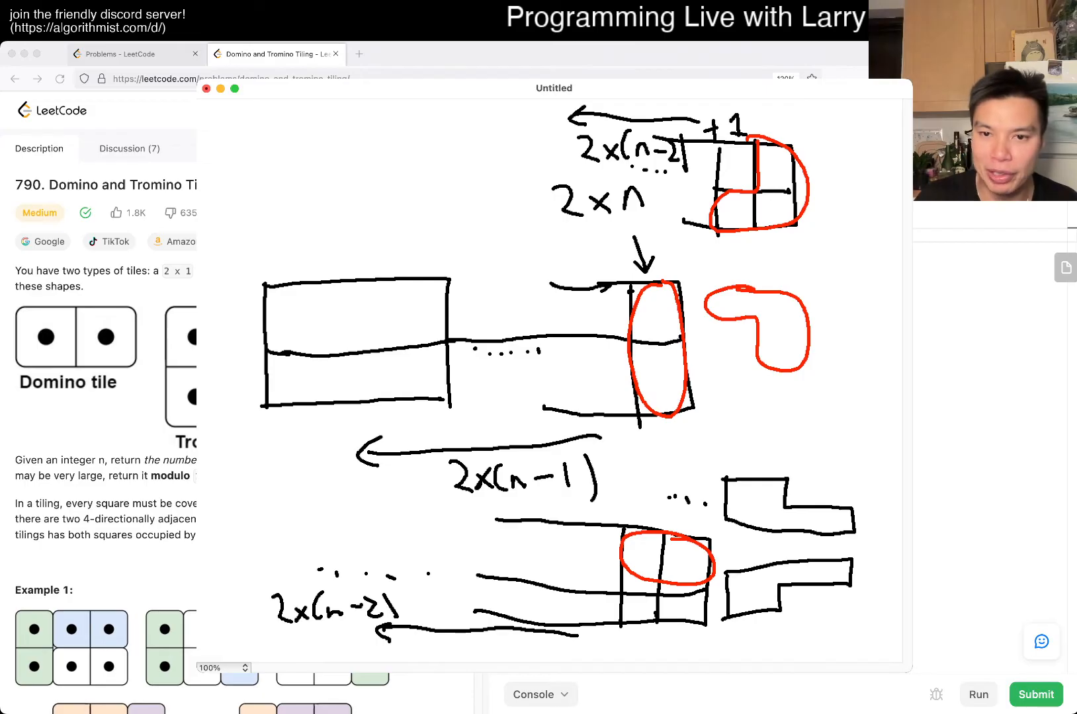
drag(855, 453, 821, 495)
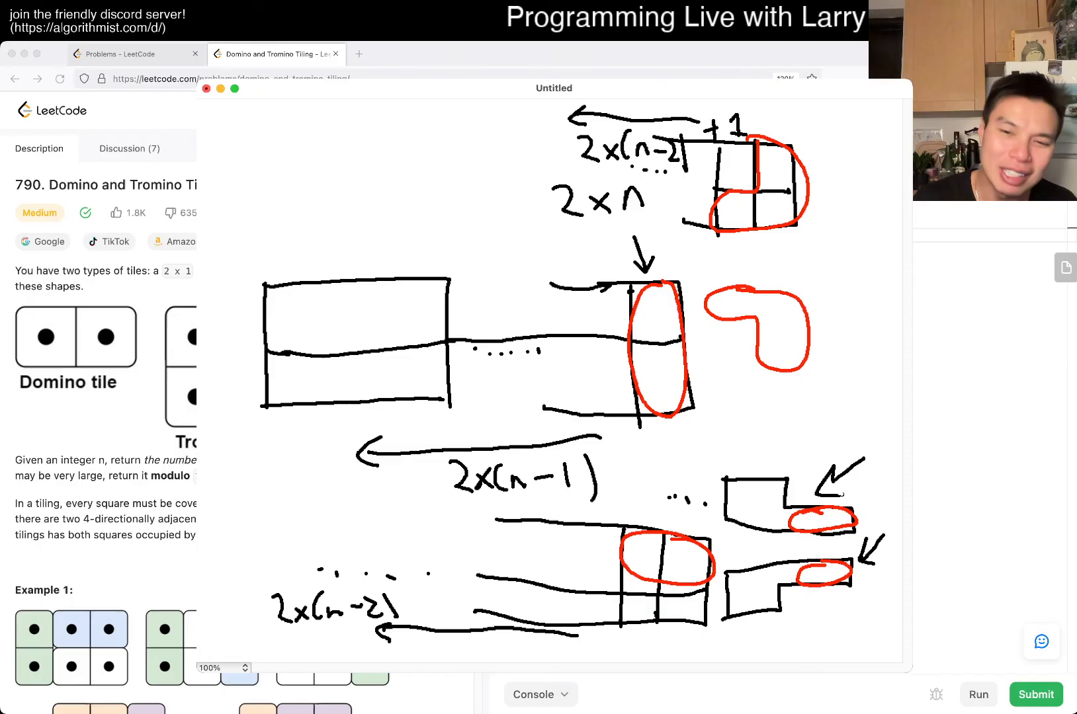
Circle the jagged boards' jutting end cells in red, then close the drawing to return to the code.
drag(618, 597, 660, 618)
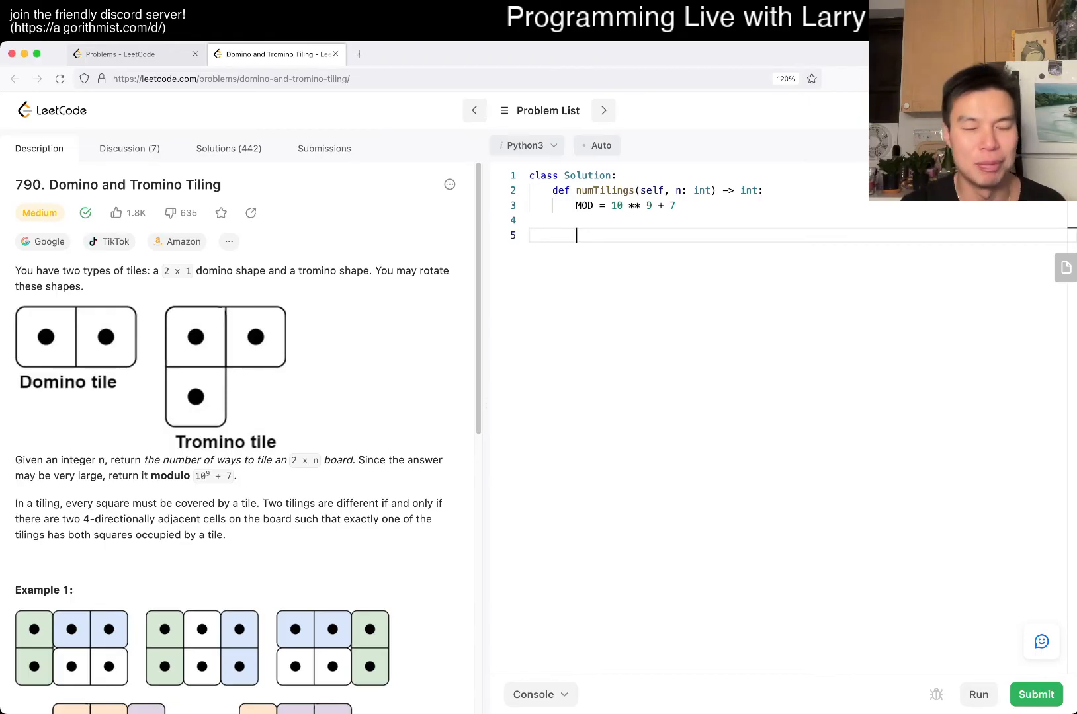
Type partial return MOD text and highlight the modulo 10⁹ + 7 requirement in the description.
text(return ans %)
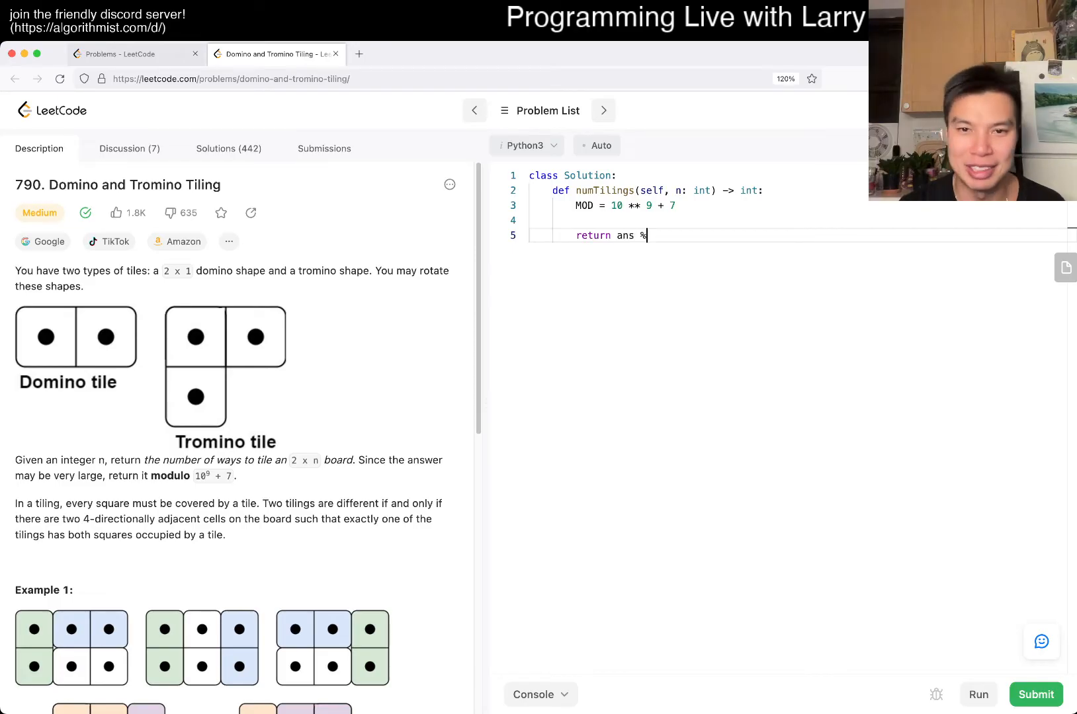
text(MOD)
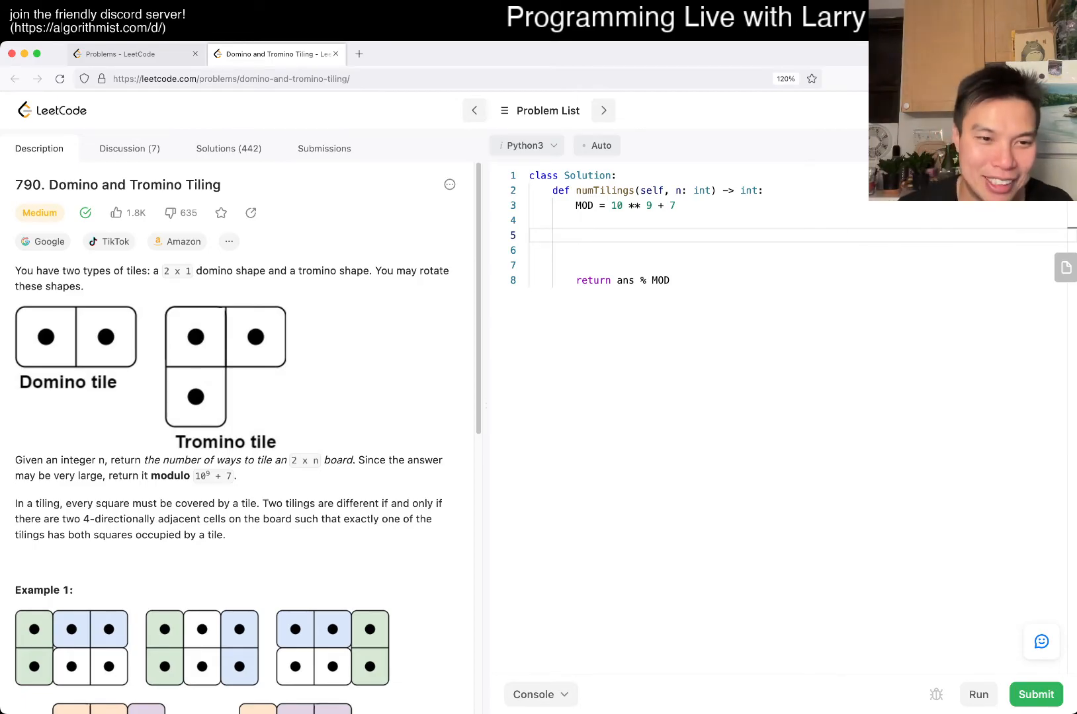
drag(143, 475, 237, 476)
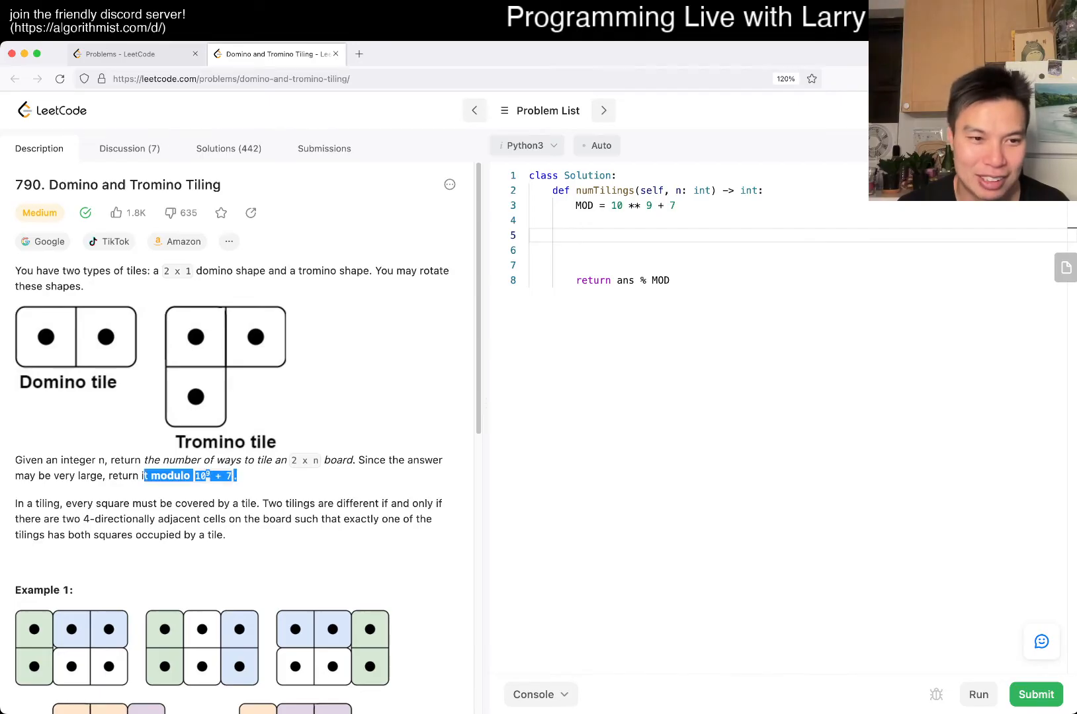
scroll(down, 3)
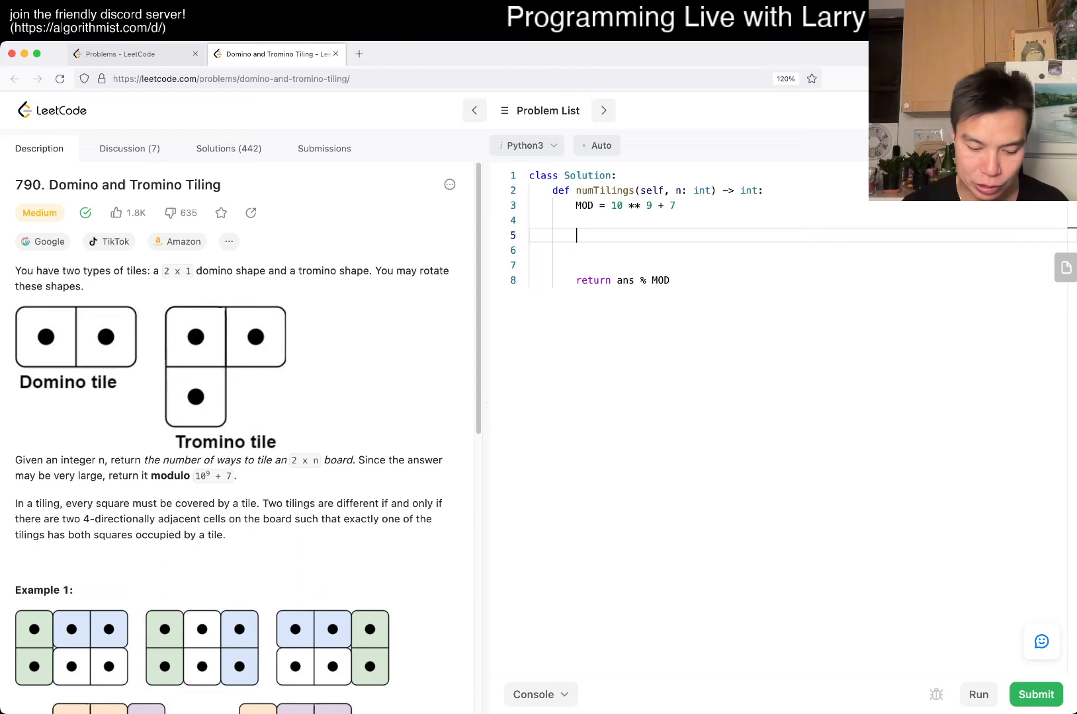
Write the def even(N): header with an if N == 0 base case.
text(def)
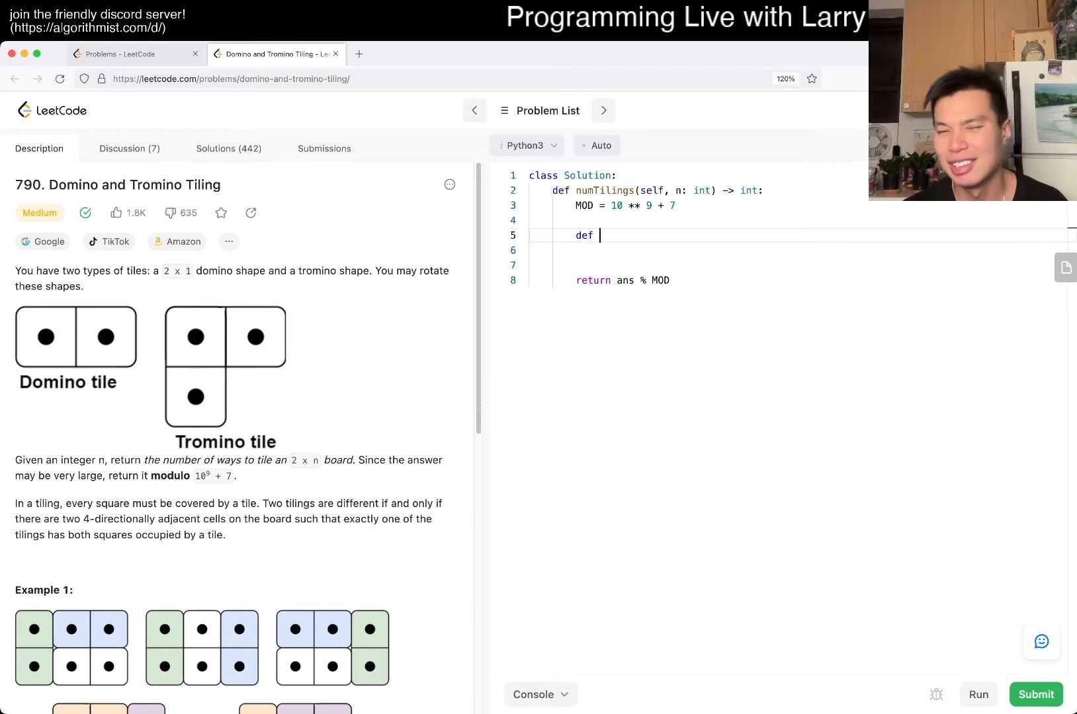
text(even()
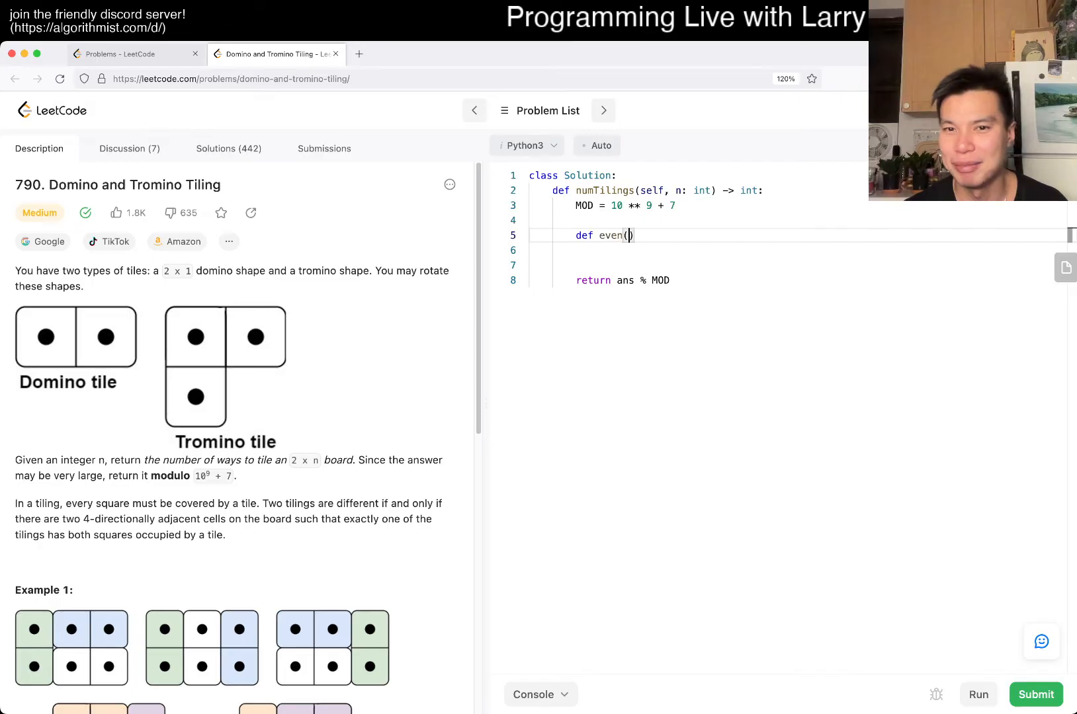
key(Backspace)
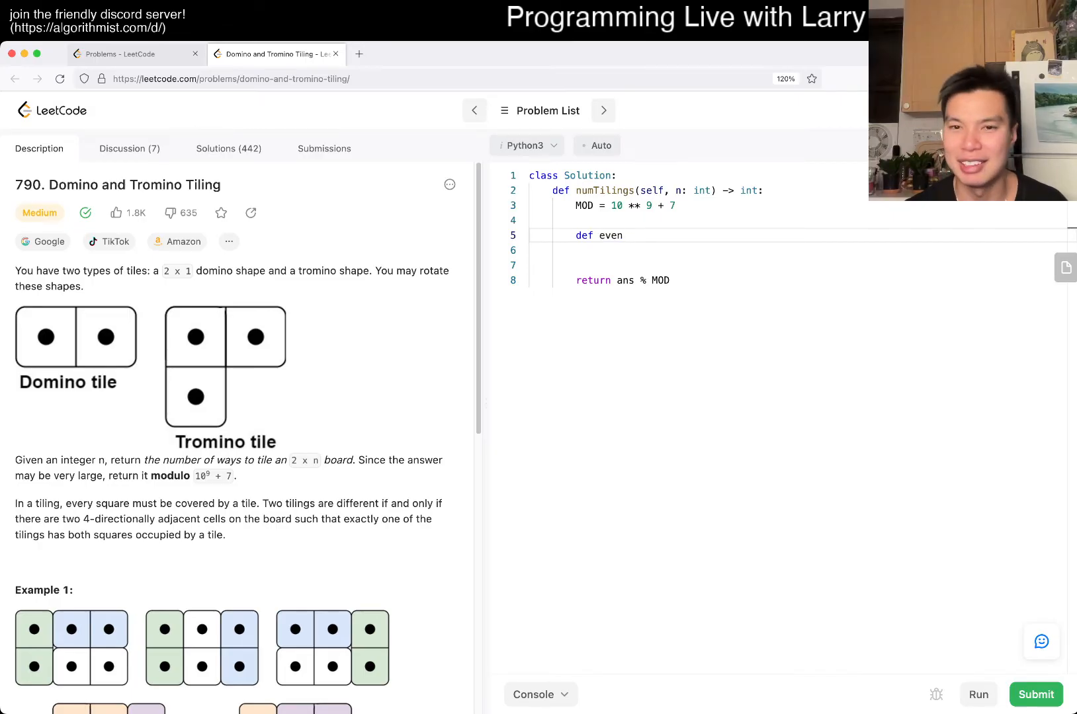
text((N):)
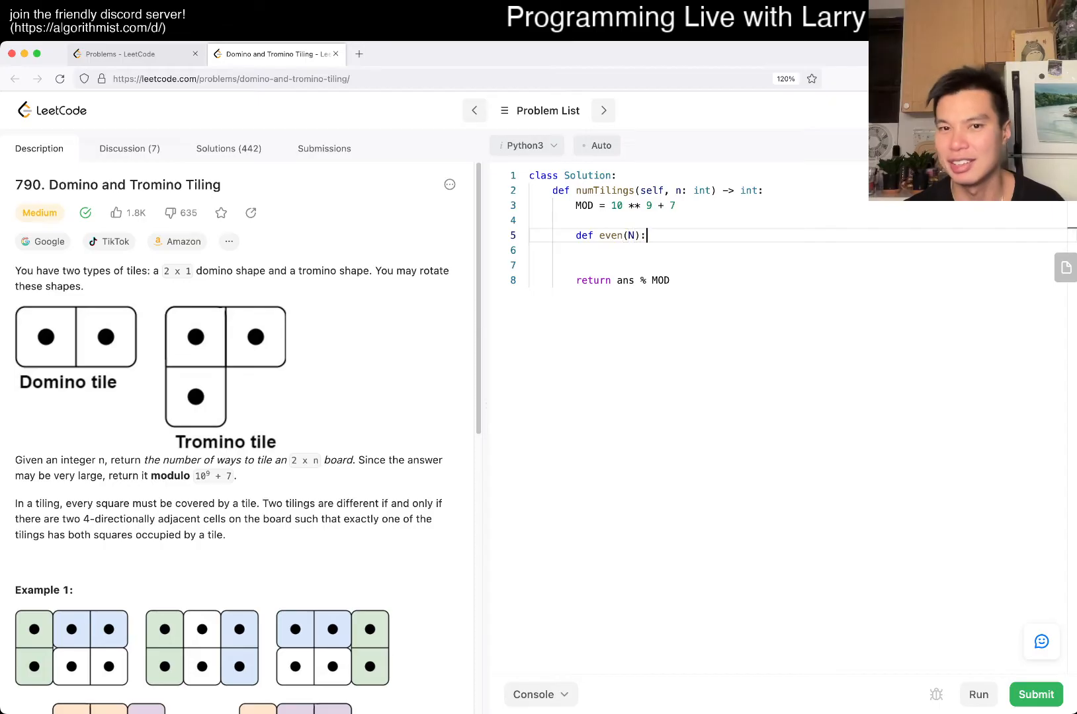
text(if N == 0)
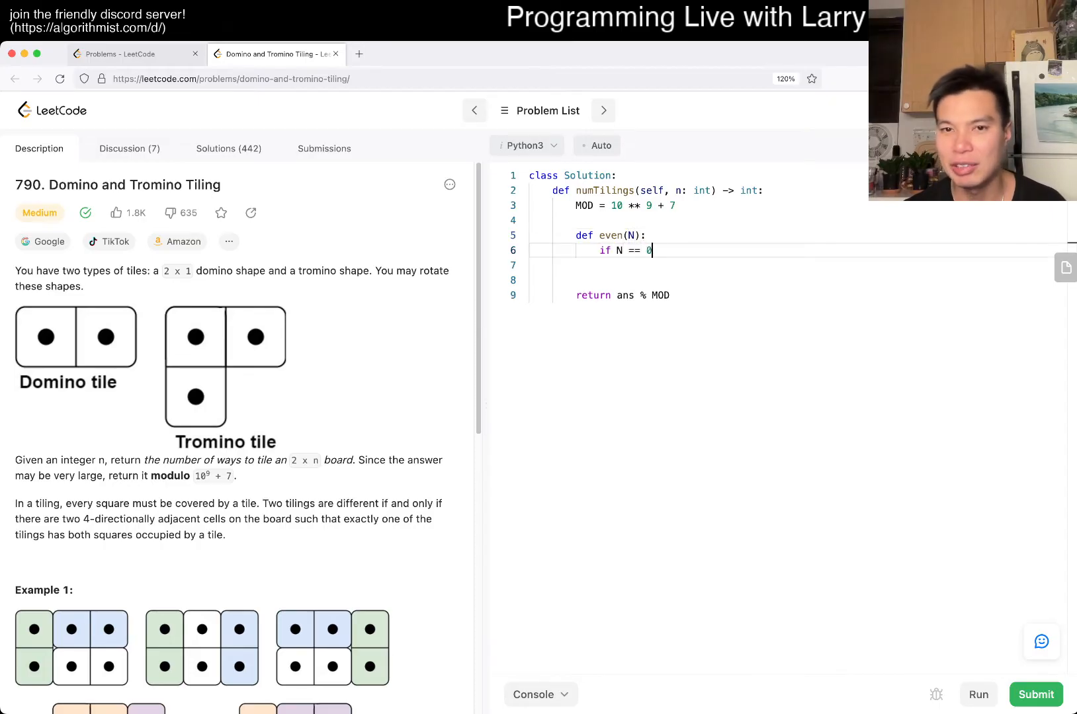
text(:)
click(798, 264)
text(return 1)
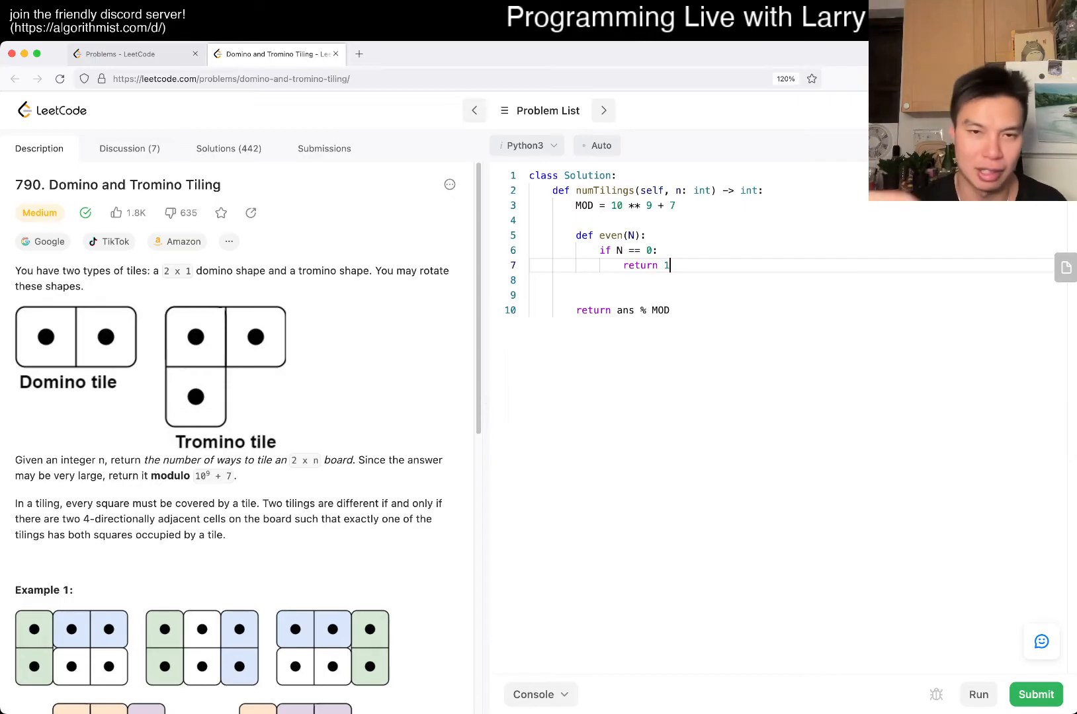
key(enter)
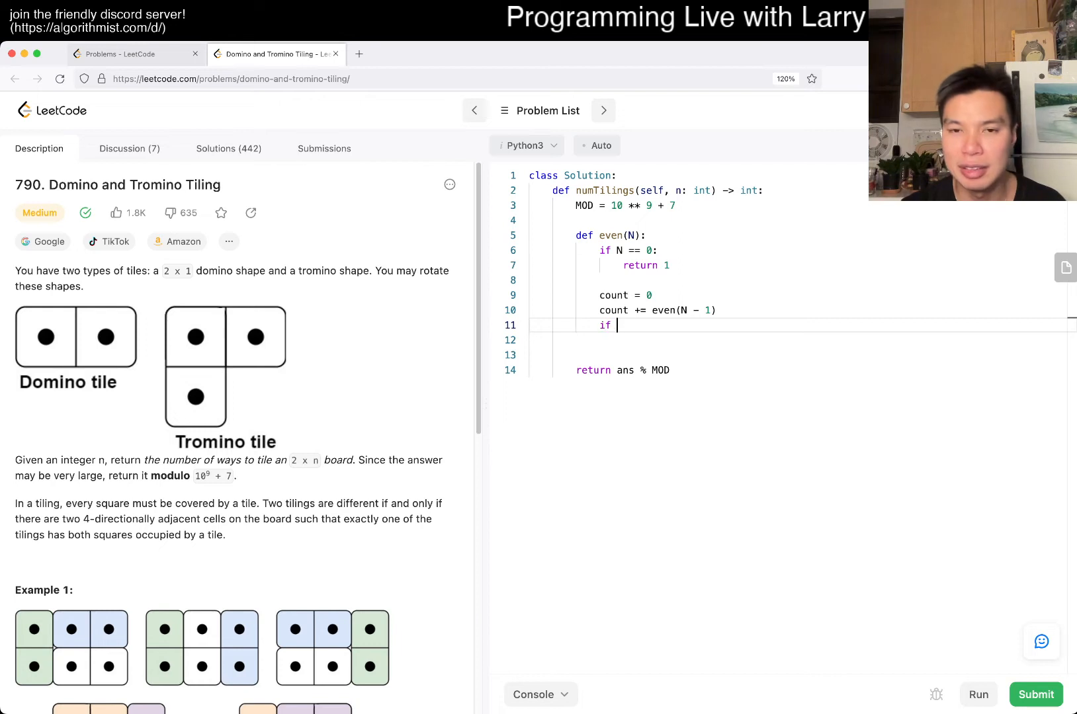
Add the N - 2 >= 0 guard, accumulate even(N - 2) into count, and return count.
text(N - 2 >= 0:)
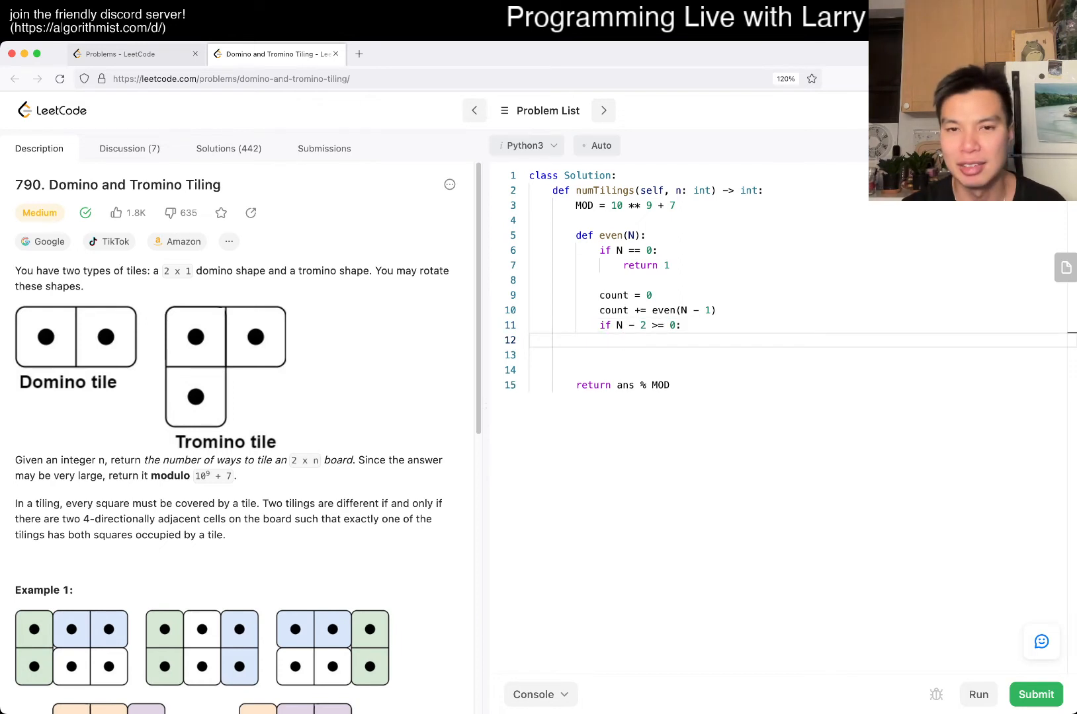
text(count += even)N)
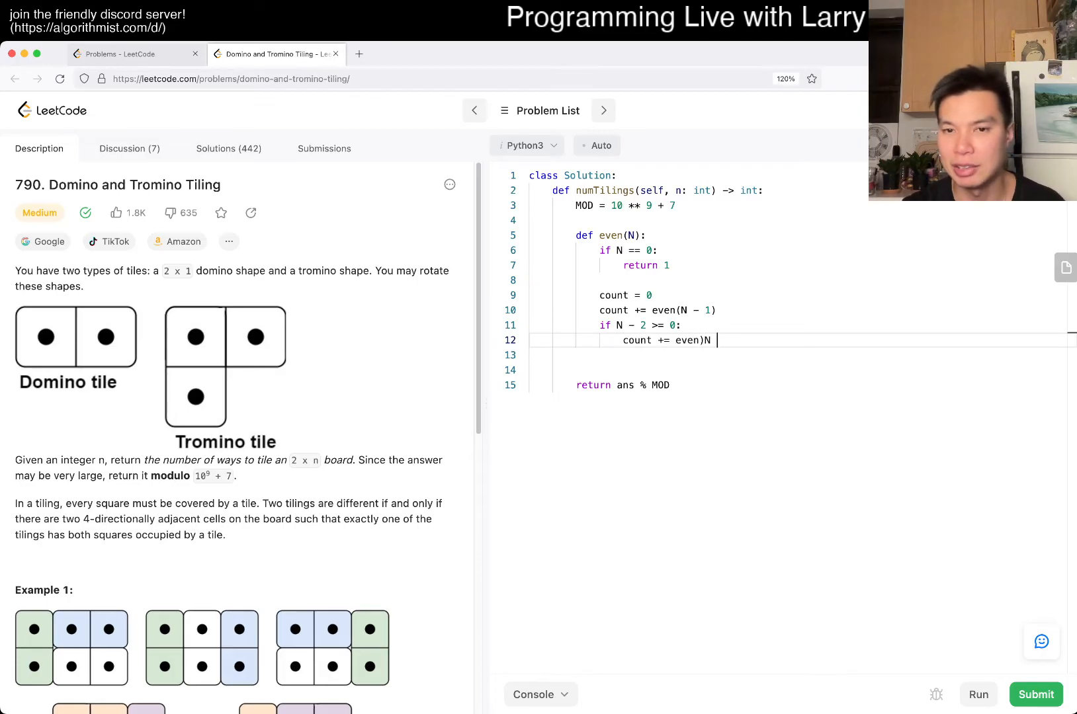
text((N - 2))
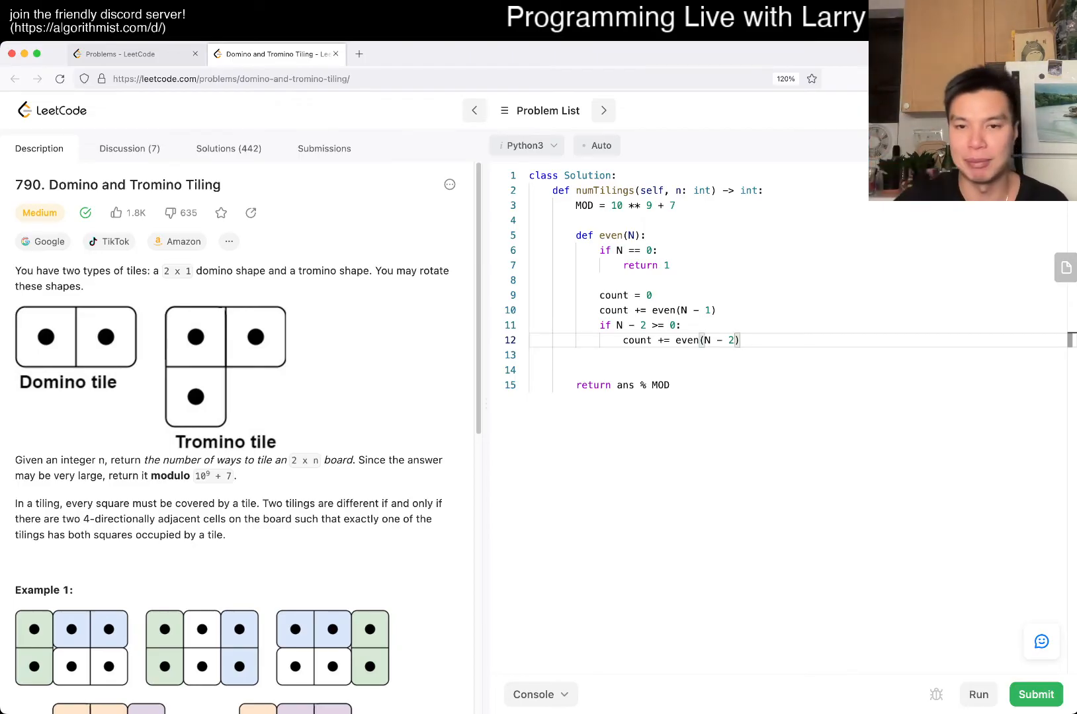
key(Enter)
text(count += odd(N - 2)
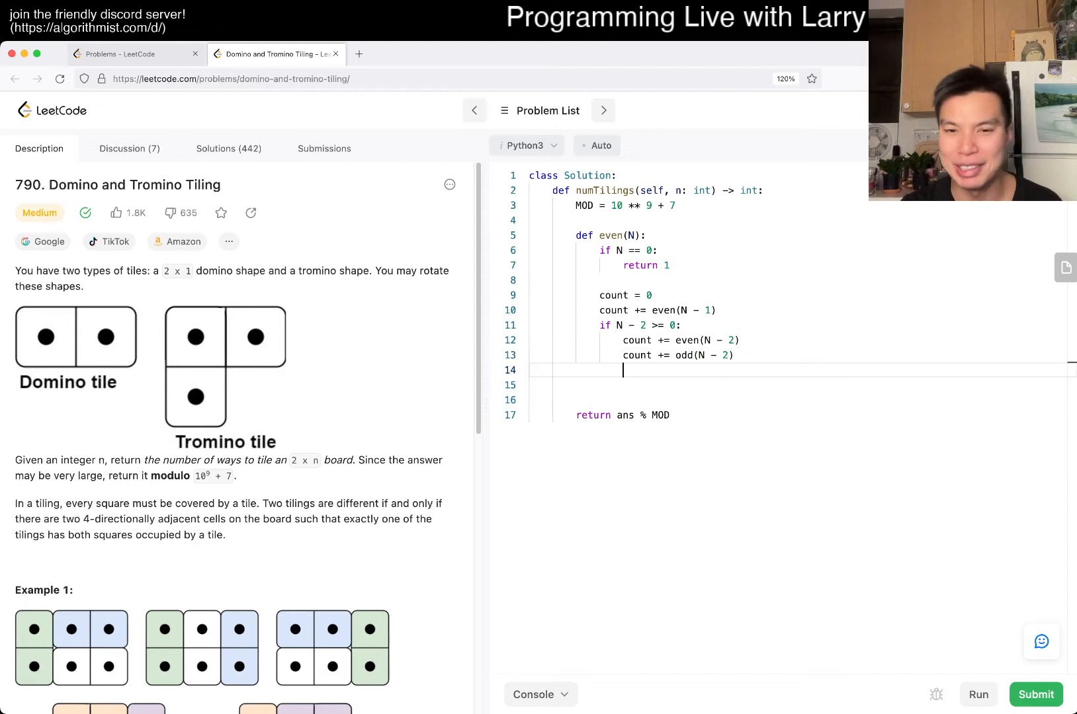
text(return count)
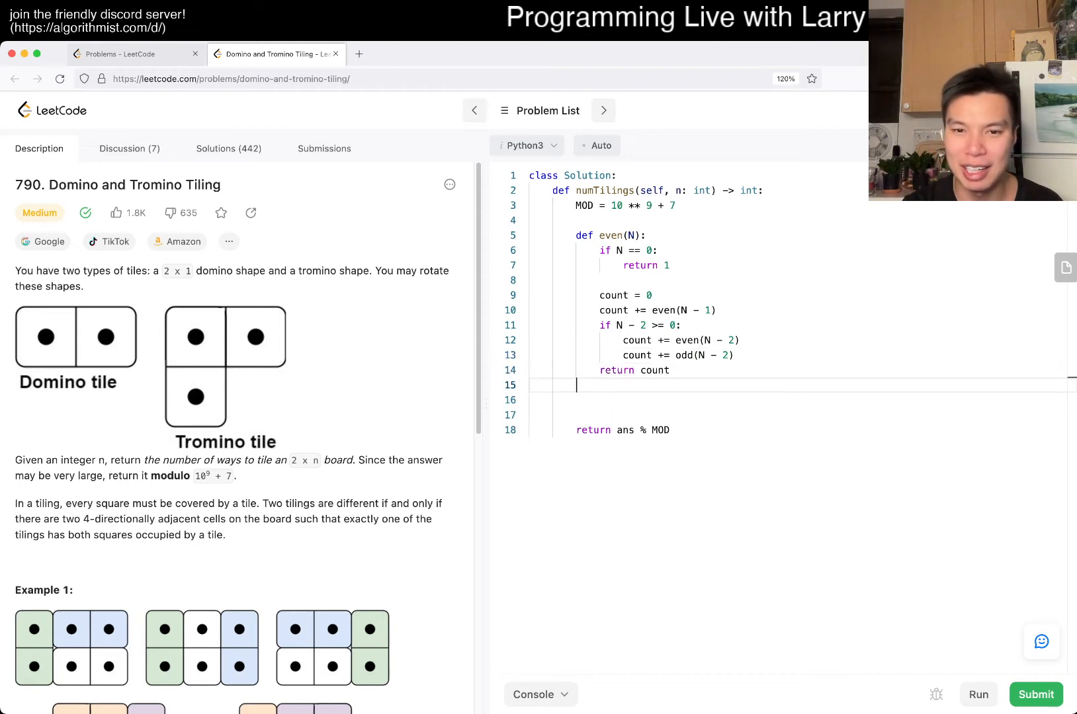
Add def odd(N): under a comment: a "full" 2xN shape with an extra "odd" piece sticking out.
text(def odd(N):)
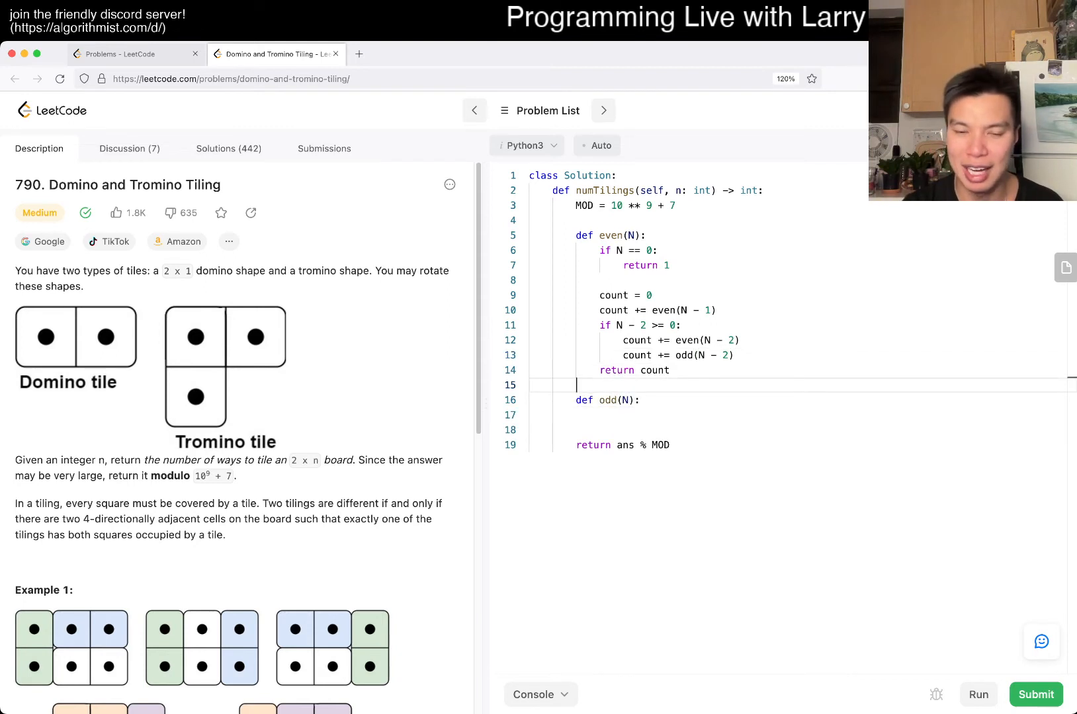
text(#)
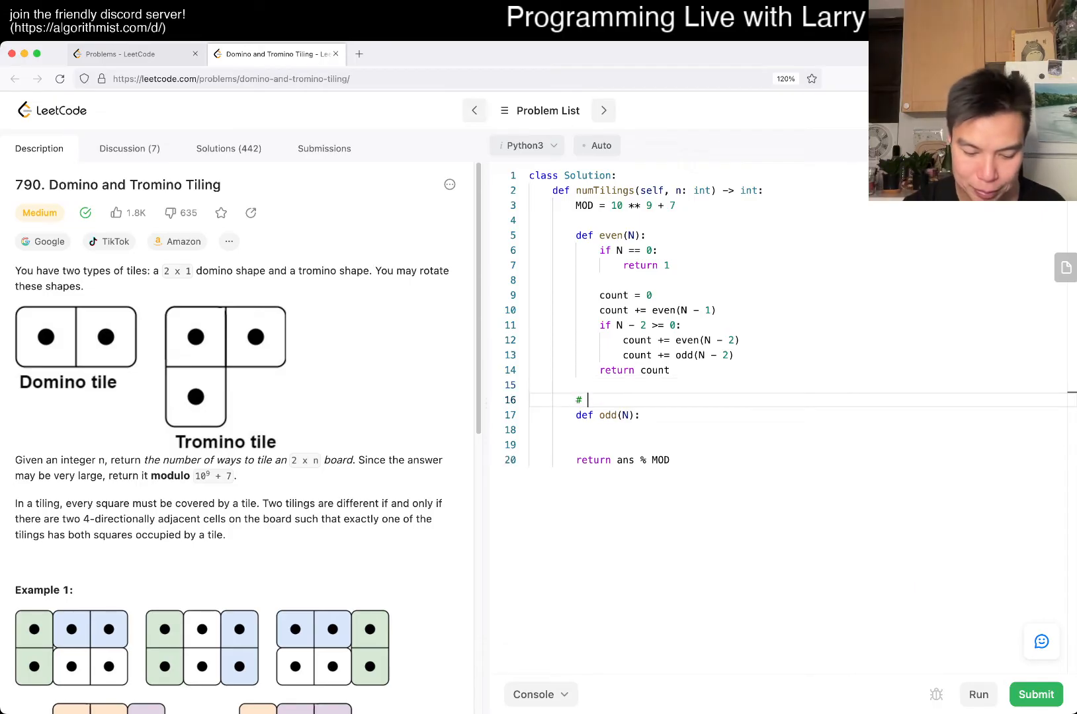
text(a "full")
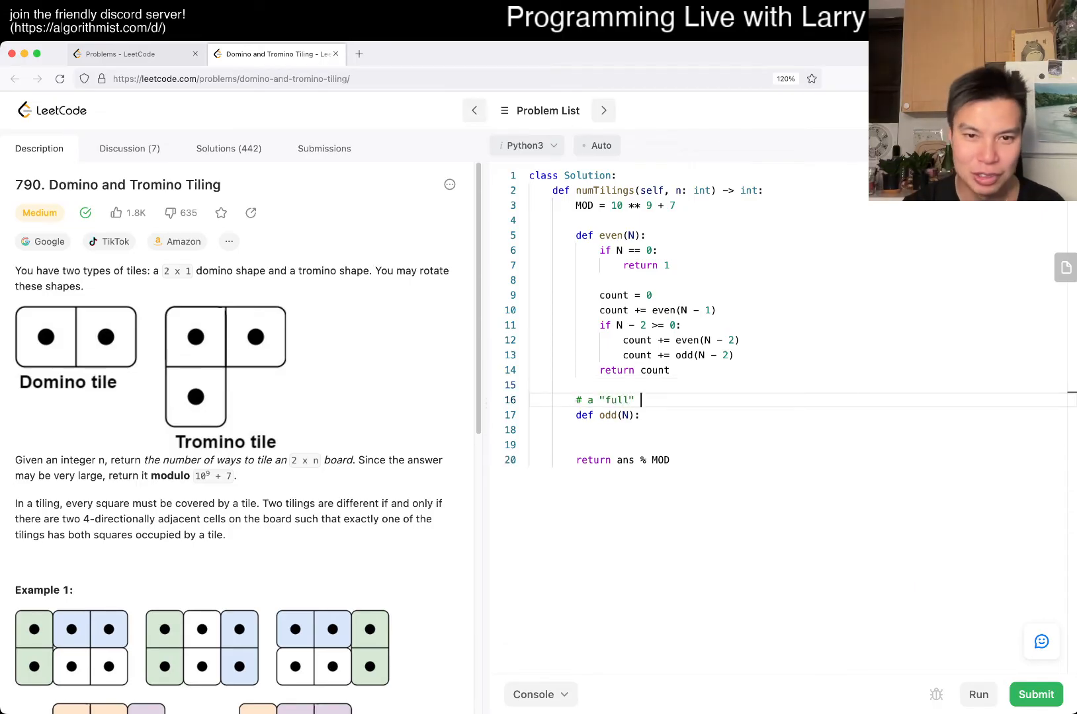
text(2xN)
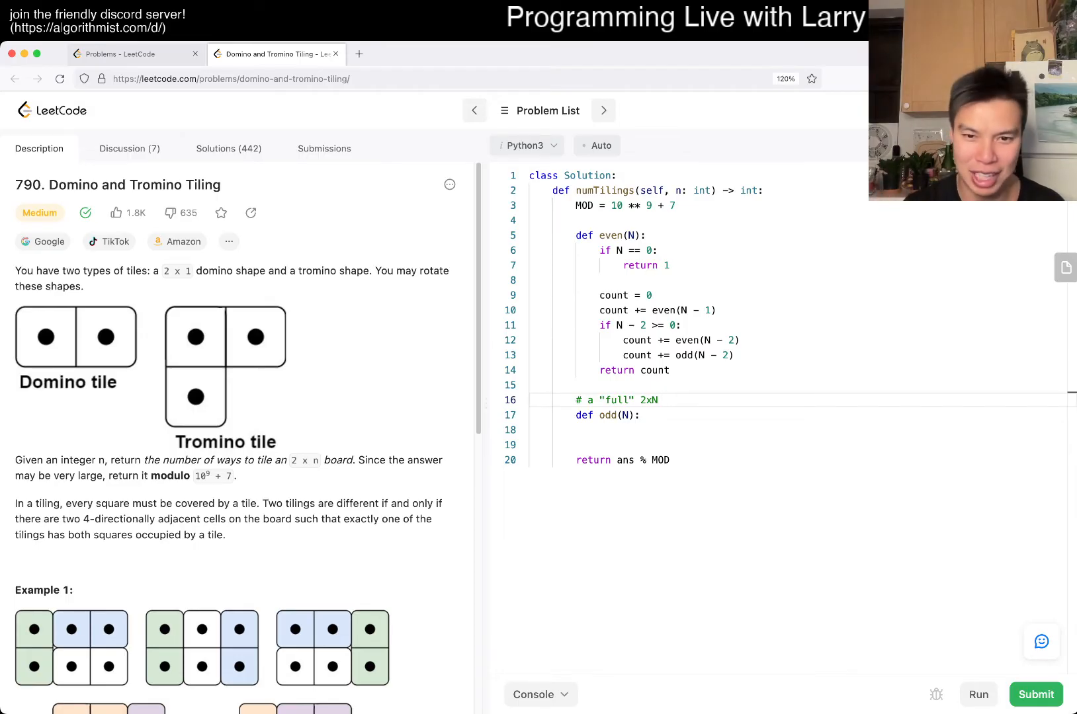
text(shape with)
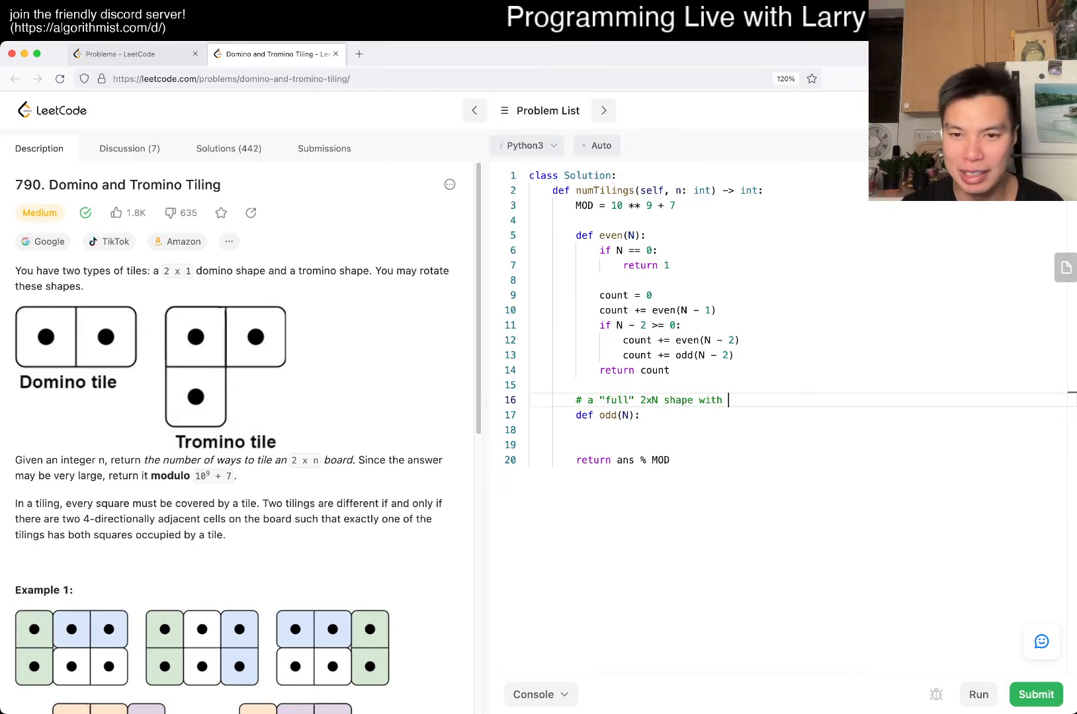
text(an extra "odd" p)
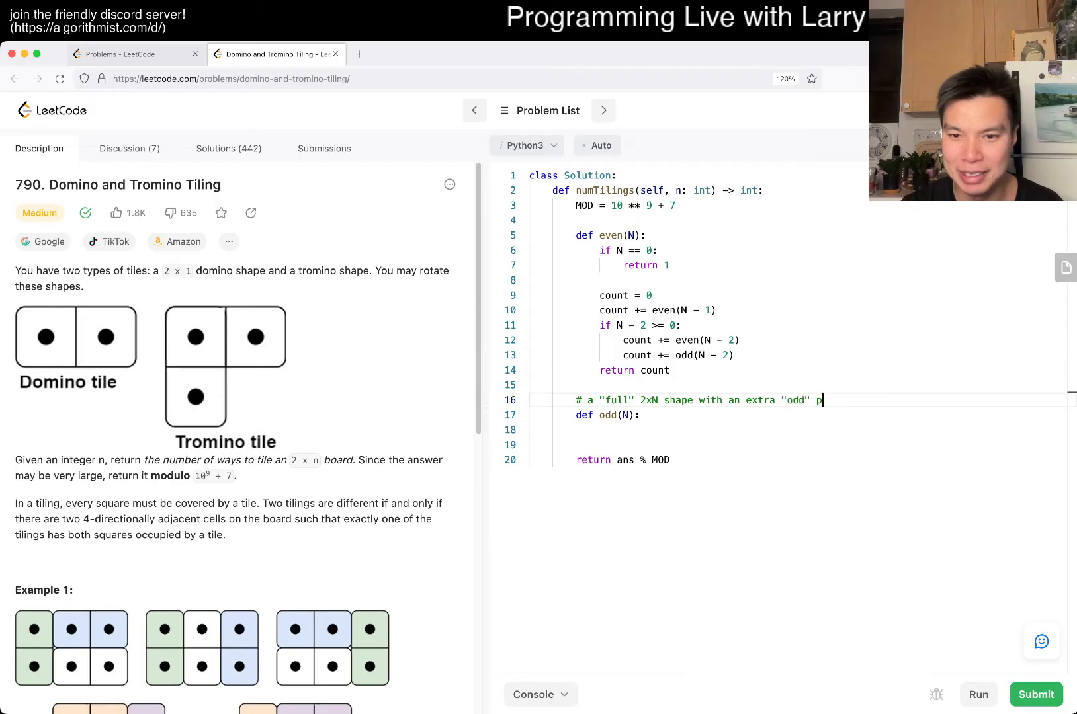
text(iece sticking out)
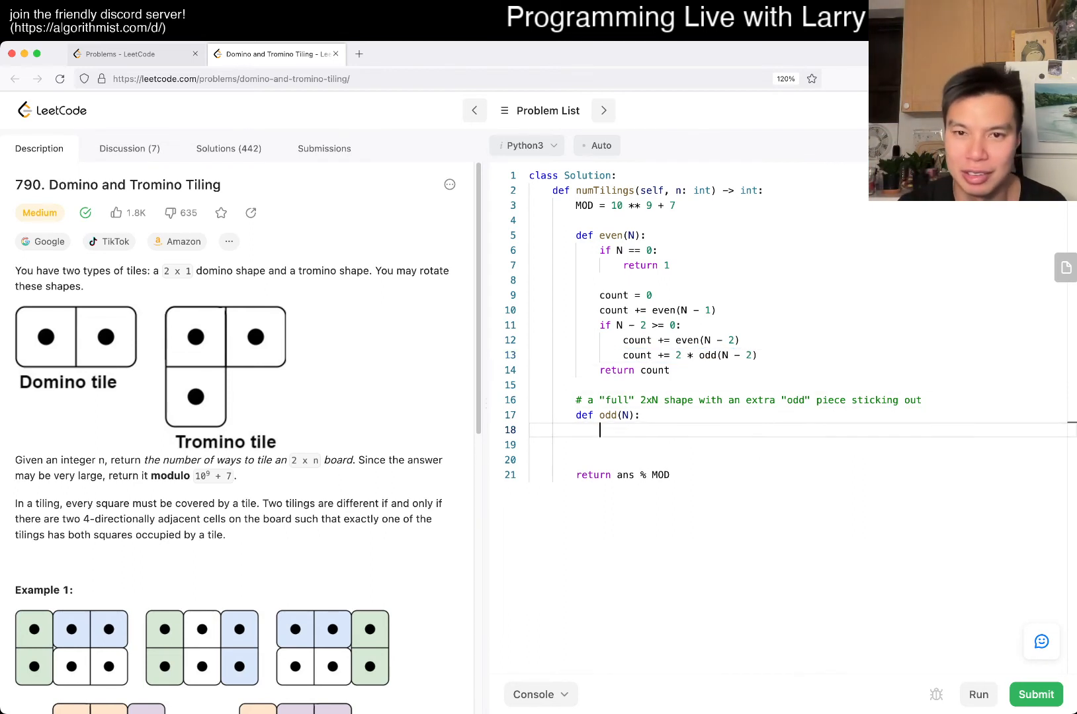
Give odd(N) an N == 0 base case and count = 0, and append % MOD to even's return.
text(if N == 0:)
click(798, 445)
text(return 0)
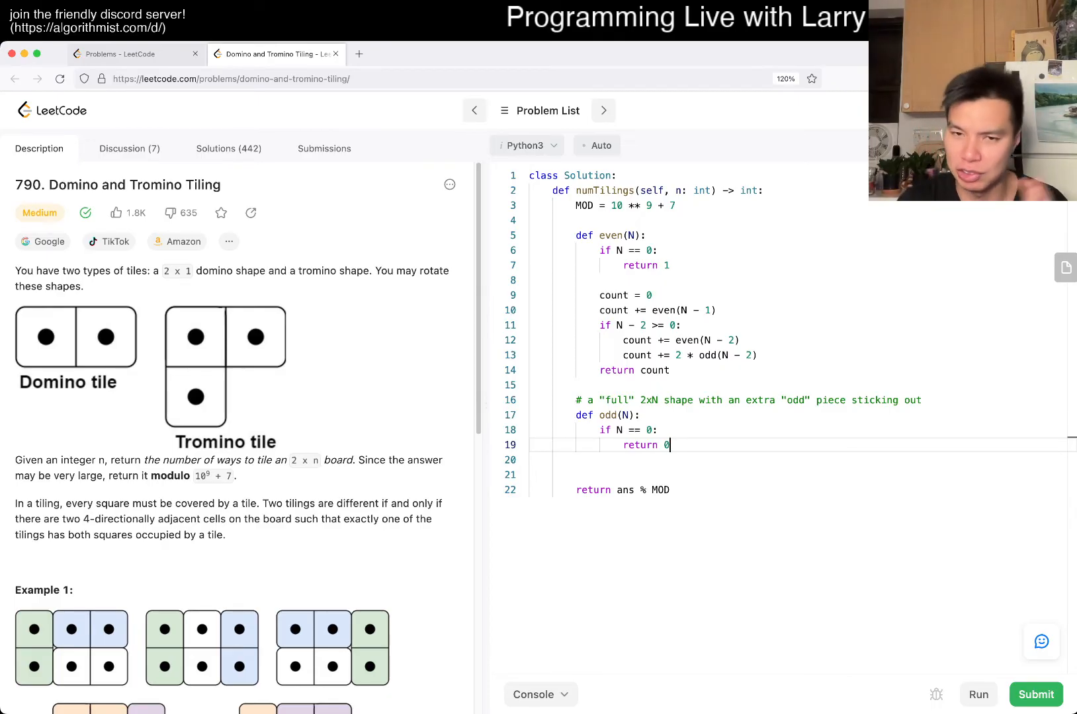
text(count)
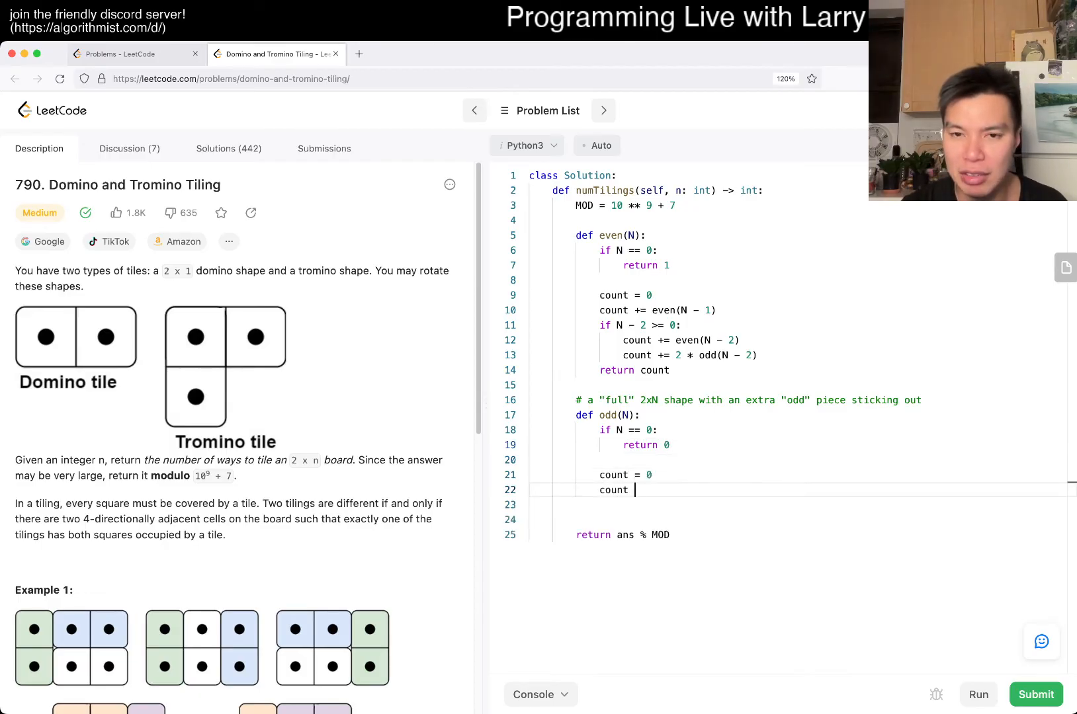
text(+)
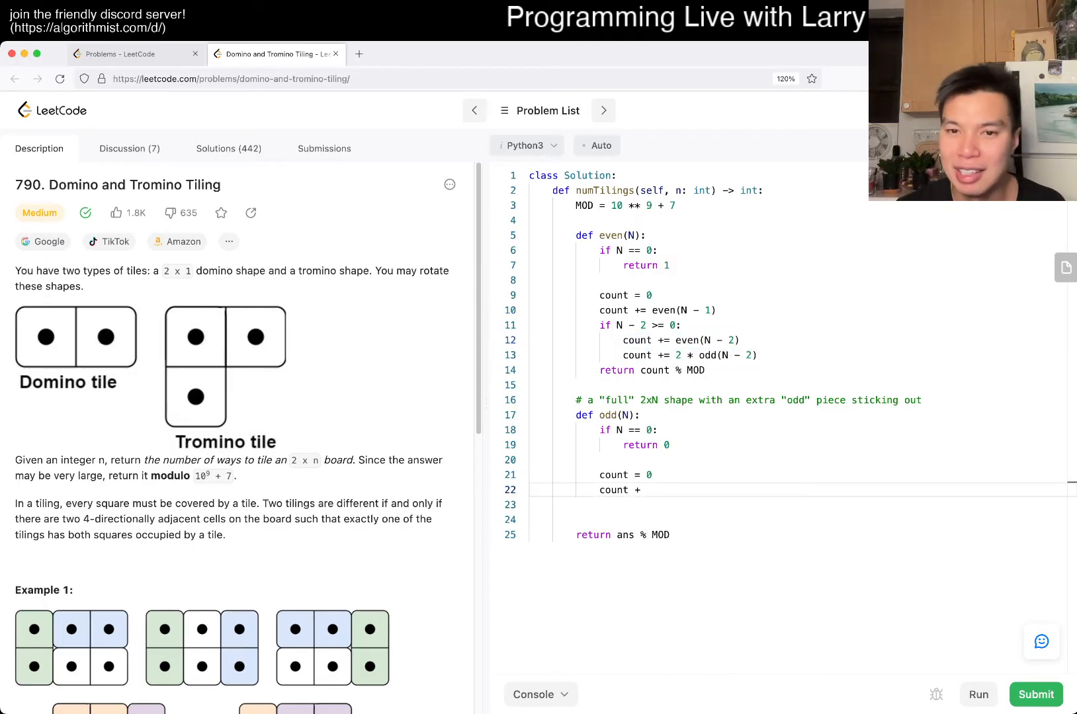
drag(600, 309, 740, 340)
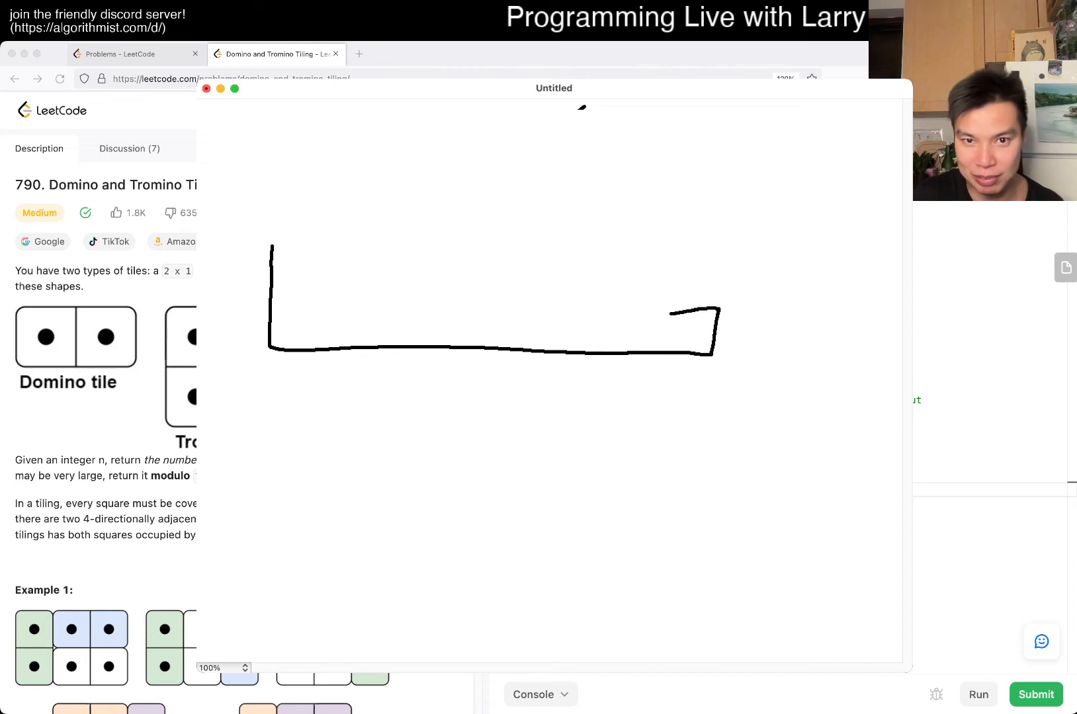
Sketch the board's protruding tromino piece and mark it with an arrow and a circle.
drag(271, 252, 673, 275)
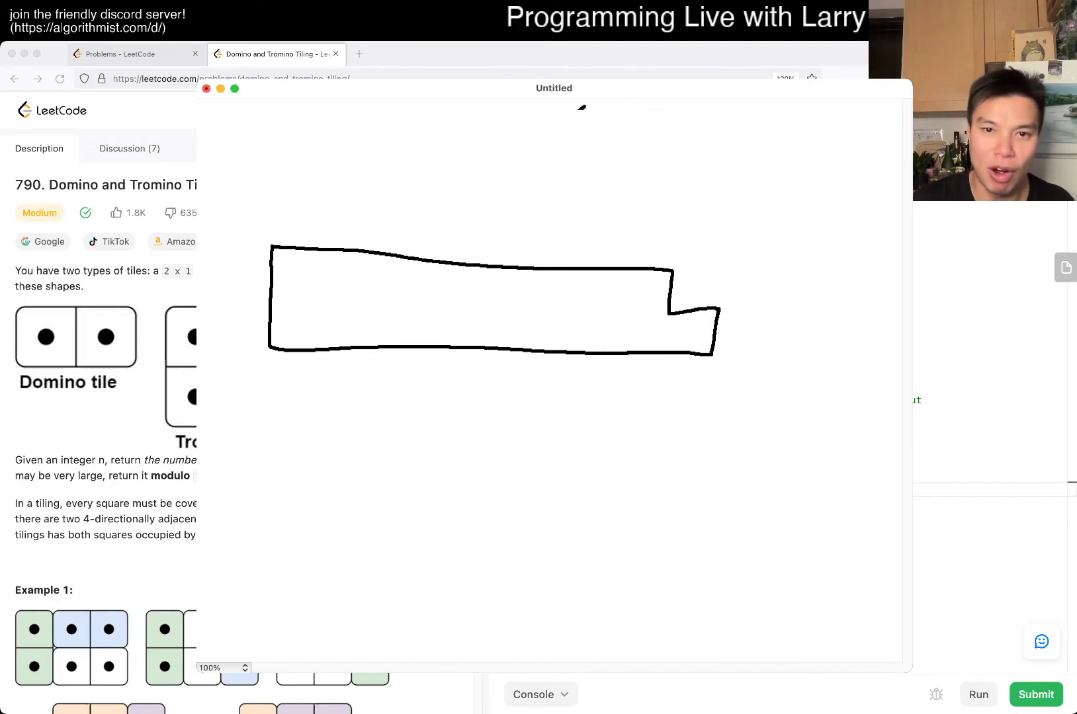
drag(631, 281, 687, 337)
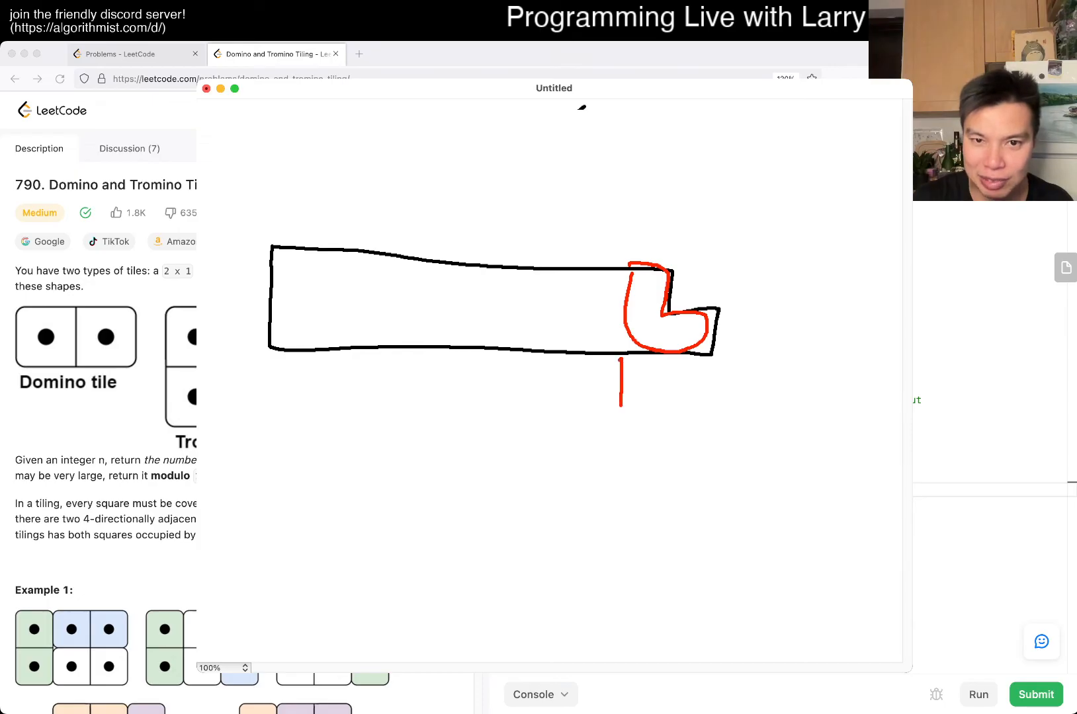
drag(622, 405, 622, 357)
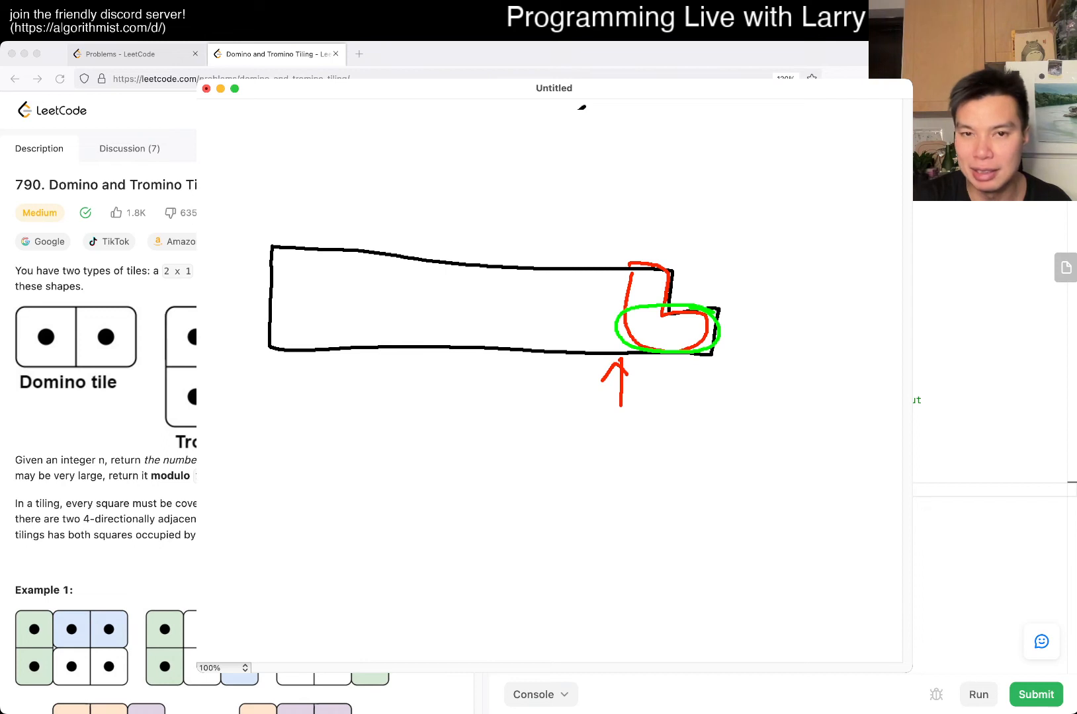
drag(673, 233, 673, 254)
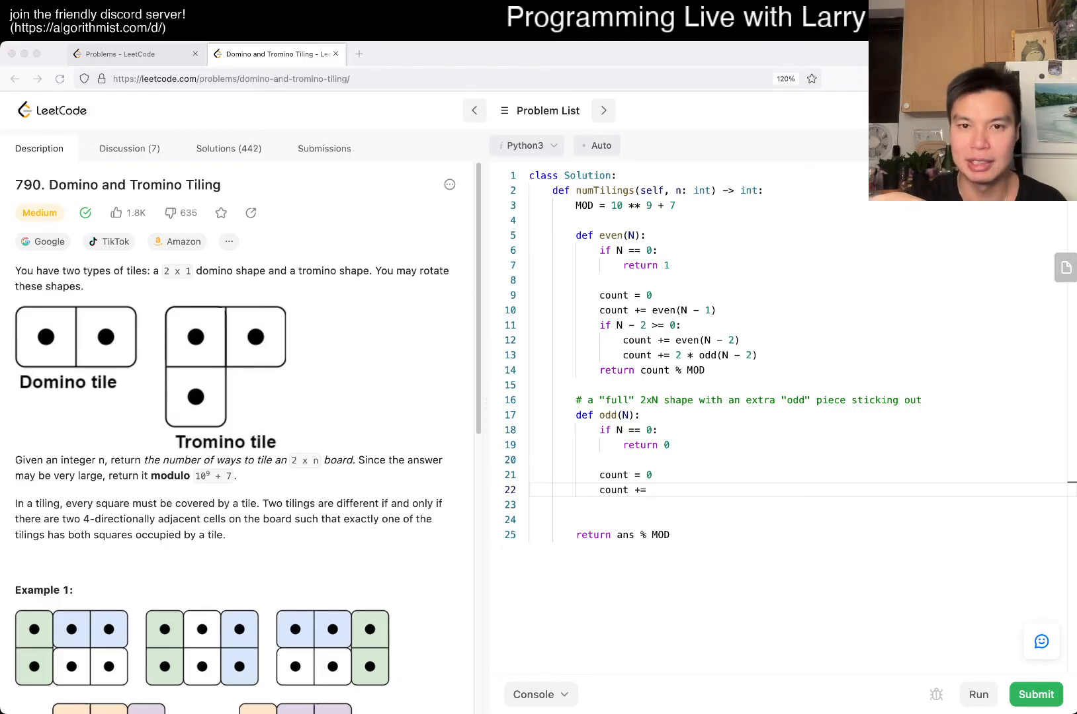
Make odd() add even(N - 1) and odd(N - 1), return count % MOD; return even(n) % MOD.
text(even())
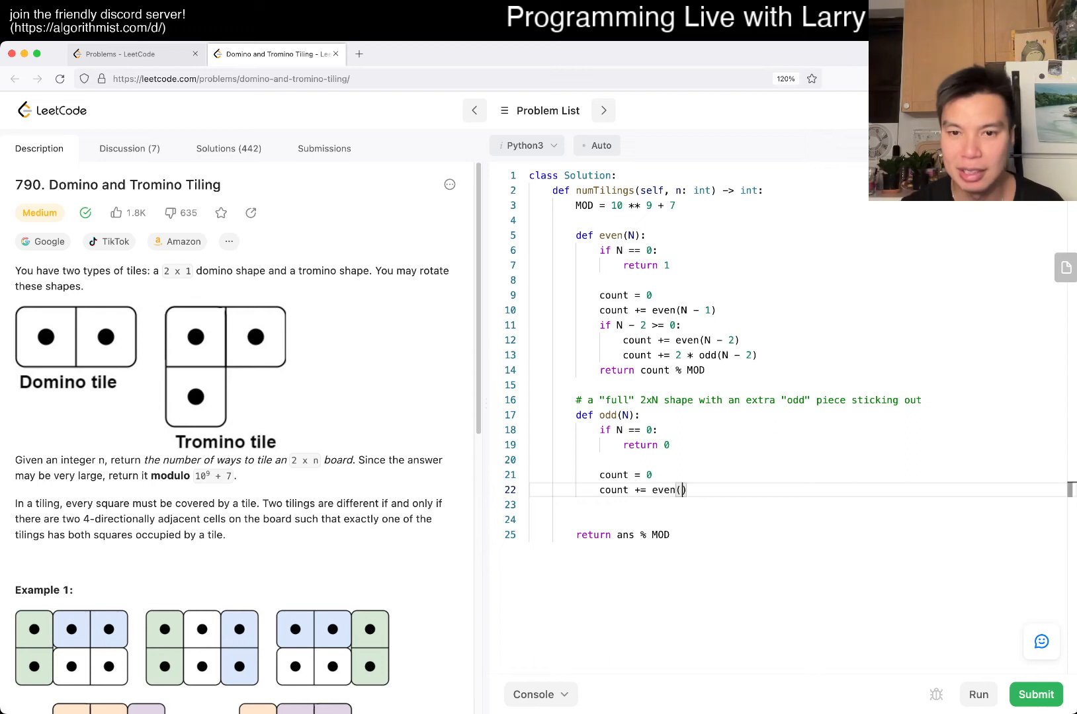
text(N -)
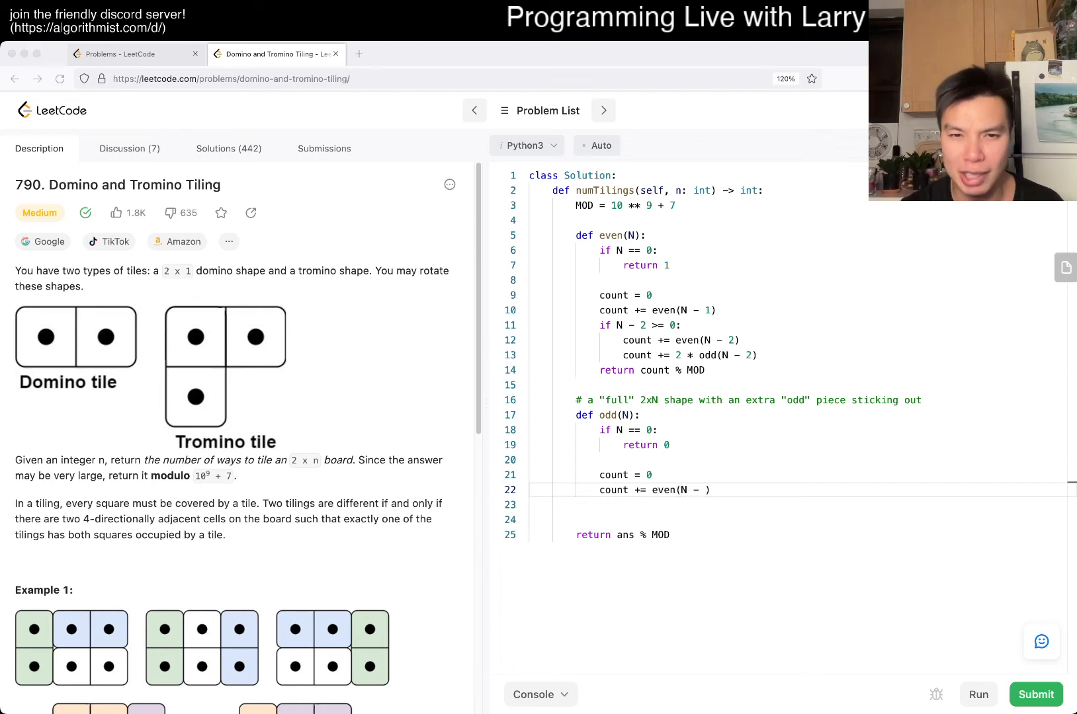
text(1))
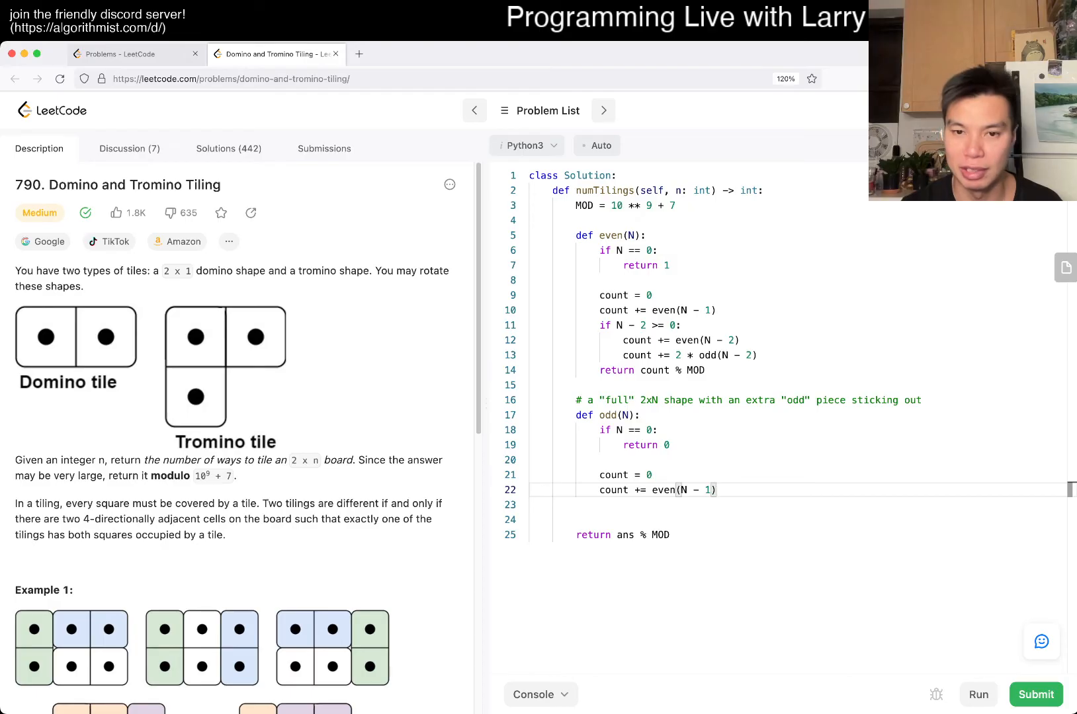
text(count += odd)
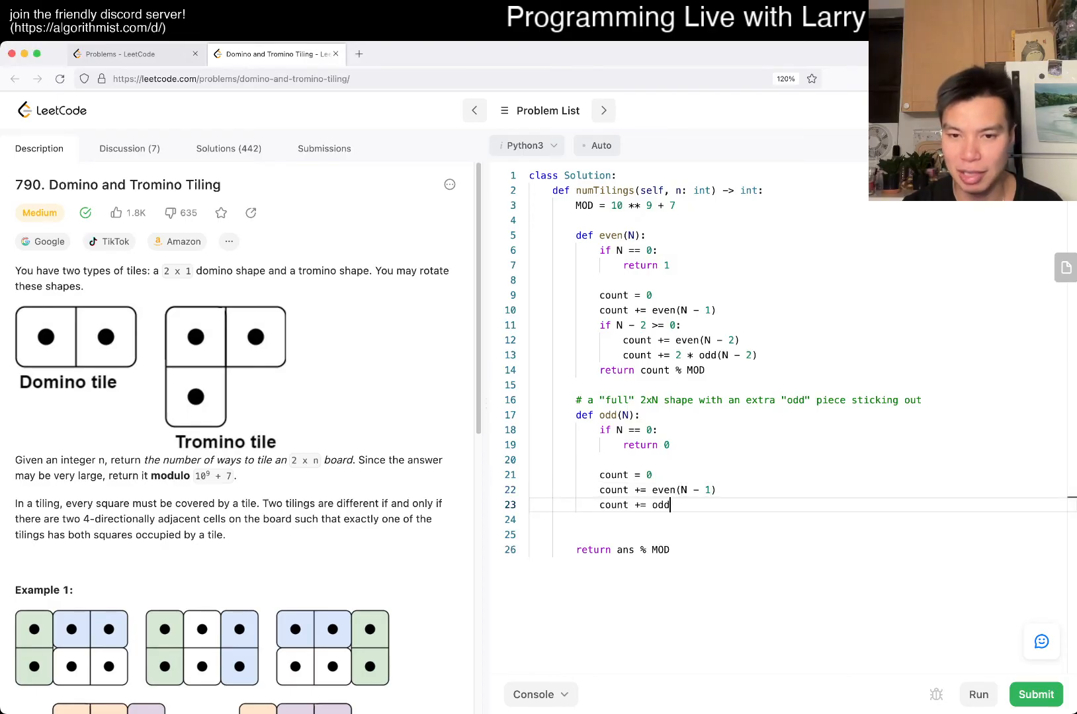
text((N - 1))
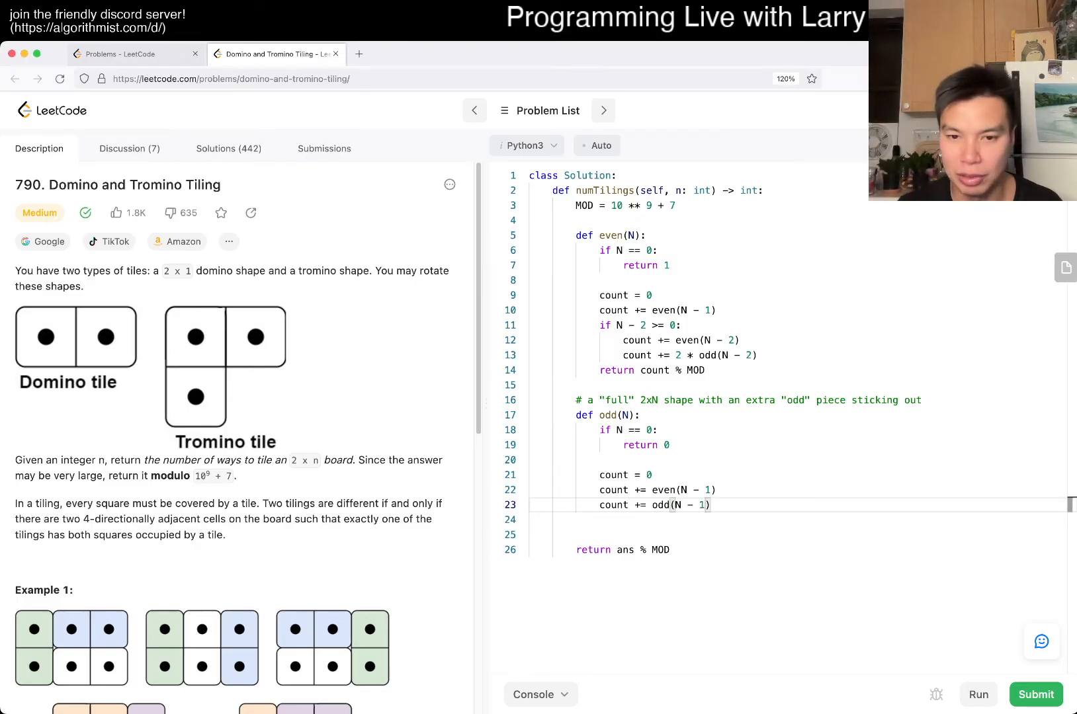
text(return count % MOD)
click(787, 549)
text(eve)
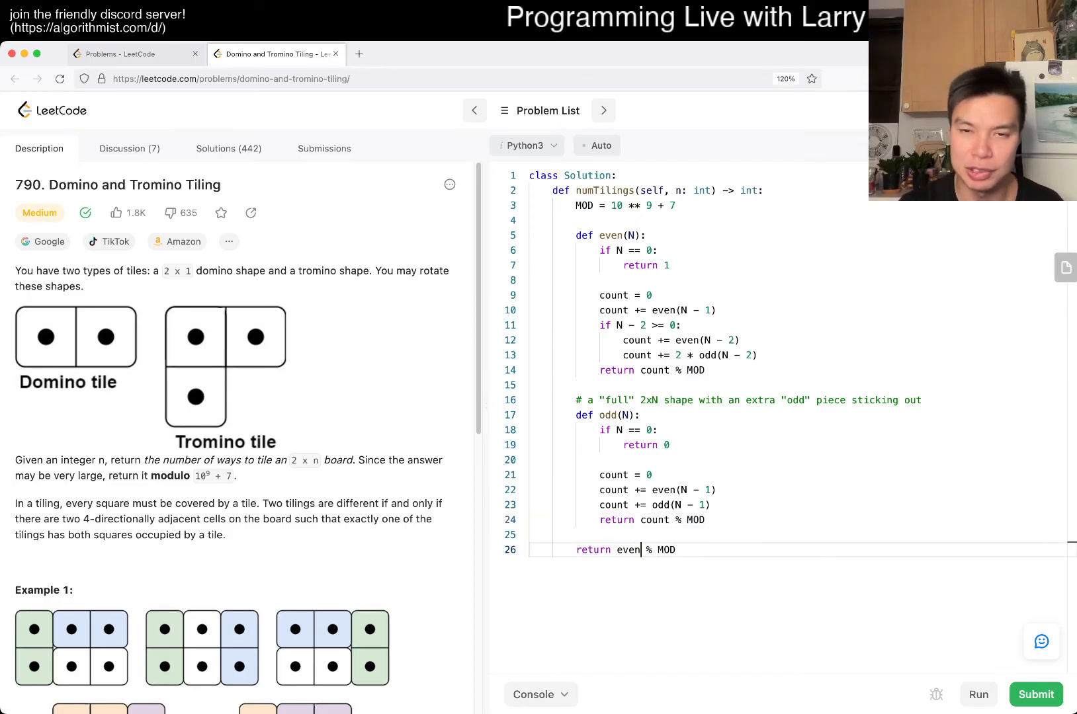
text((n))
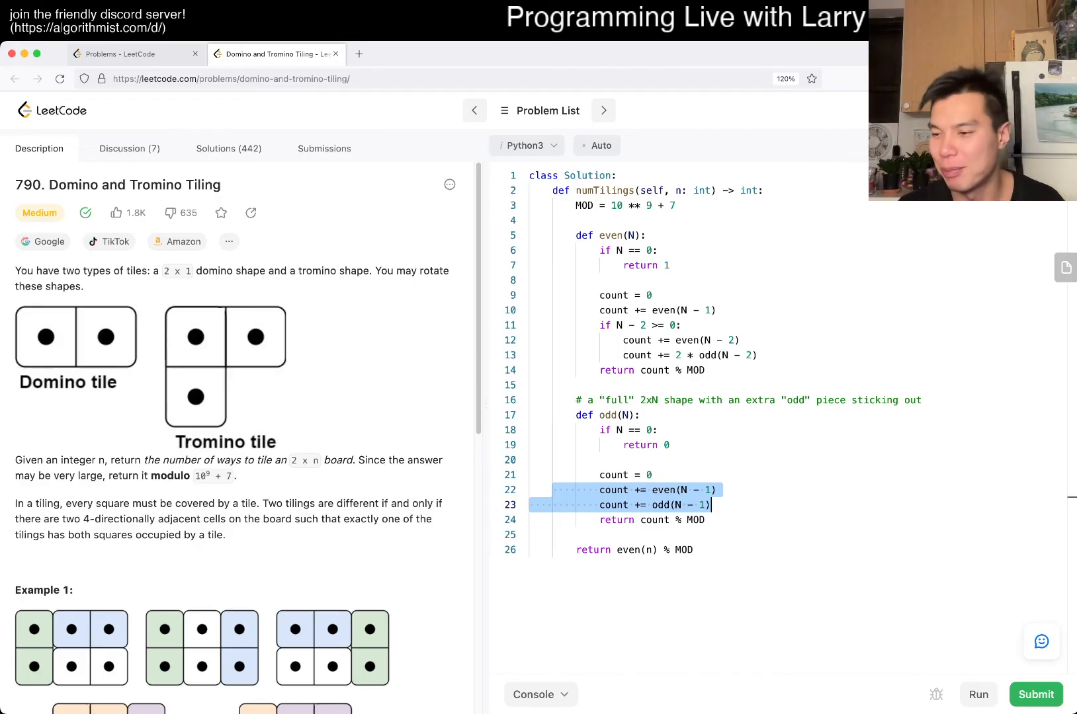
Place the cursor after the MOD constant to insert blank lines above even().
scroll(down, 3)
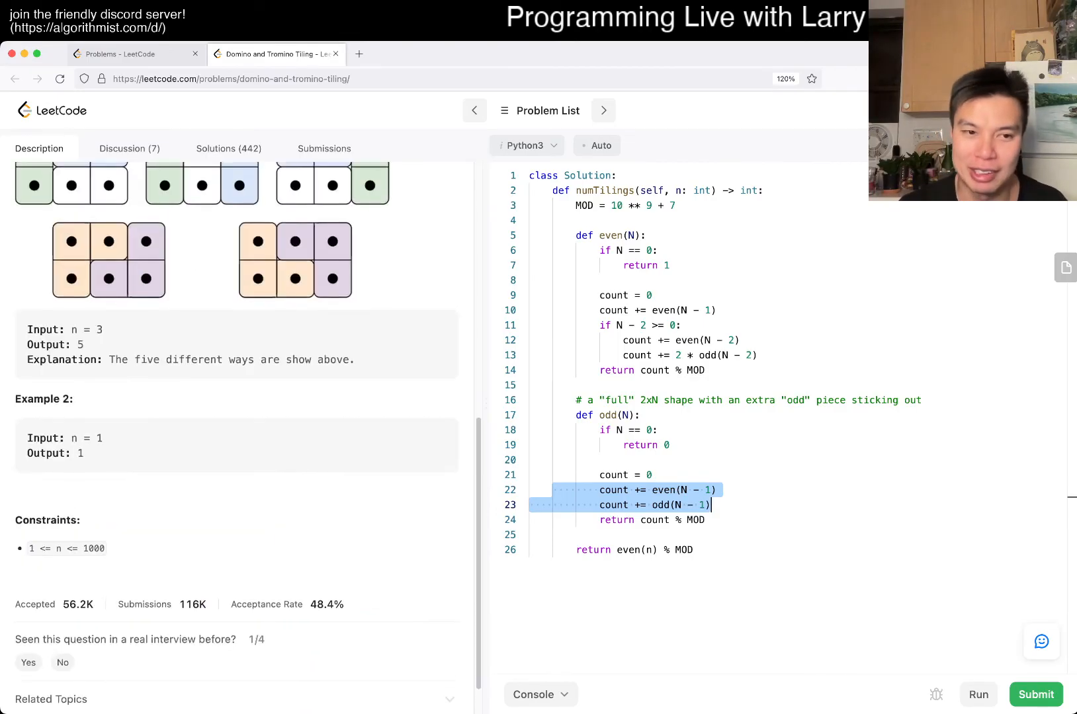
click(977, 695)
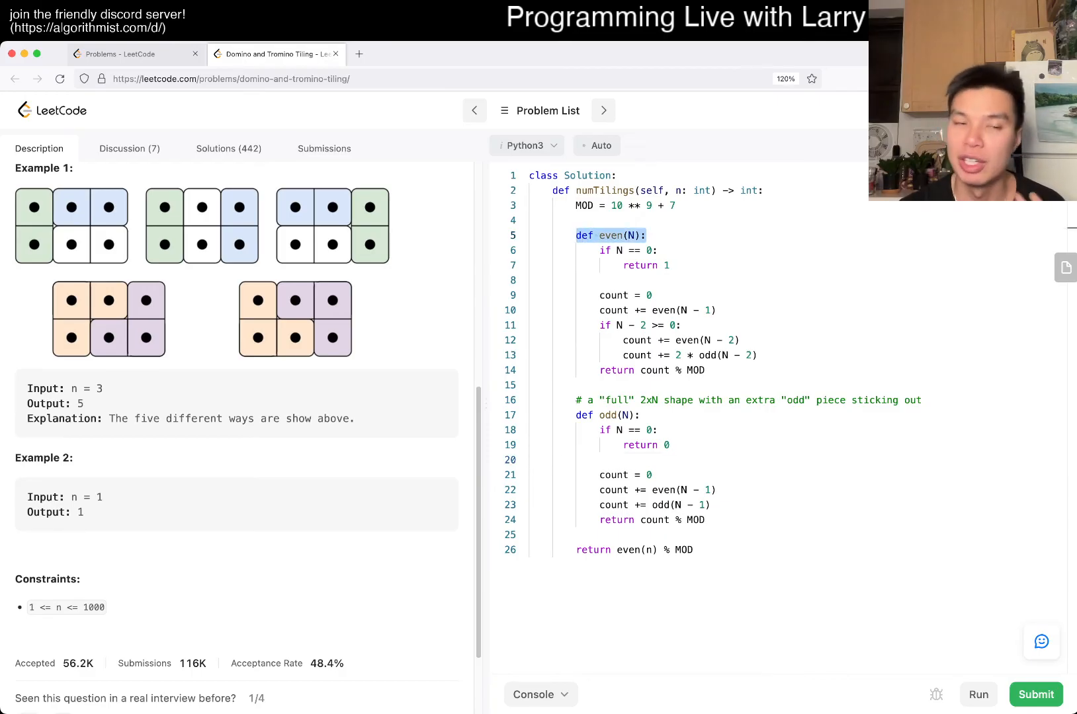
click(535, 221)
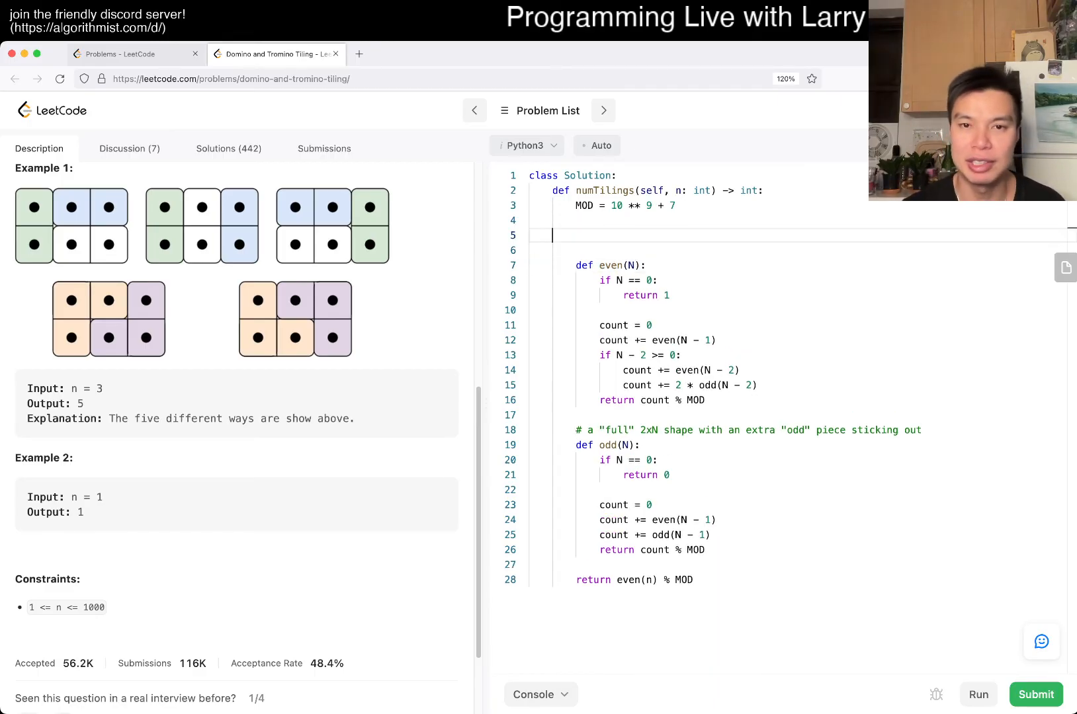
Create hasEvenCache and evenCache = [None] * (n + 1) lists before even().
text(hasEve)
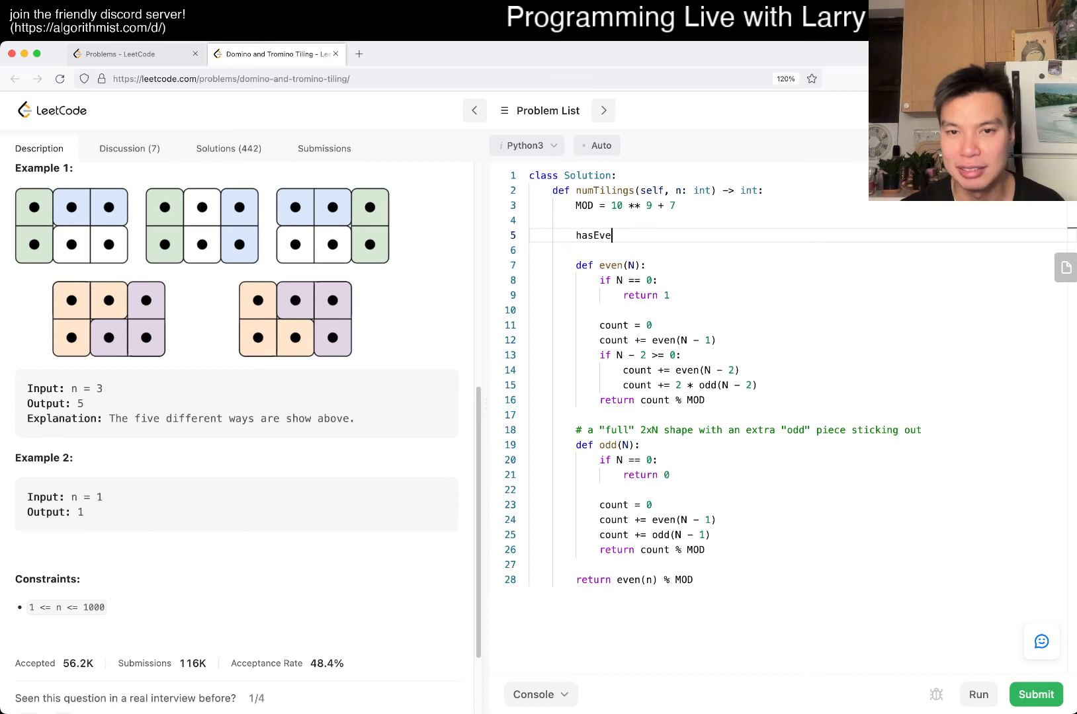
text(nCache = [])
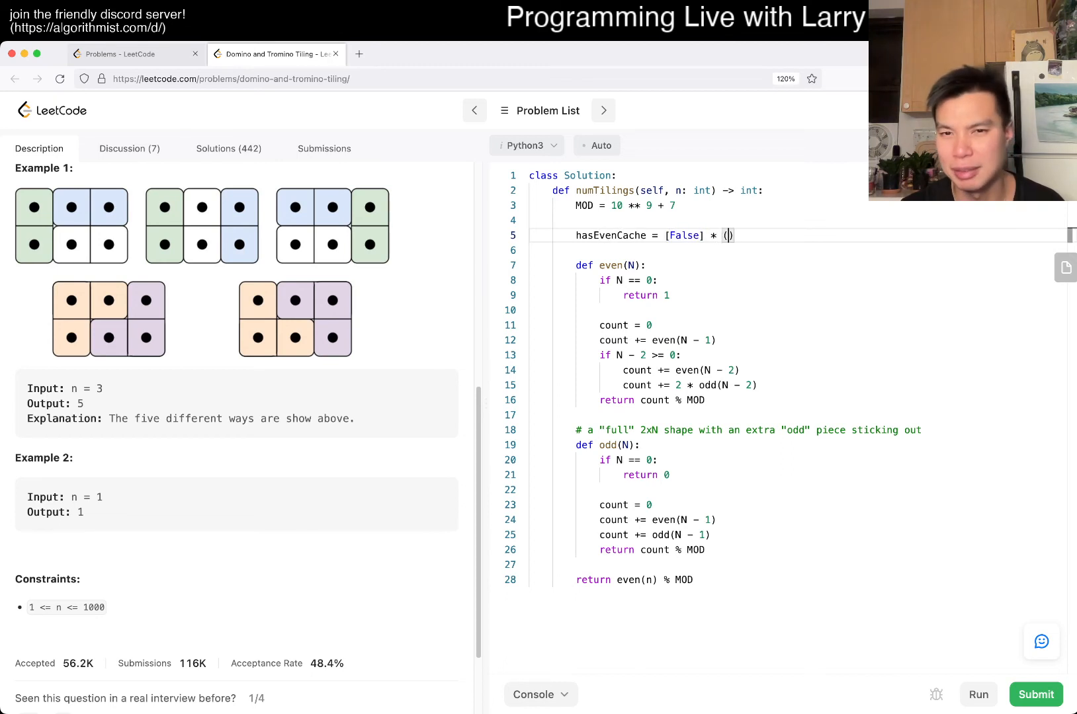
text(n + 1)
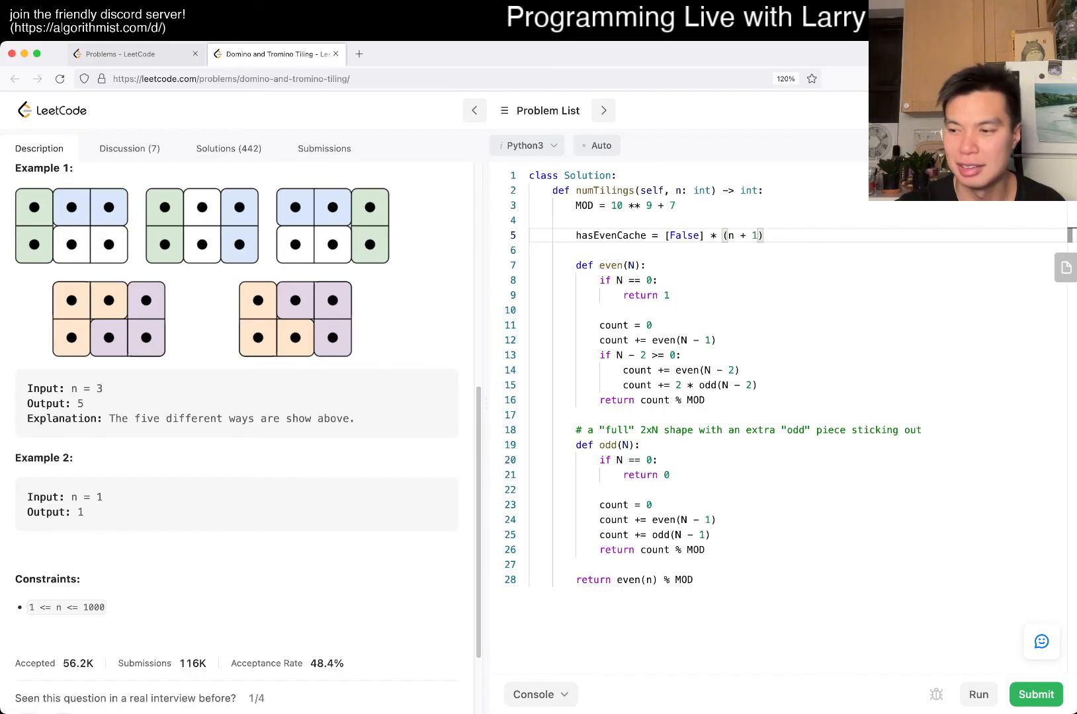
key(enter)
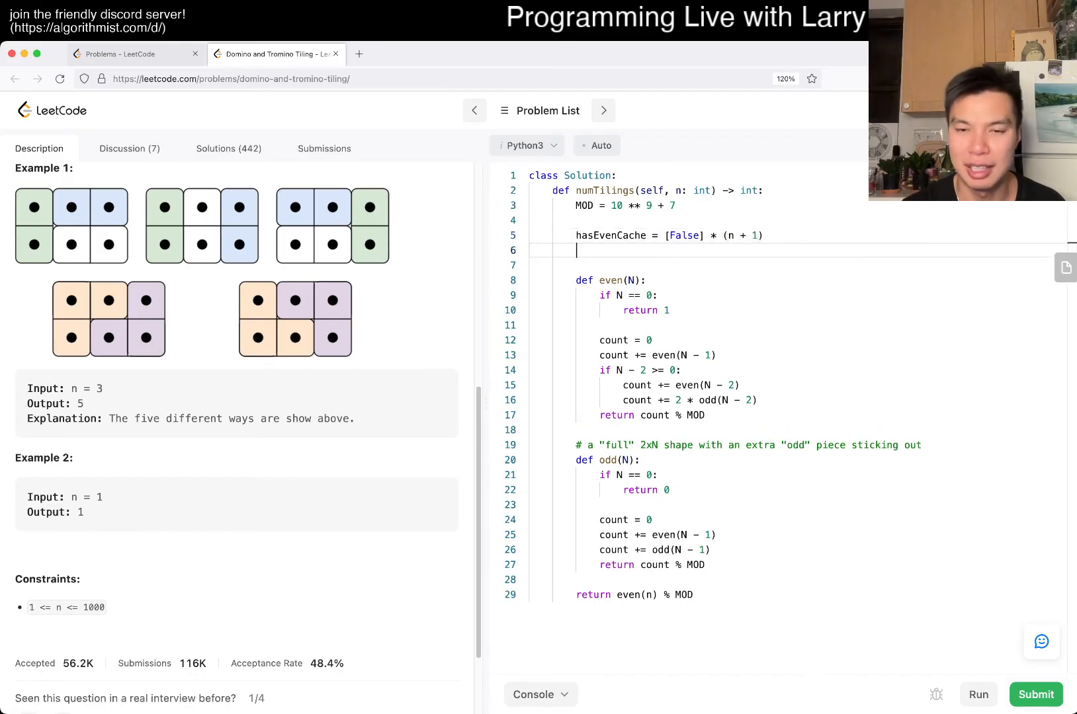
text(evenCache)
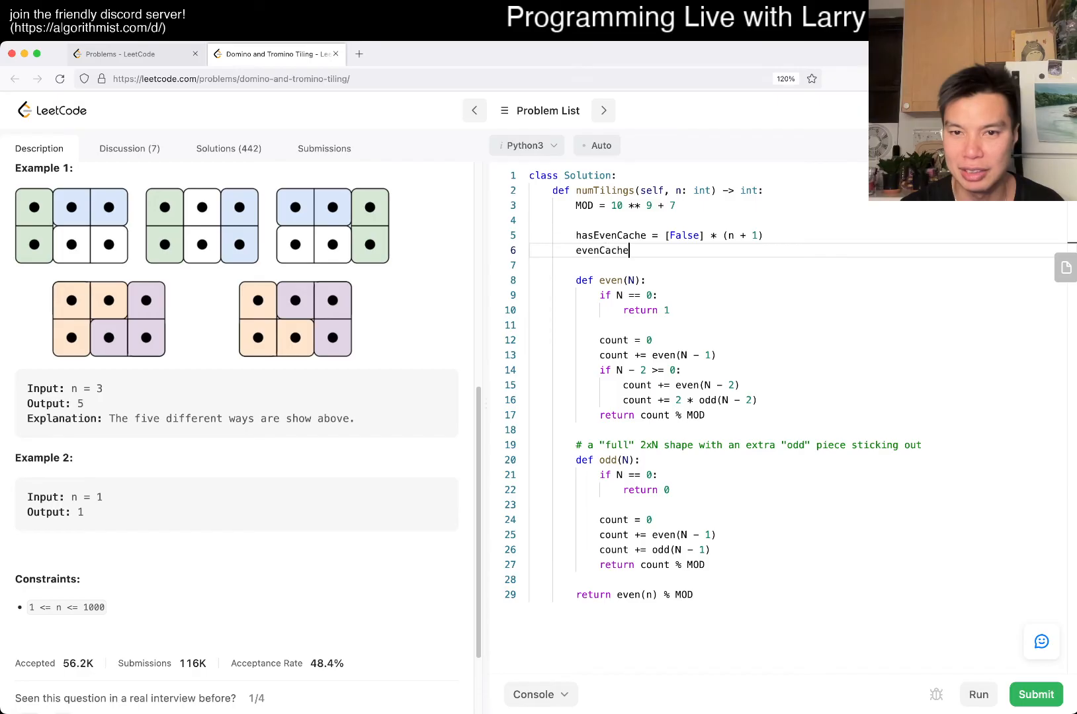
text(= [None])
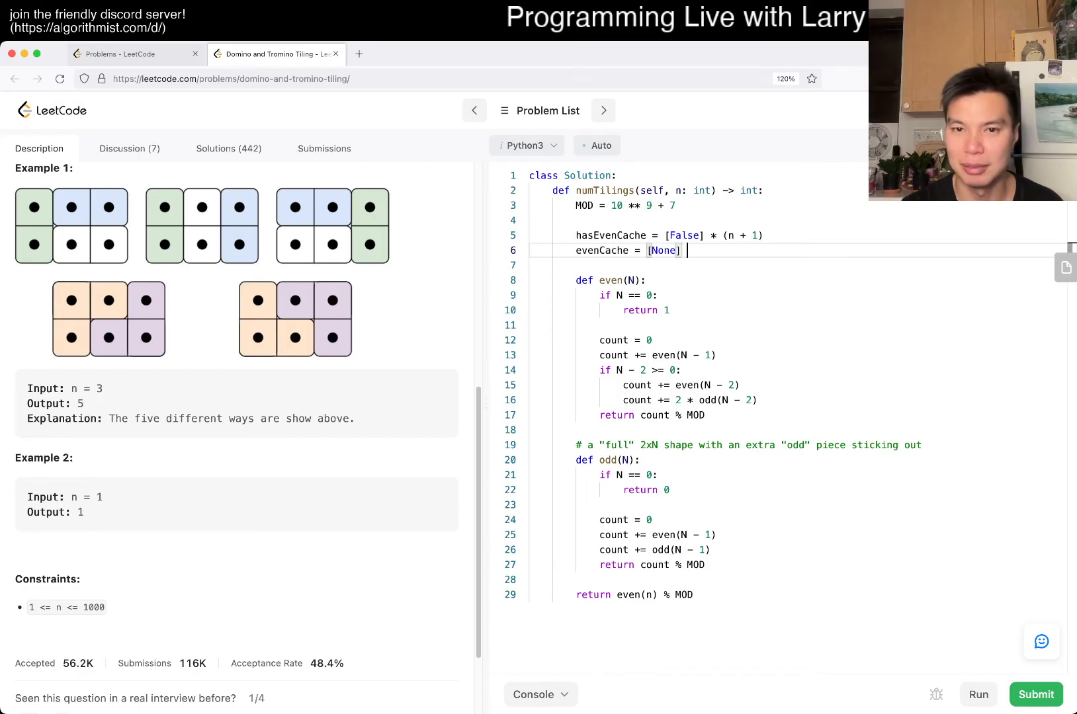
text(* (n + 1))
text(if)
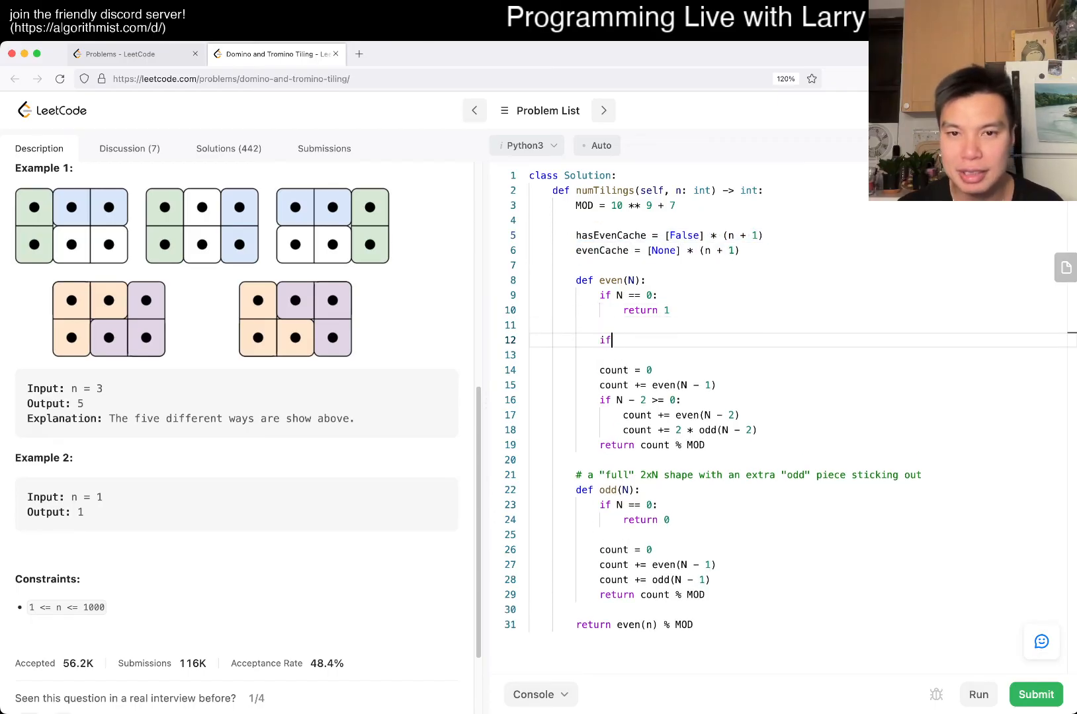
Make even() first check hasEvenCache[N] and return evenCache[N] when cached.
text(hasEvenCach)
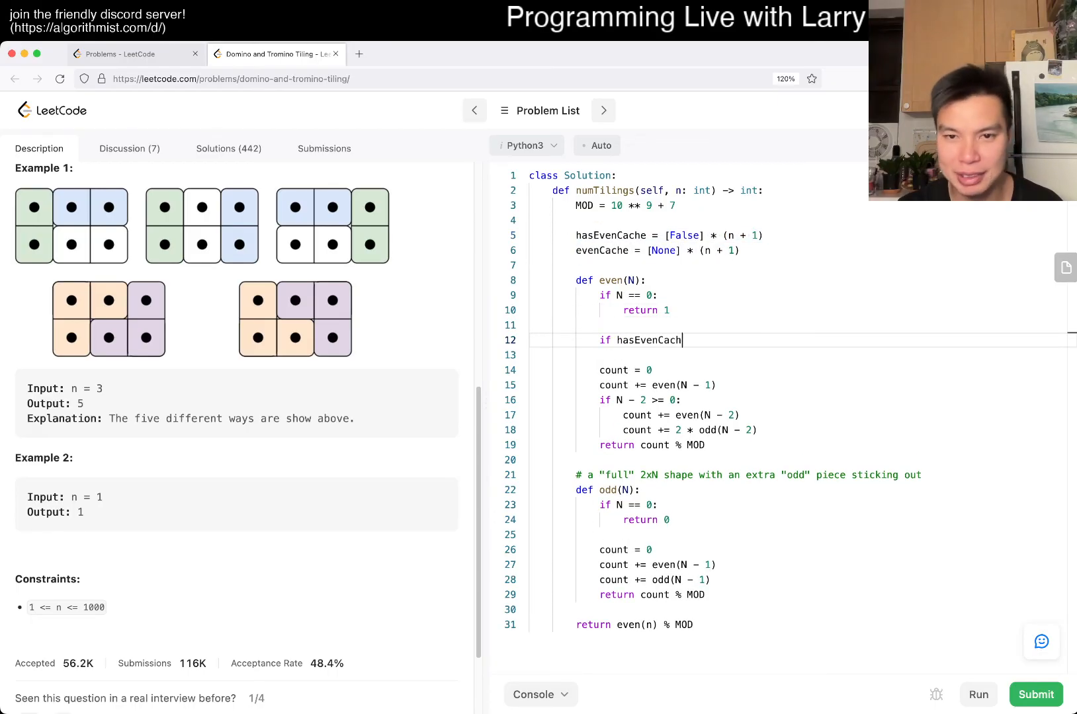
text(e[N] =)
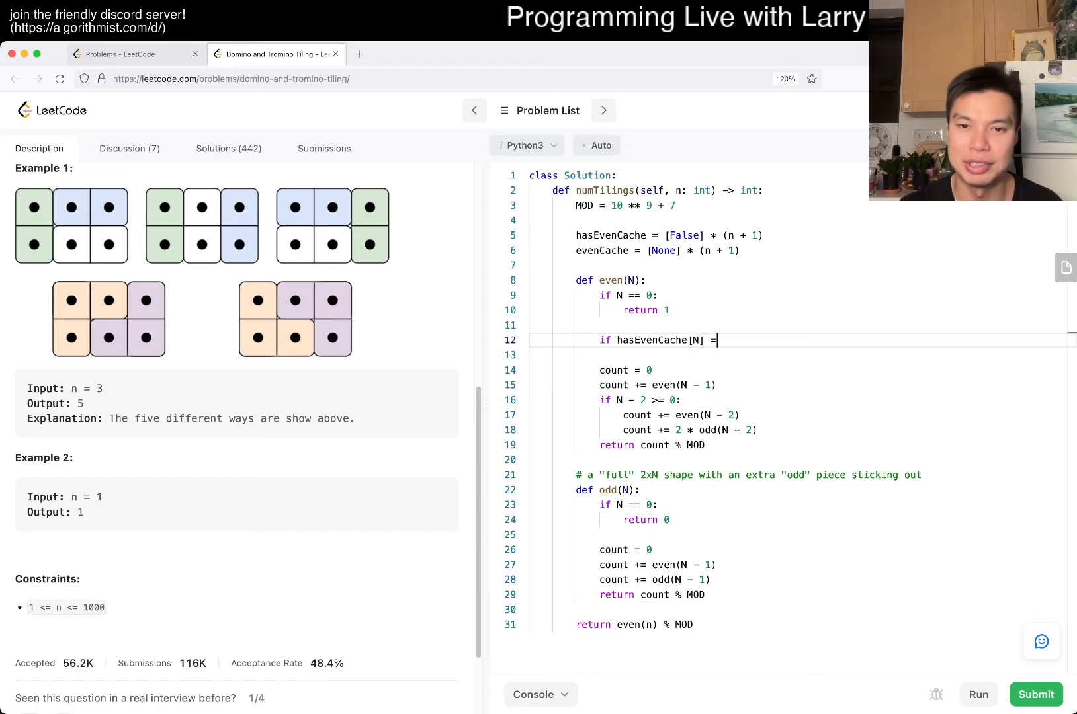
text(:)
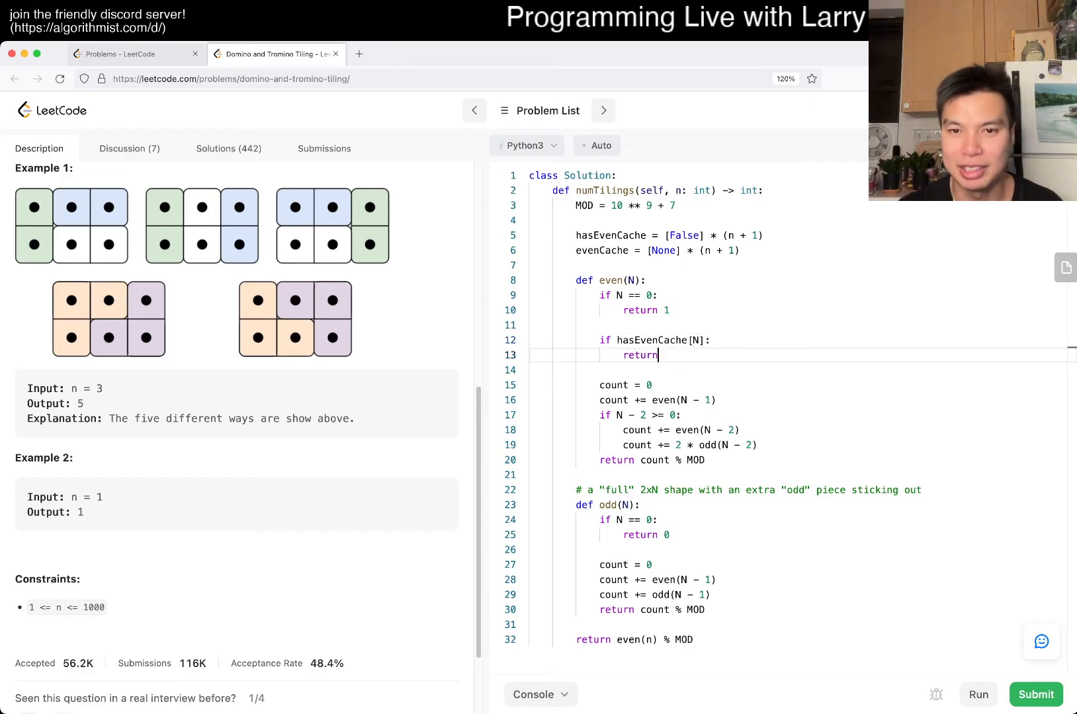
text(evenCache[N])
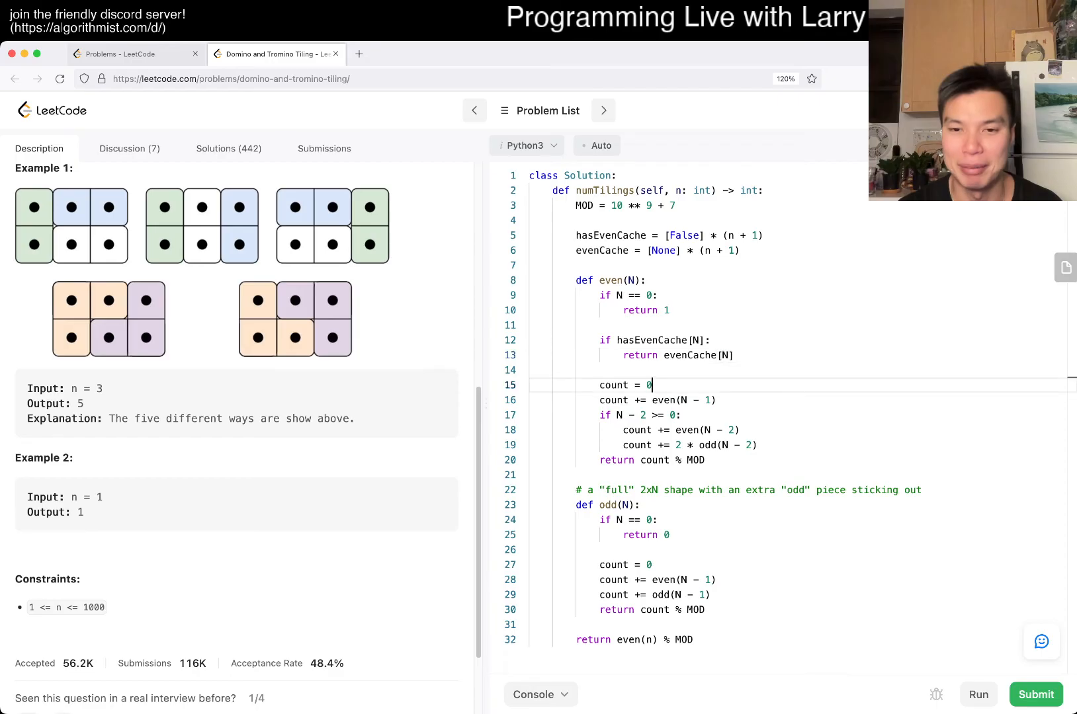
Store hasEvenCache[N] = True and evenCache[N] = count % MOD before even() returns.
key(enter)
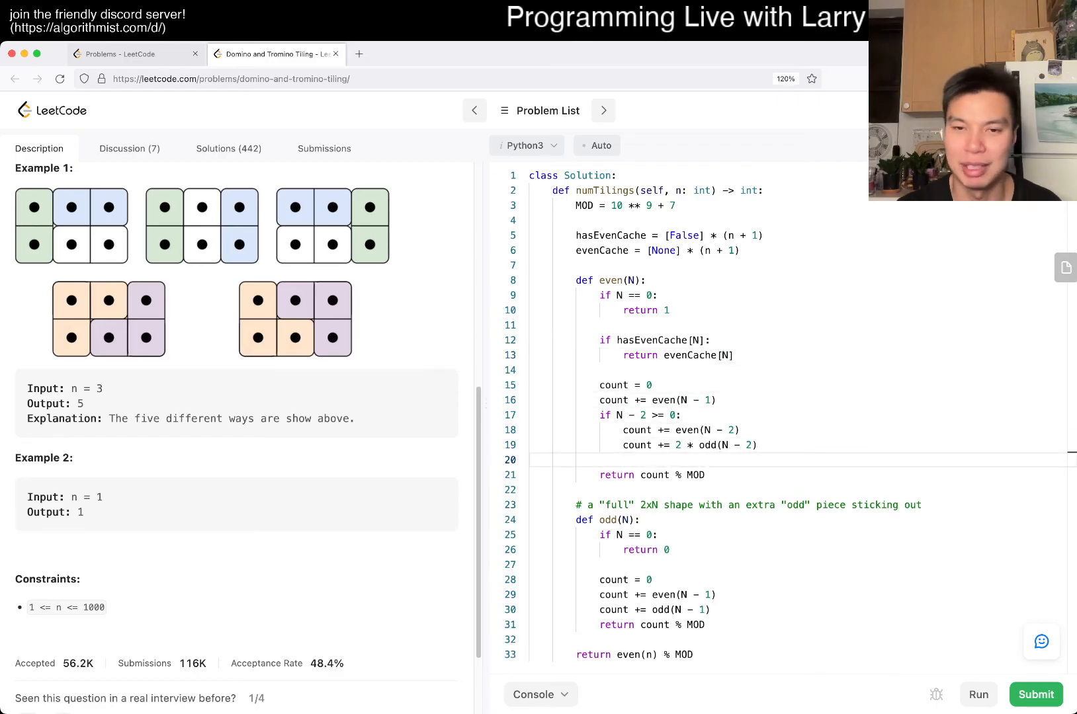
text(hasEvenCache)
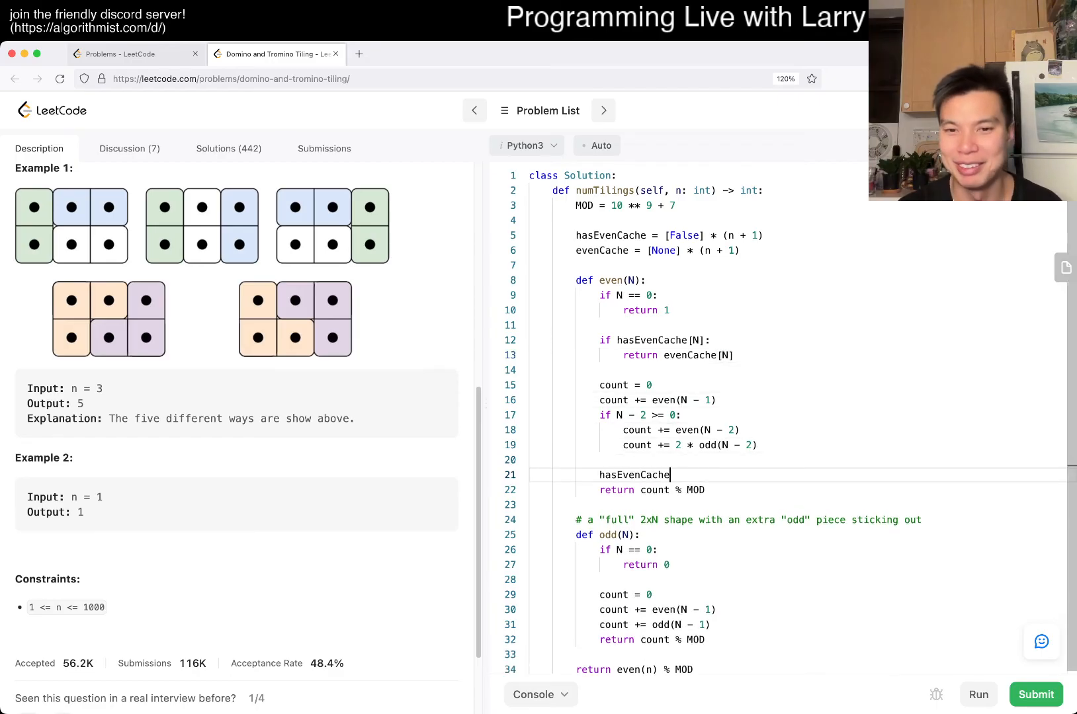
text([N] = True)
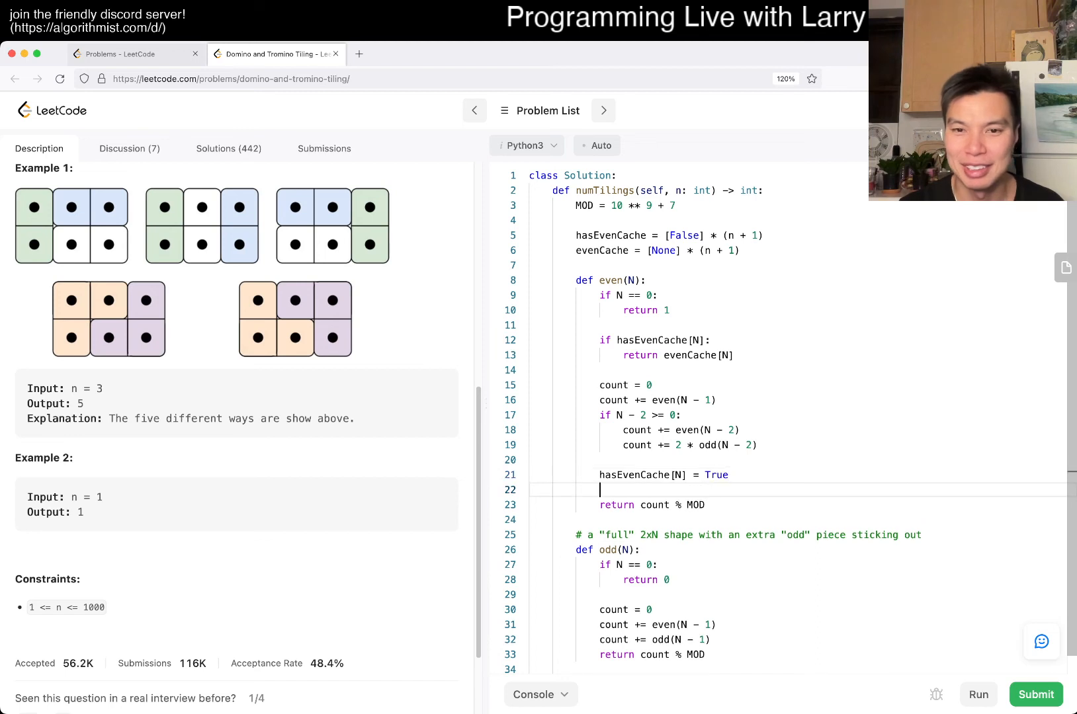
text(evenCache[])
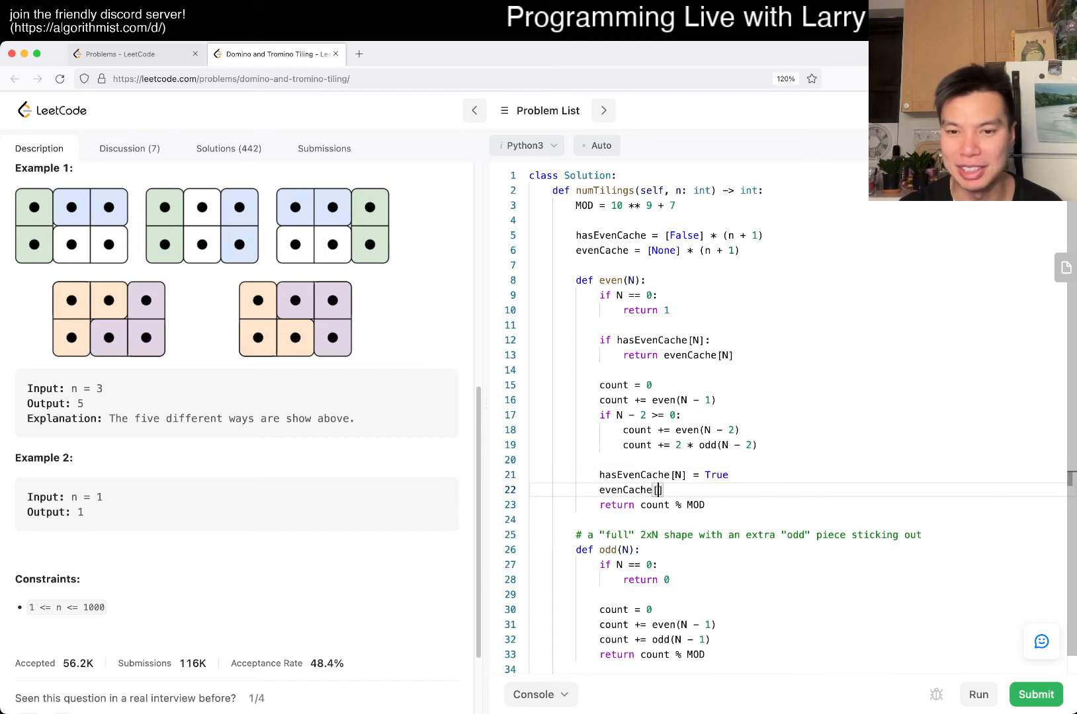
text(N] = count % MOD)
click(798, 505)
text(return evenCache[)
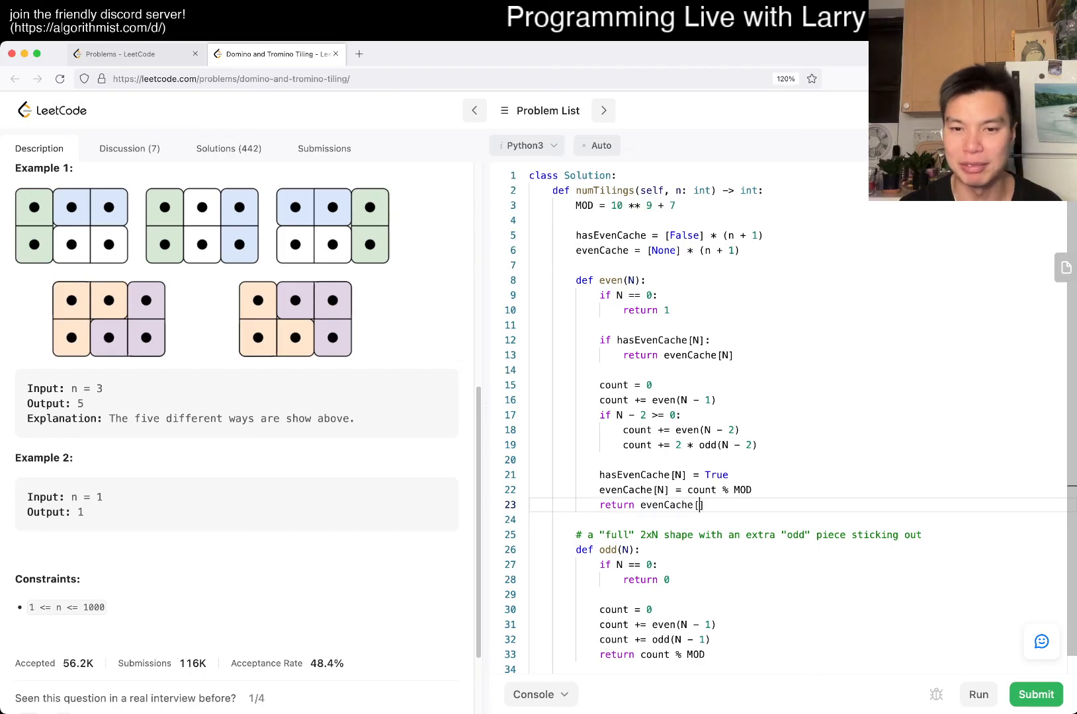
text(])
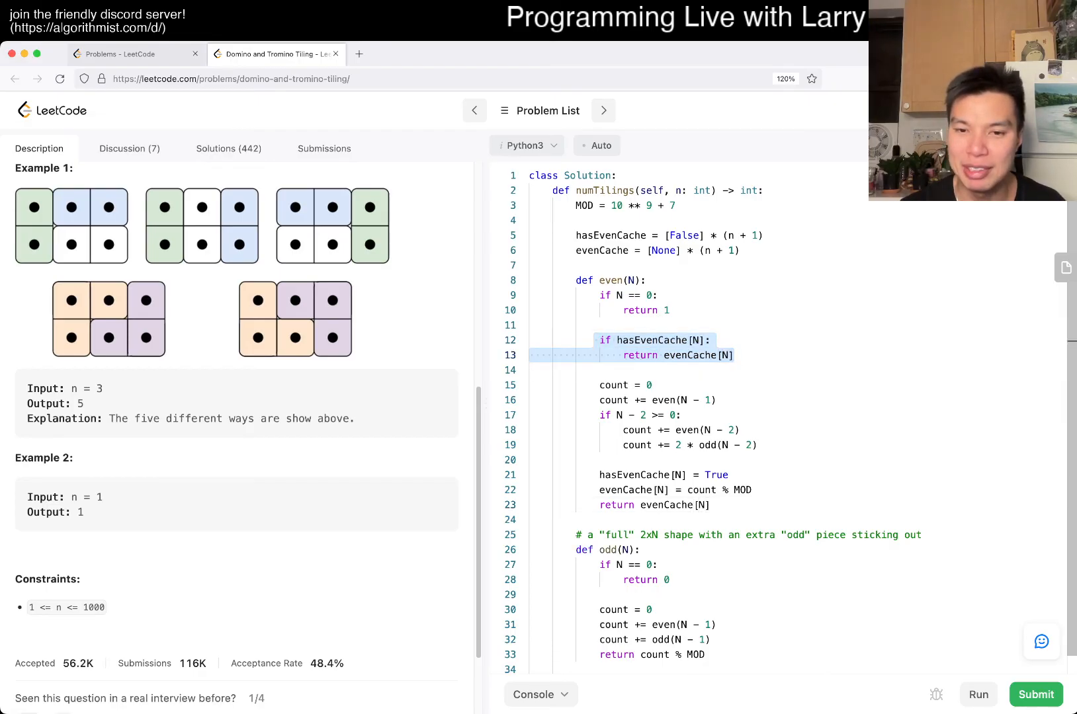
scroll(down, 3)
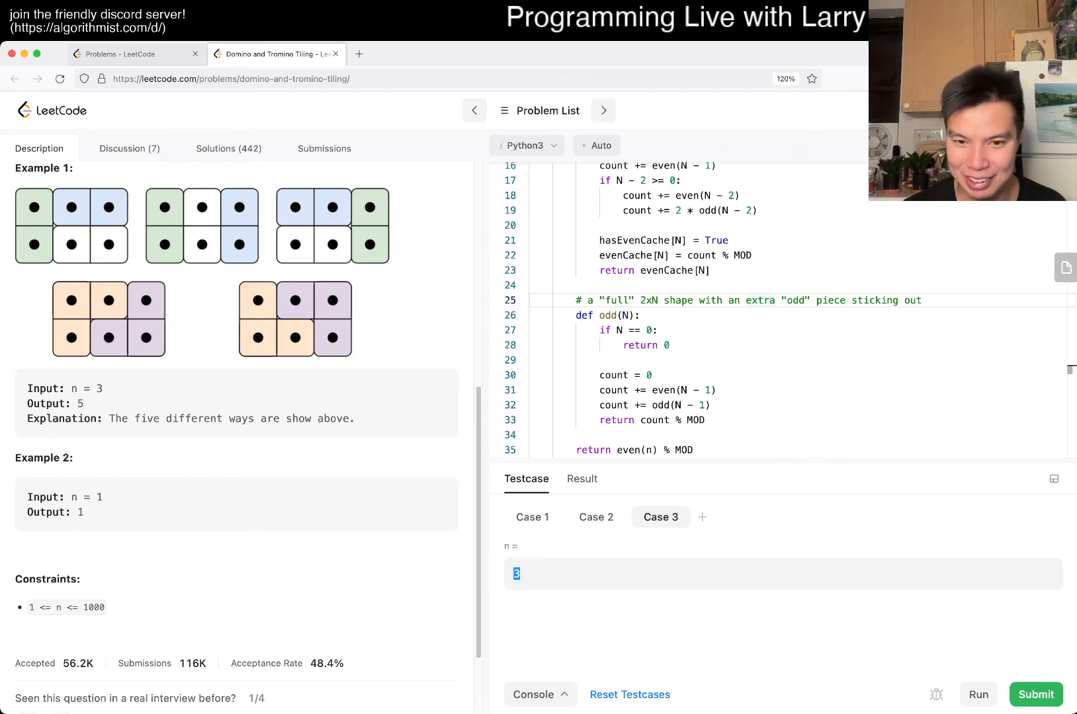
Run with Case 3 n = 1000 to get Accepted, then add odd cache lists above odd().
text(1)
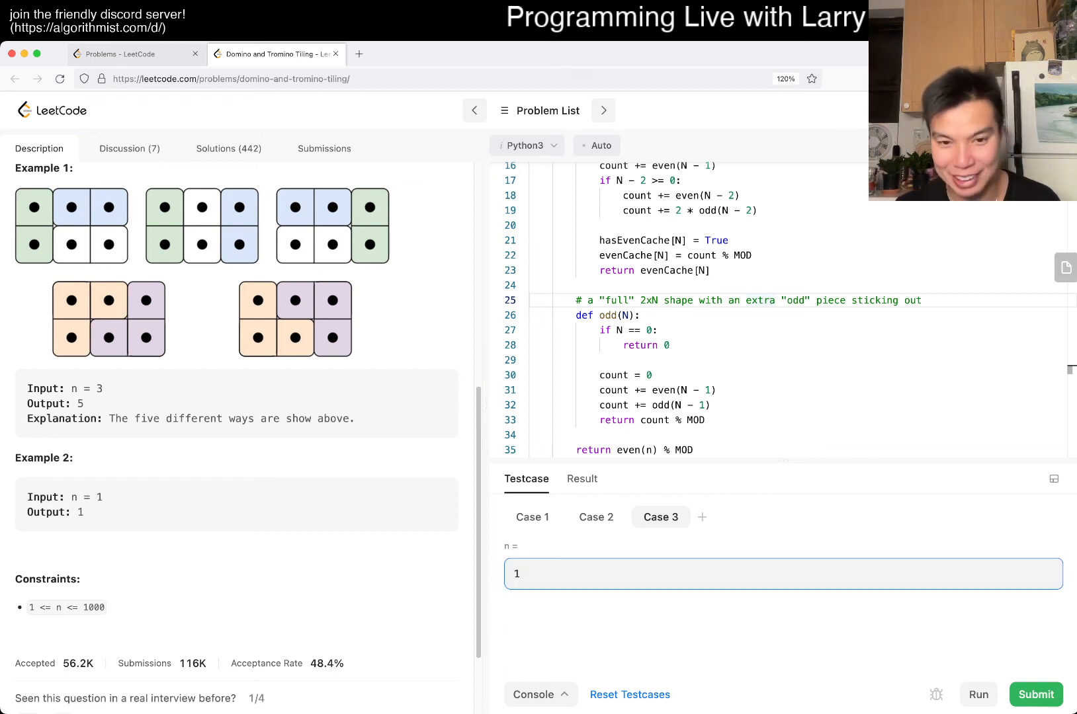
click(976, 694)
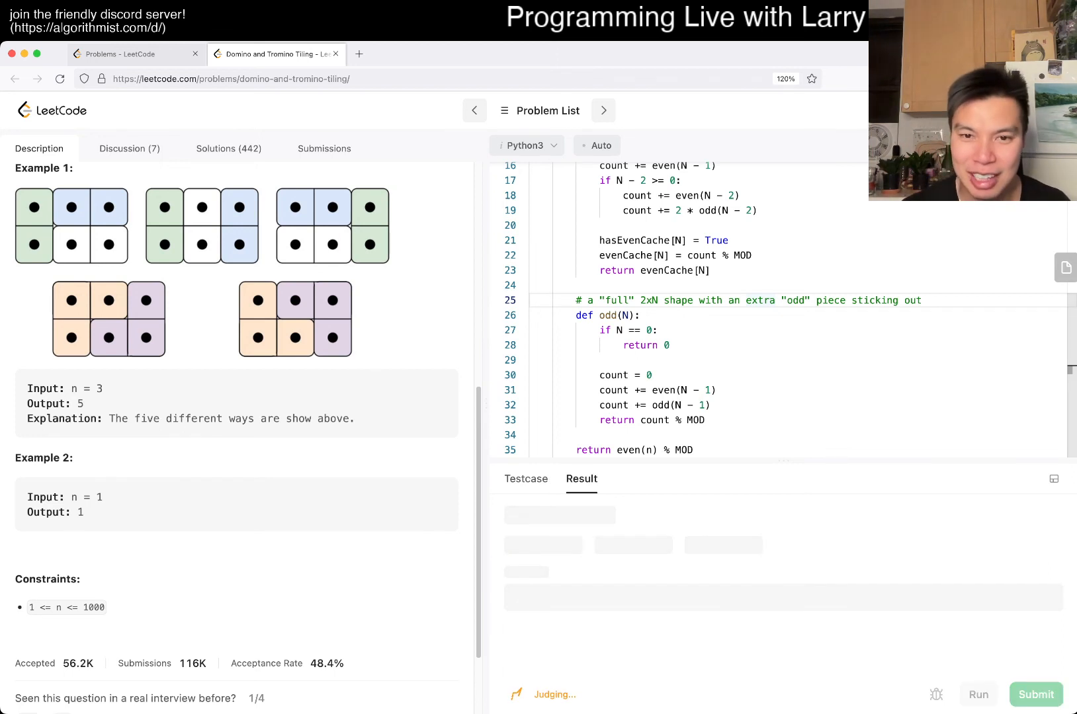
click(976, 694)
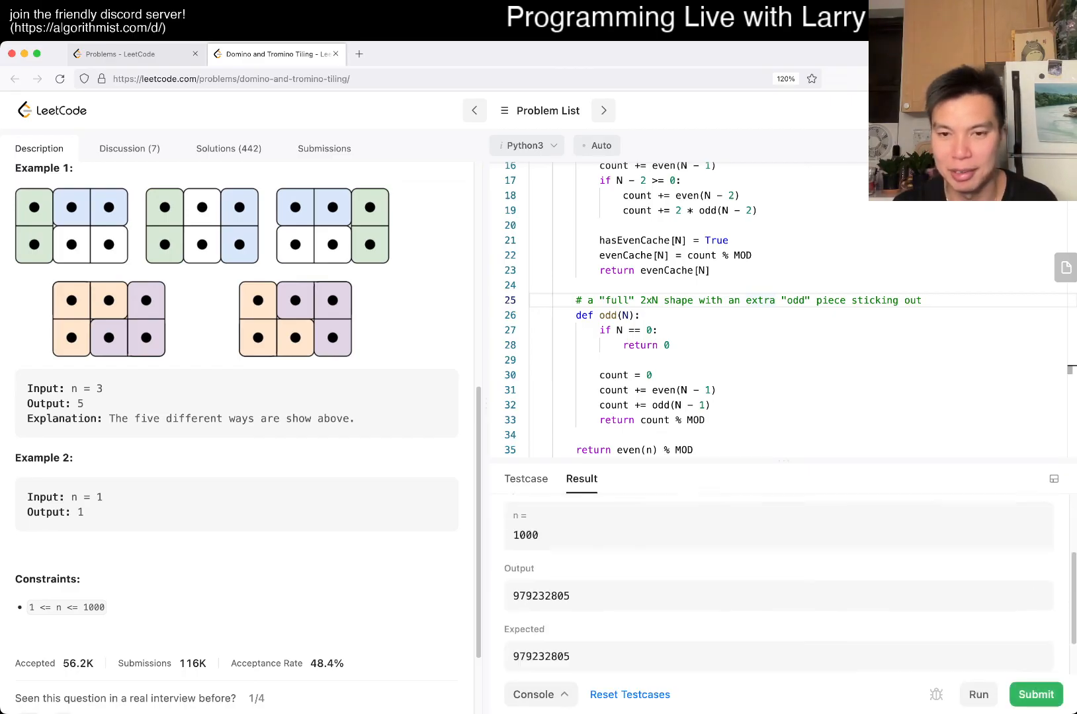
click(1034, 694)
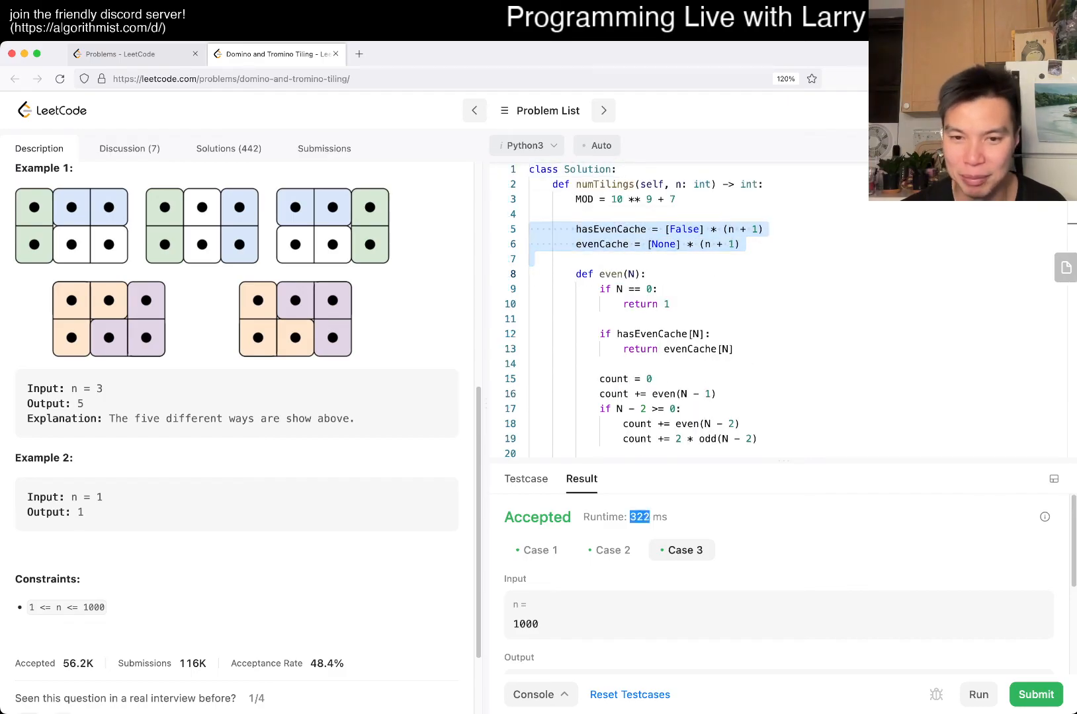
scroll(down, 3)
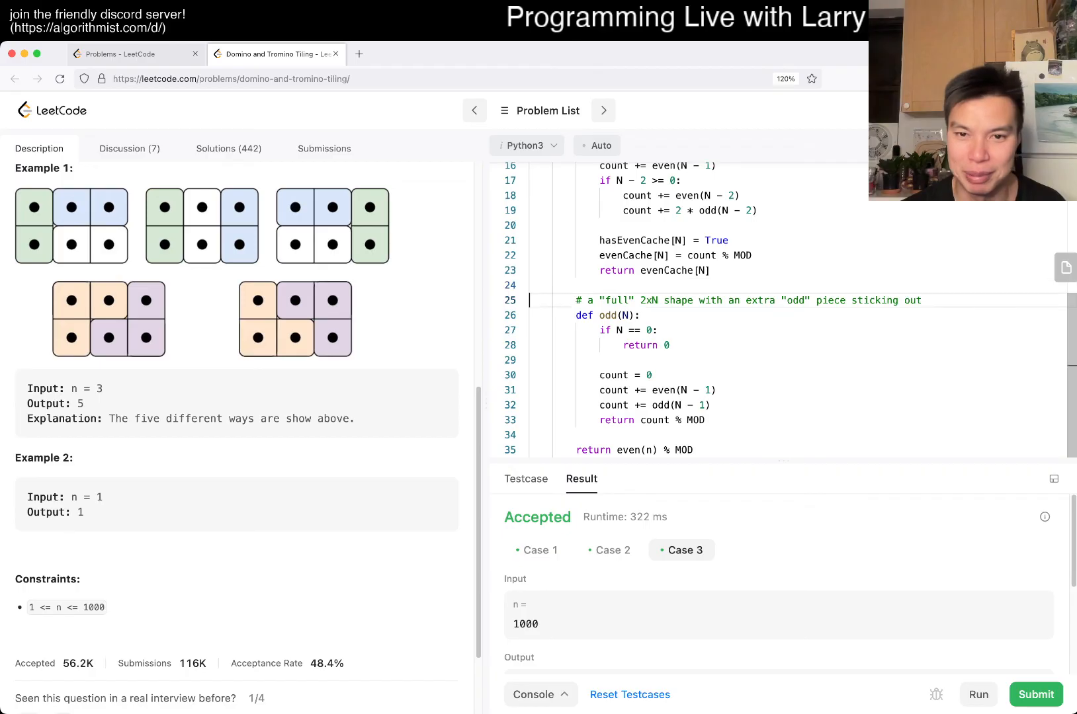
text(hasEvenCache = [False] * (n + 1))
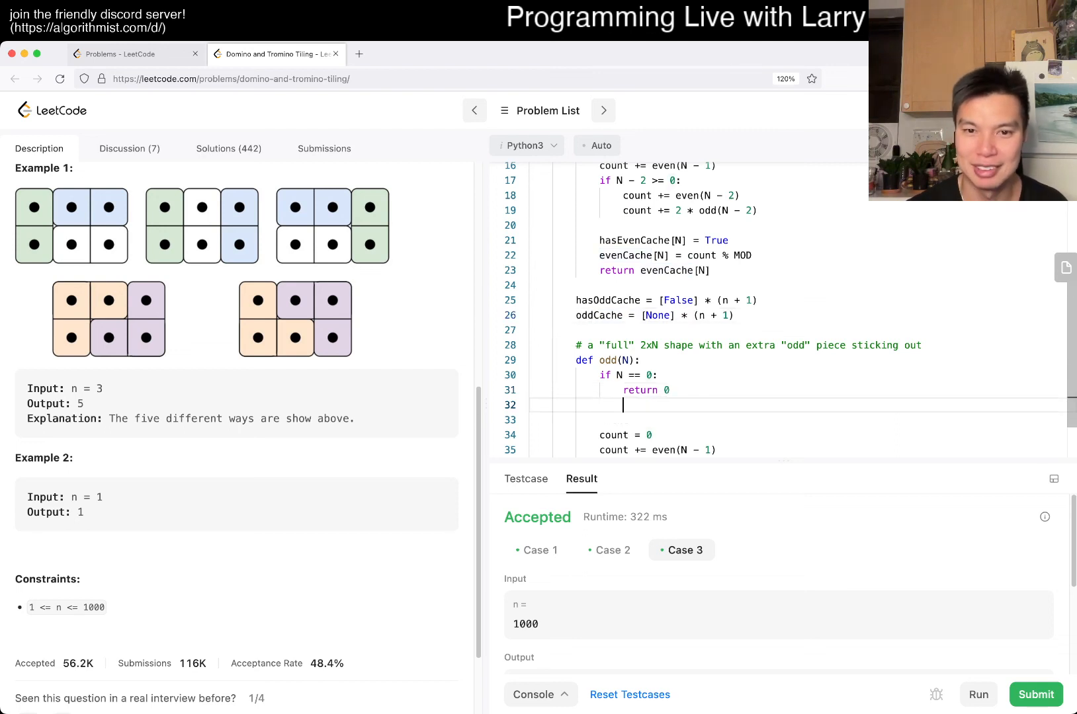
Memoize odd() with a hasOddCache check and stored result, then rerun the tests to Accepted.
text(if hasCa)
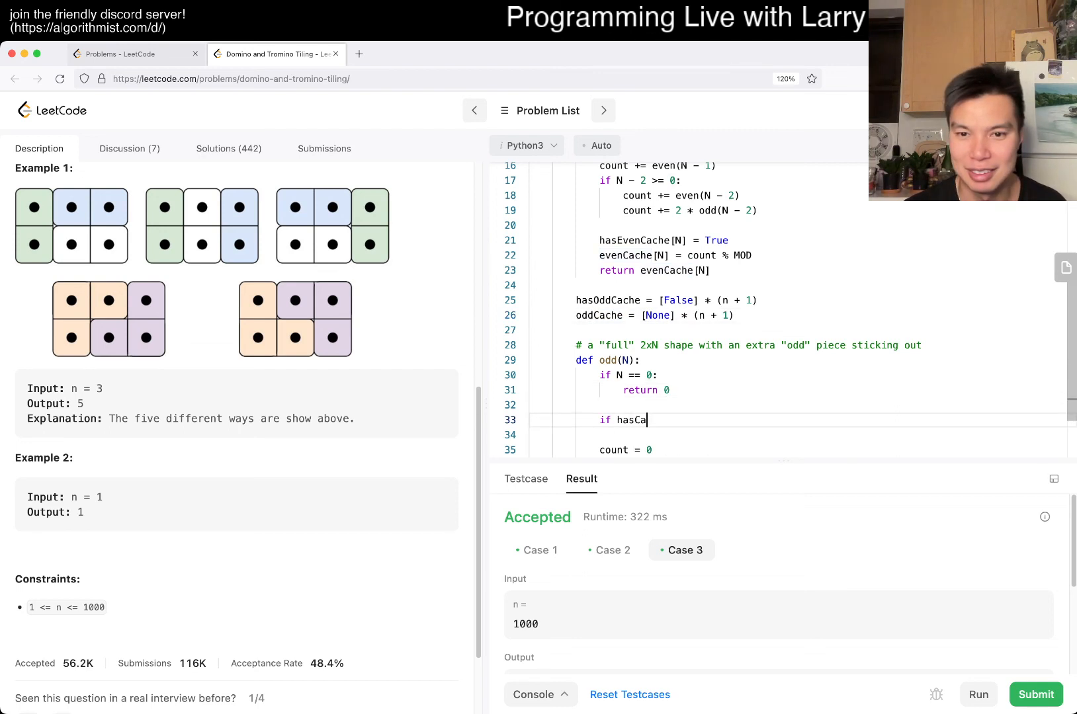
text(OddCache[])
click(797, 434)
text(return oddCache[N])
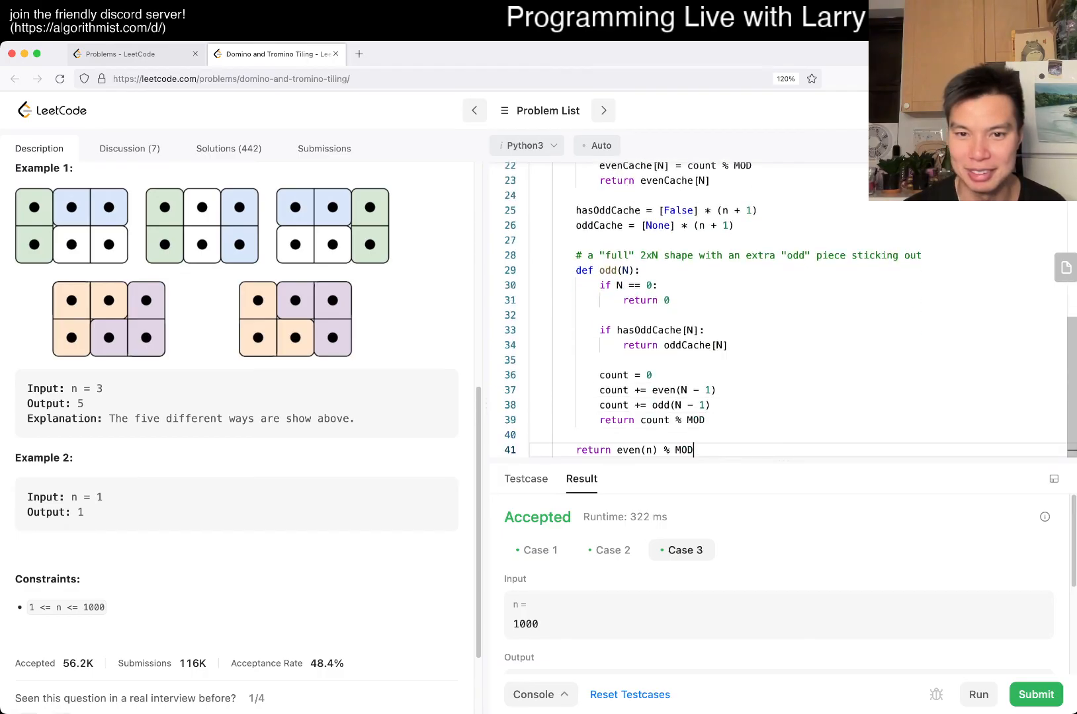
click(637, 420)
text(oddCache[N] =)
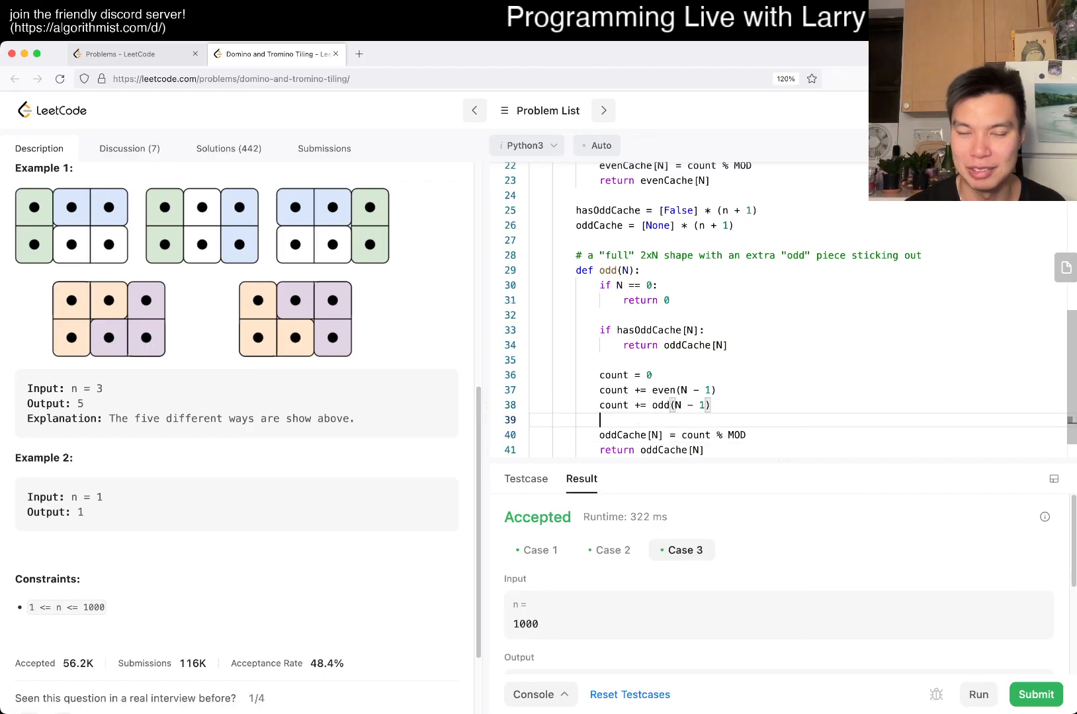
text(hasO)
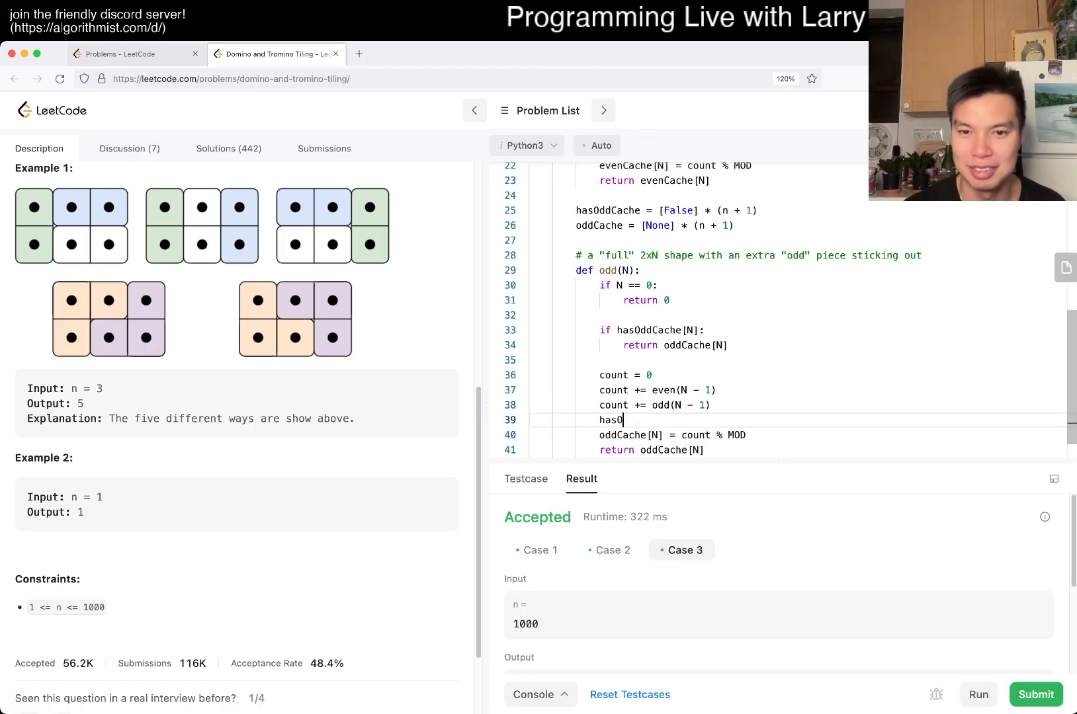
text(ddCache[N] = True)
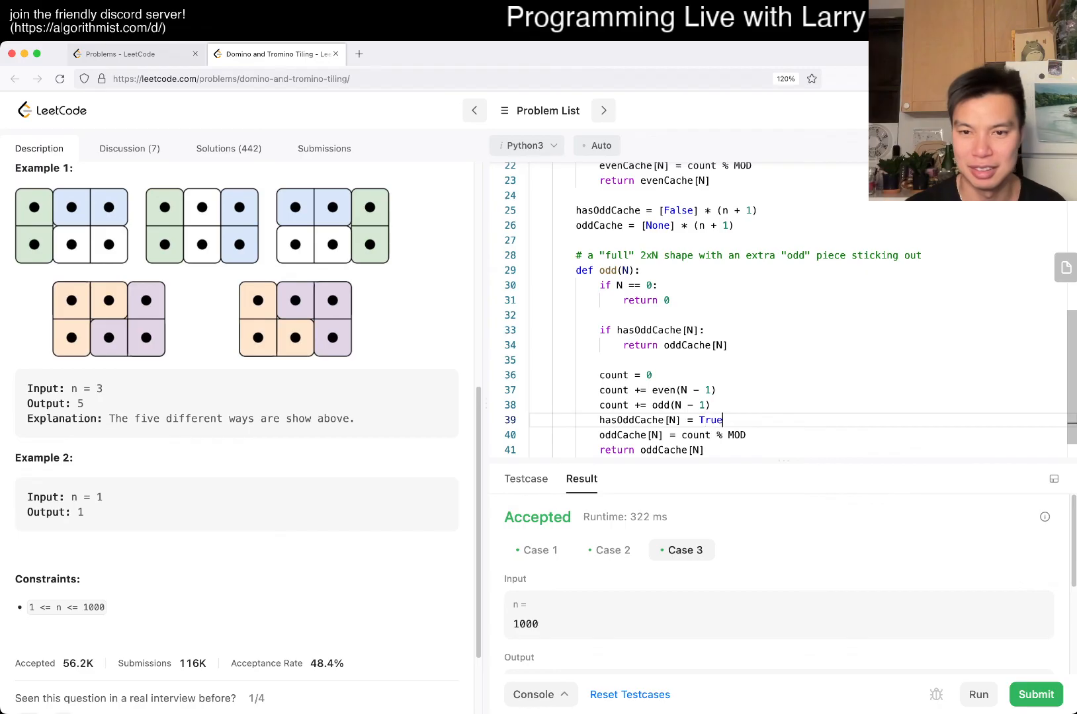
click(976, 695)
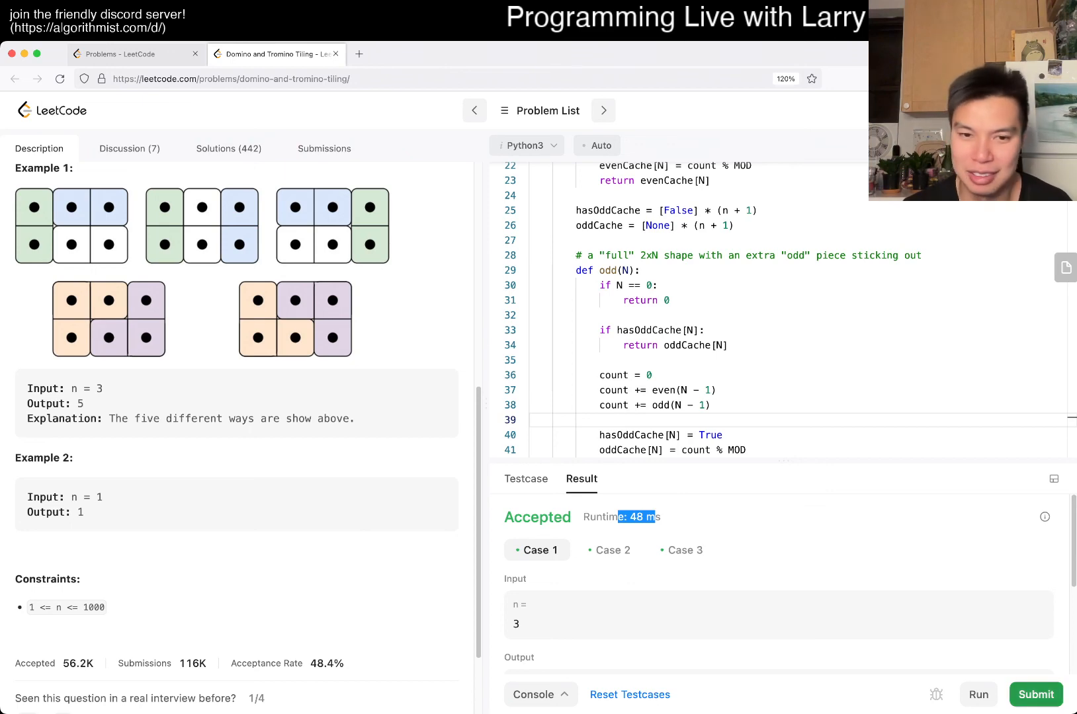
Submit the solution and review the Accepted result: 48 ms beating 75.8%, 16 MB memory.
click(323, 148)
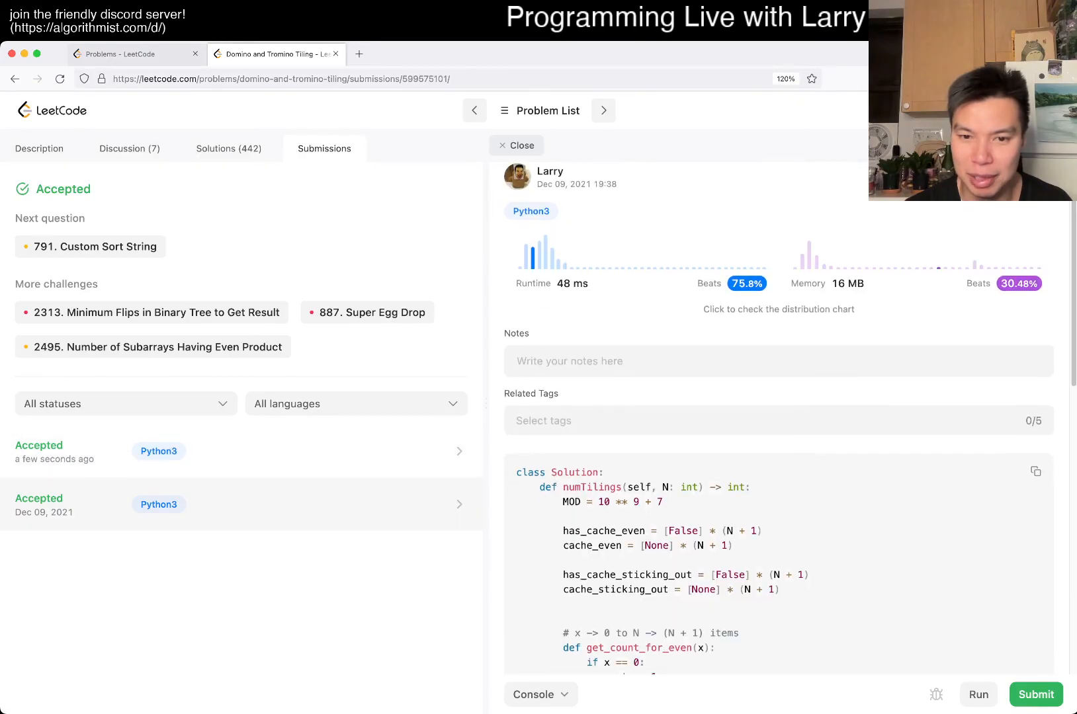
scroll(down, 3)
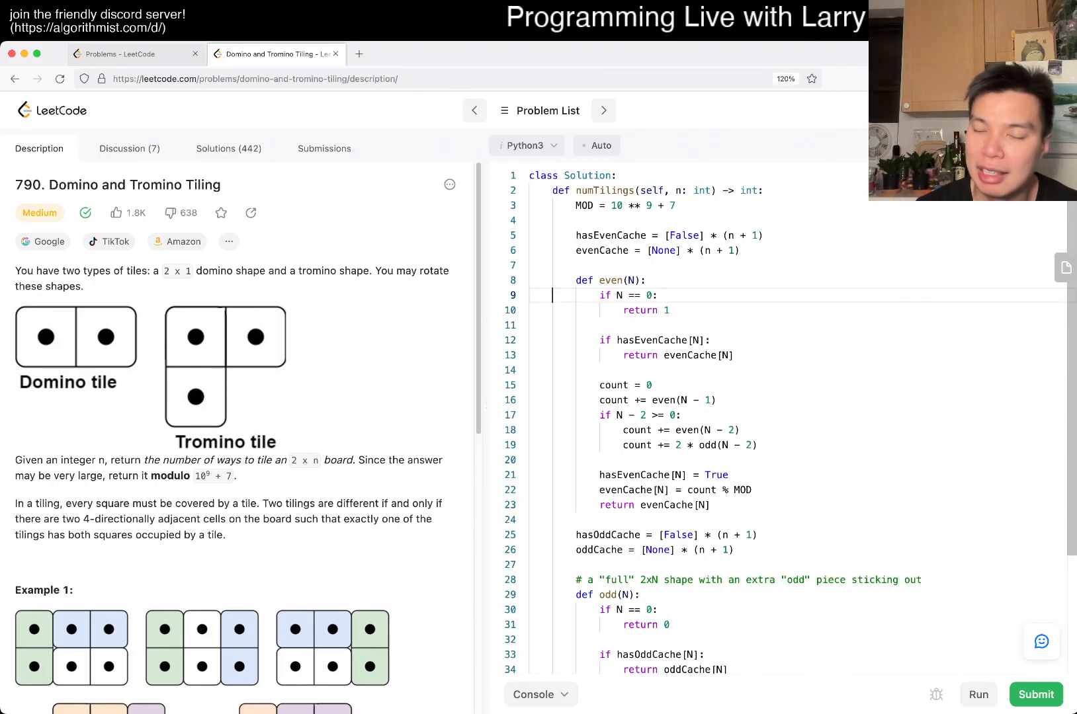
Highlight even()'s body, then scroll down and clear the highlight on odd() during the complexity review.
drag(622, 295, 711, 505)
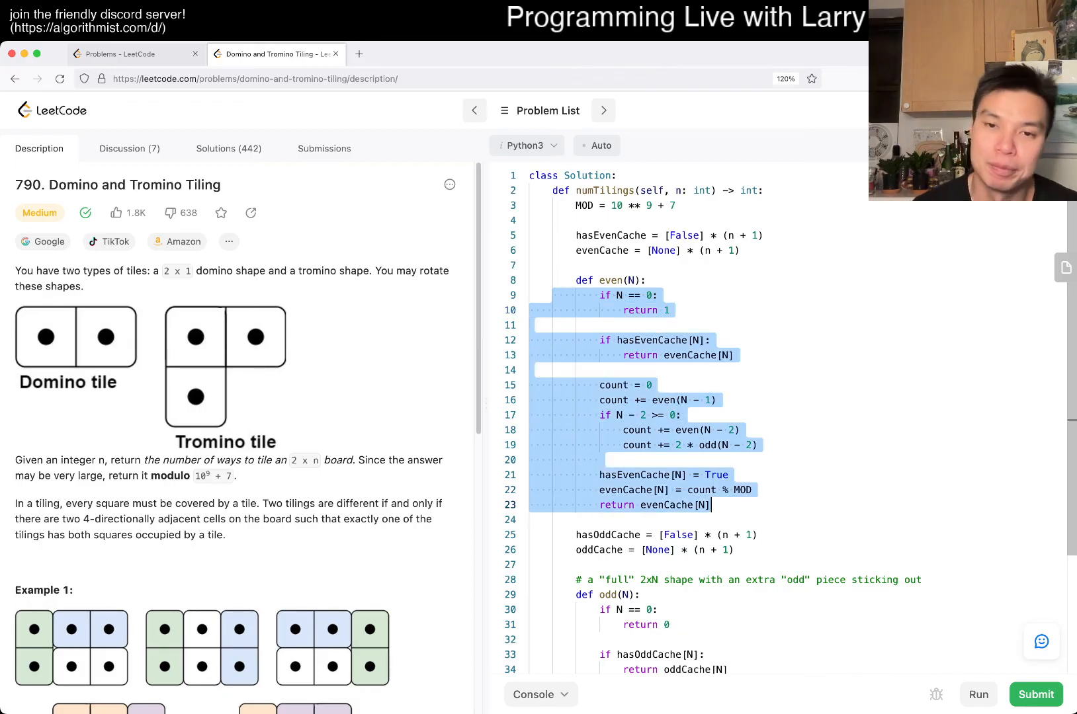
scroll(down, 3)
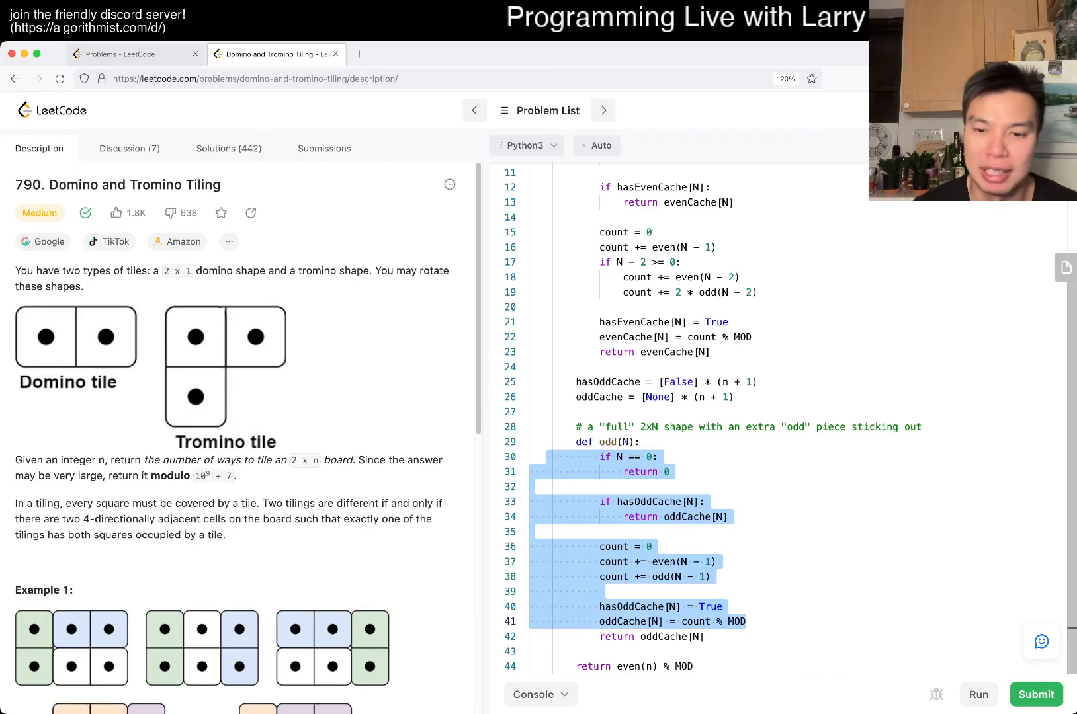
click(669, 472)
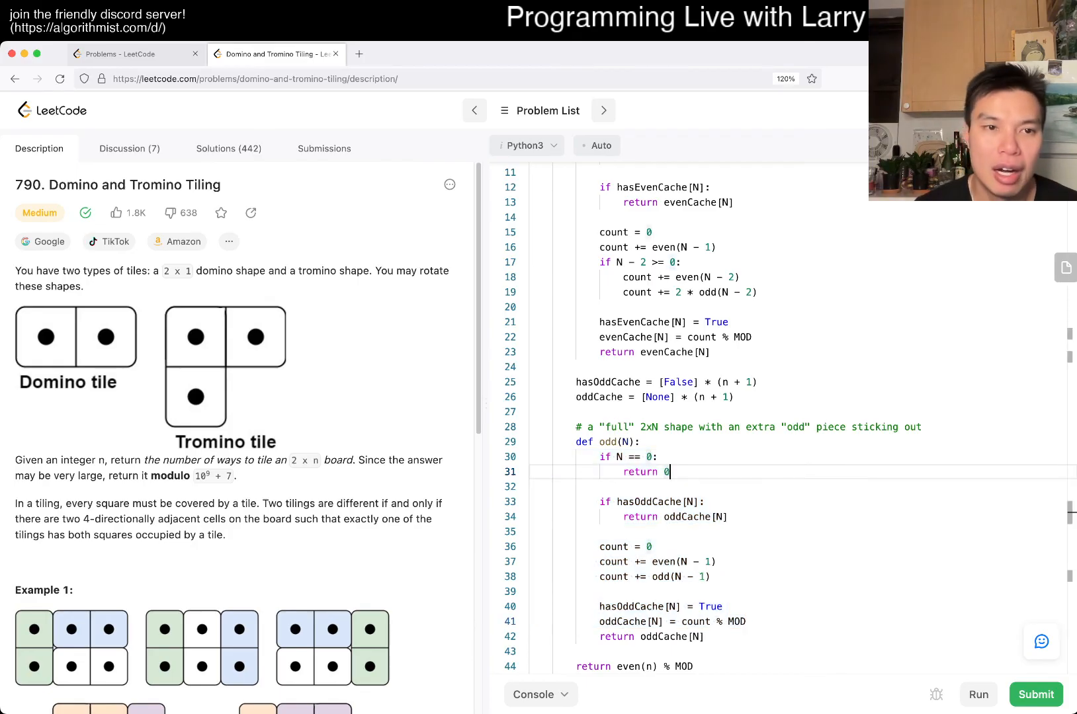